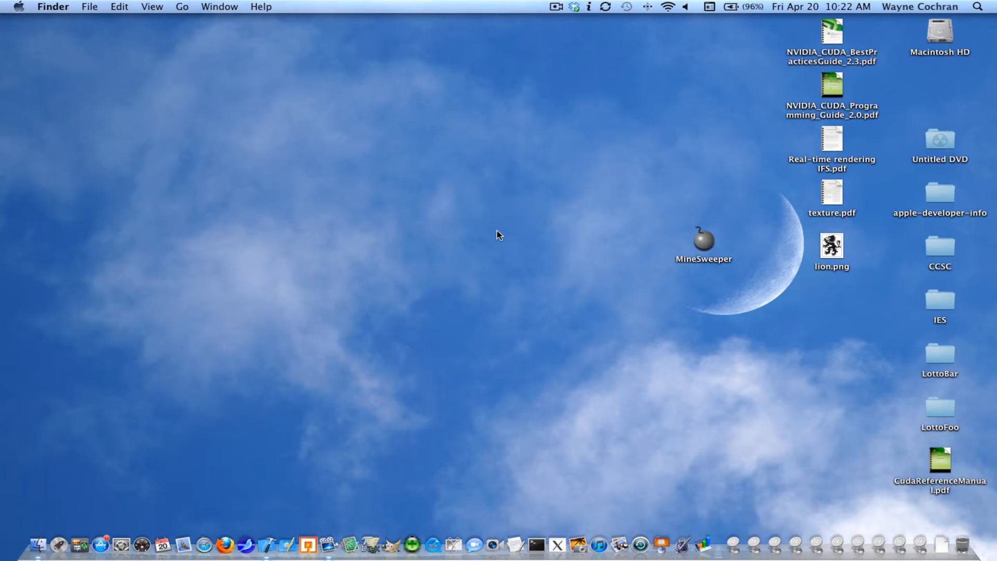
{"action": "mouse_move", "coordinate": [704, 241]}
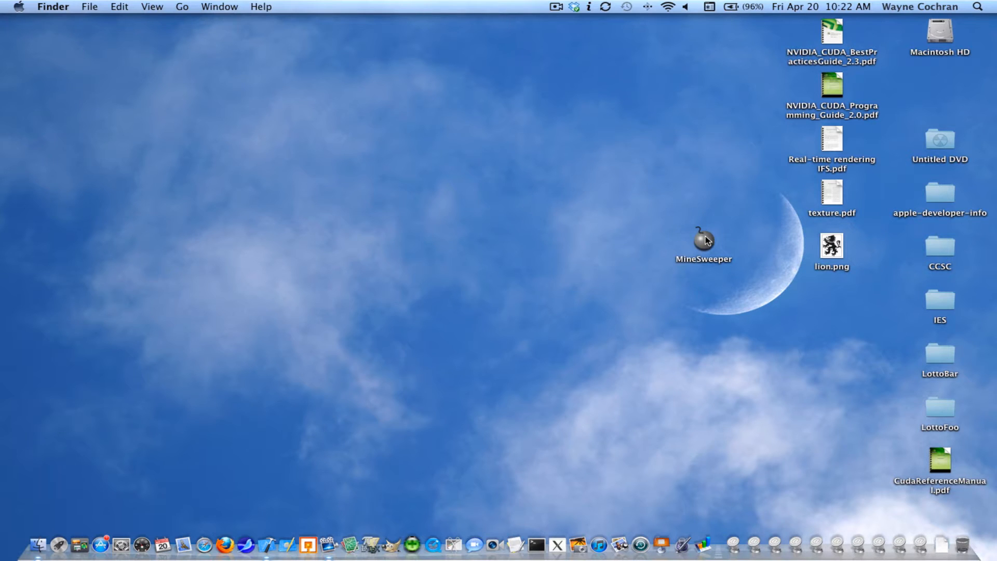
Launch MineSweeper, centre its window, and uncover squares until a mine ends the game.
{"action": "double_click", "coordinate": [704, 240]}
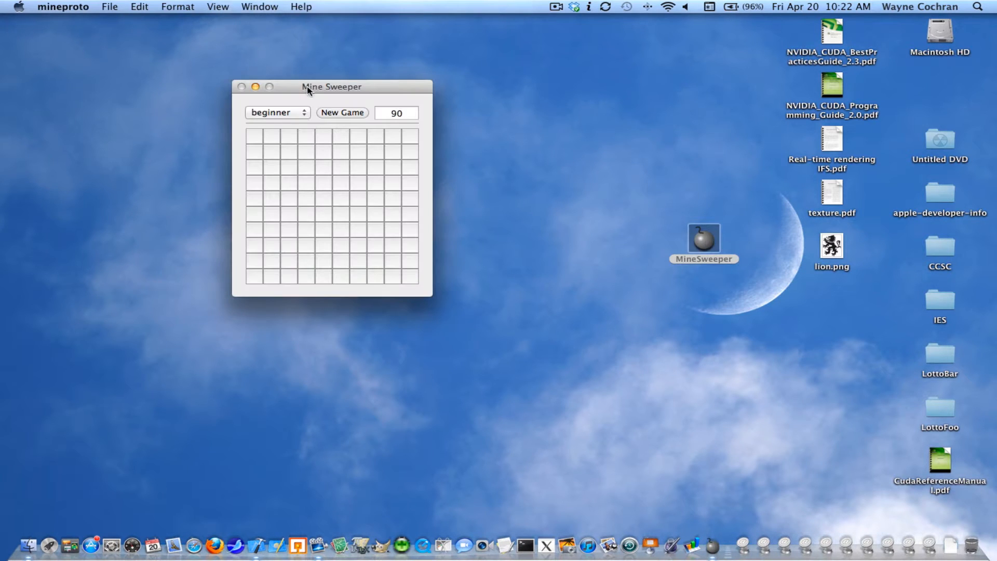
{"action": "left_click_drag", "start_coordinate": [331, 87], "coordinate": [446, 131]}
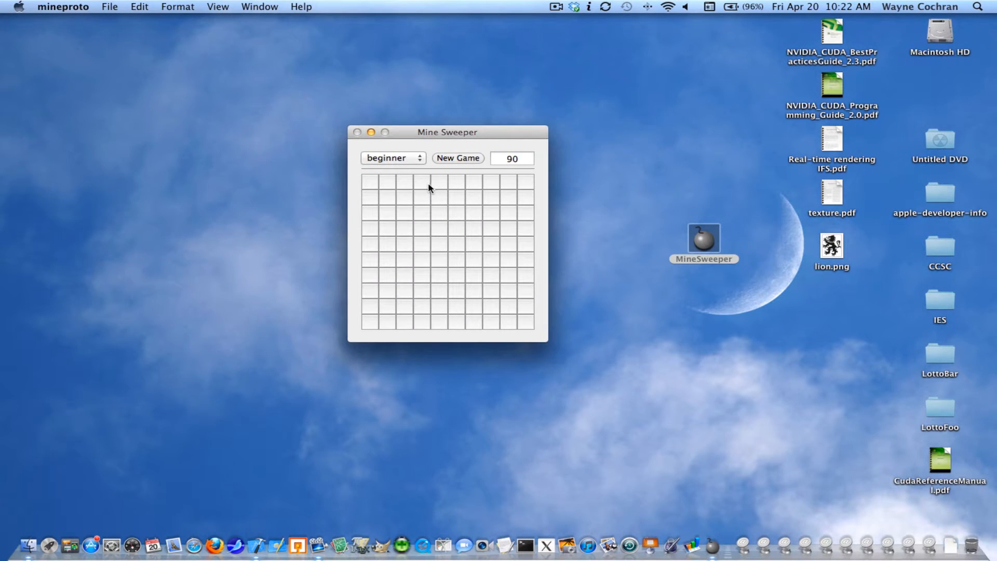
{"action": "mouse_move", "coordinate": [480, 289]}
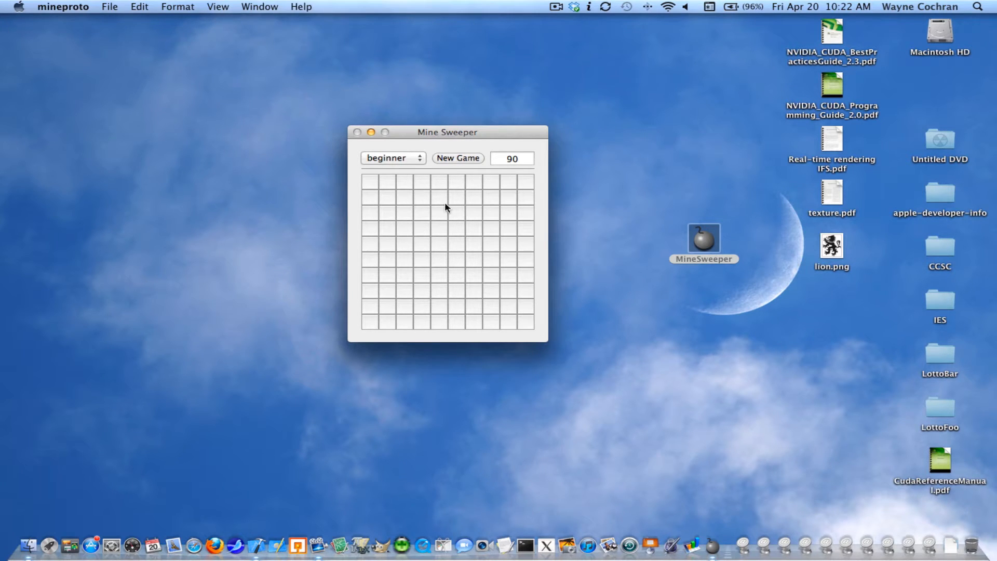
{"action": "left_click", "coordinate": [473, 260]}
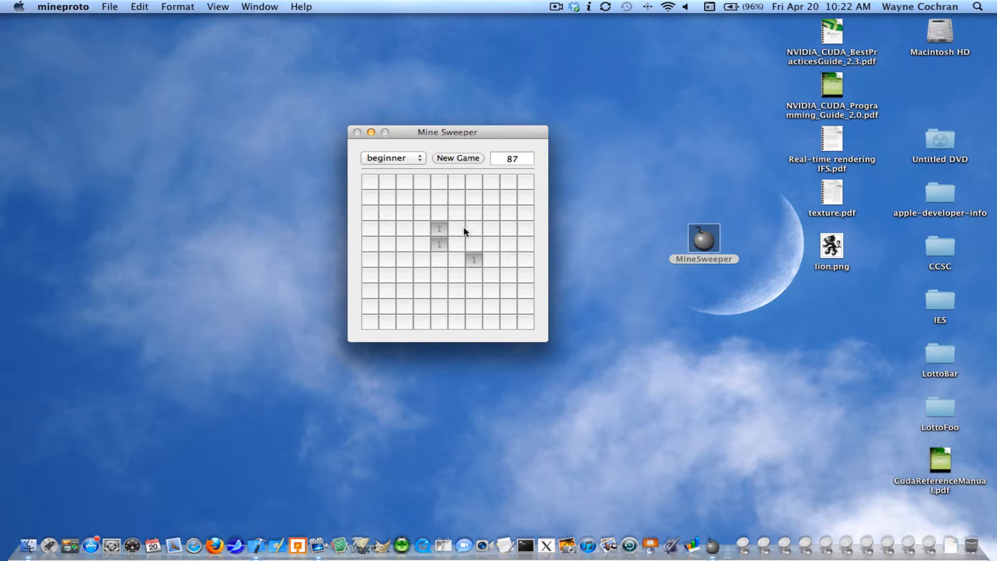
{"action": "left_click", "coordinate": [474, 274]}
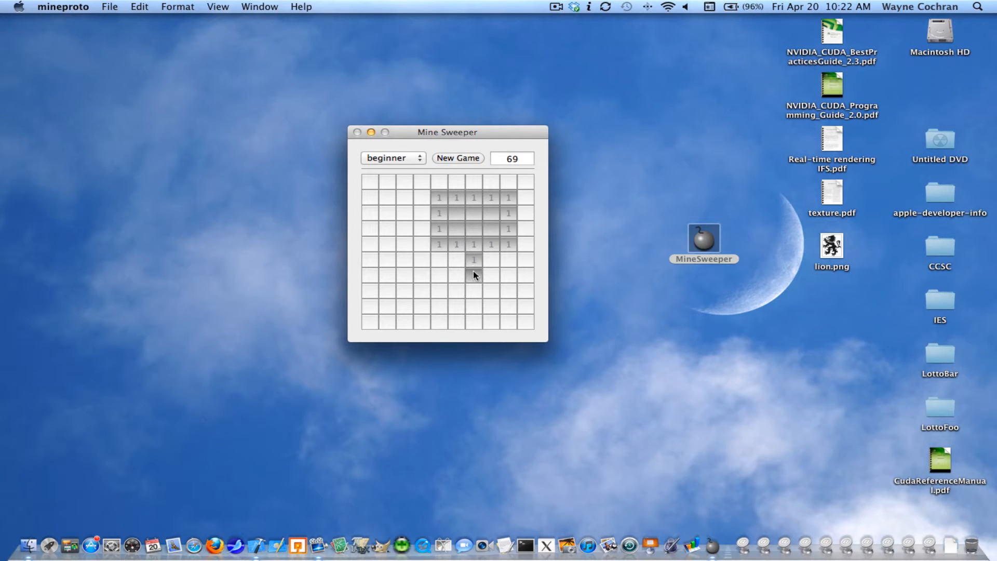
{"action": "left_click", "coordinate": [473, 275]}
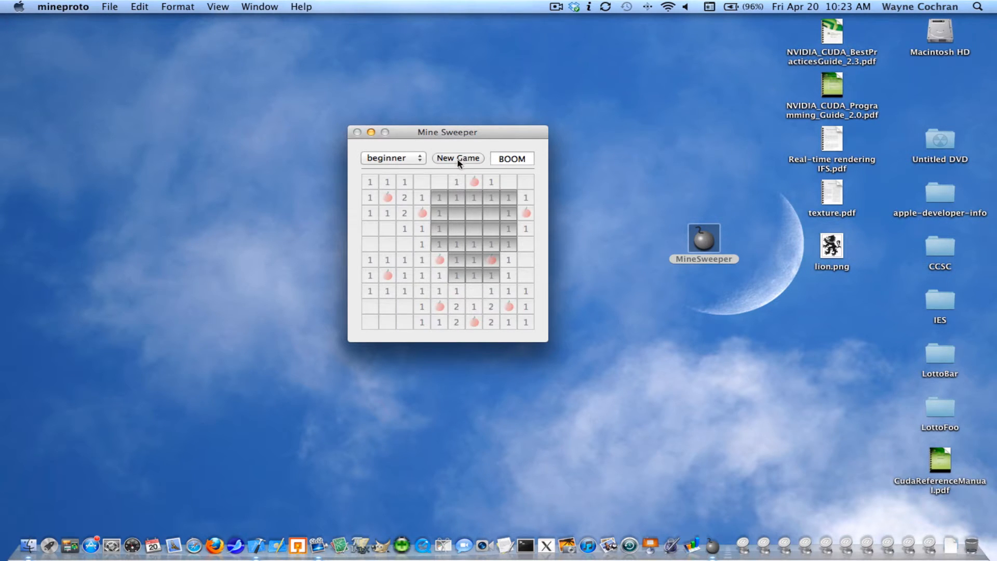
Start a new beginner game, uncover a large area, and flag suspected mines.
{"action": "left_click", "coordinate": [457, 158]}
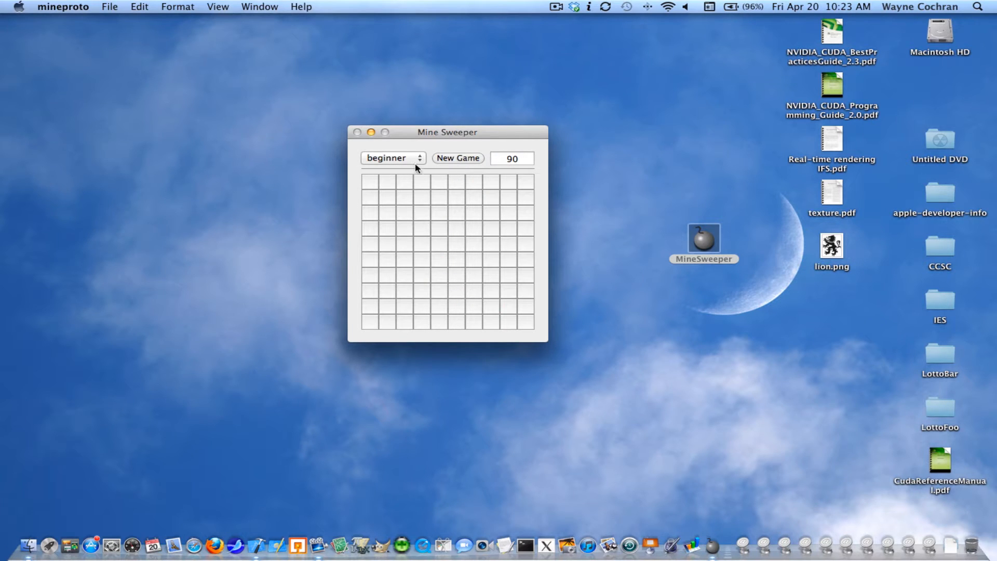
{"action": "mouse_move", "coordinate": [406, 297]}
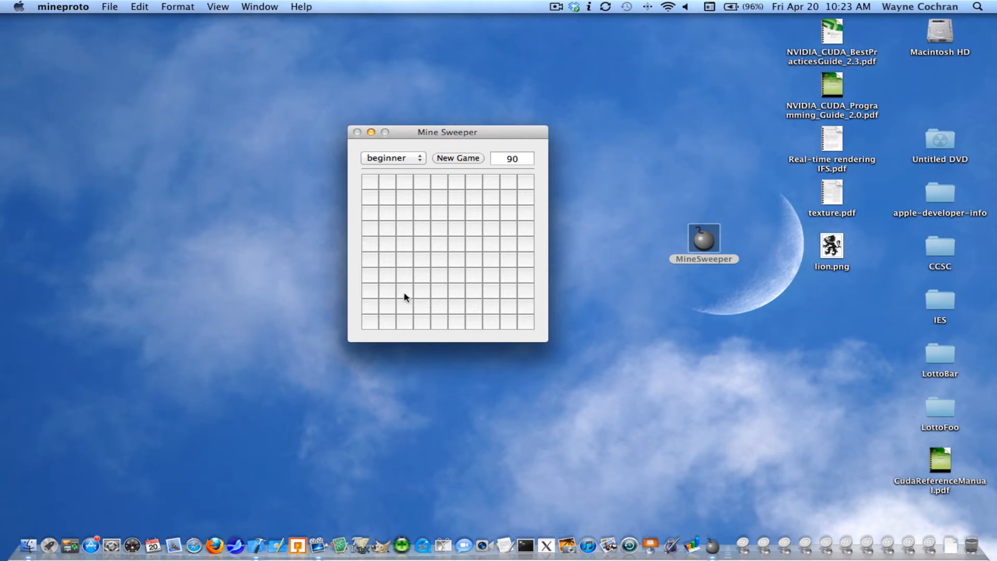
{"action": "mouse_move", "coordinate": [428, 221]}
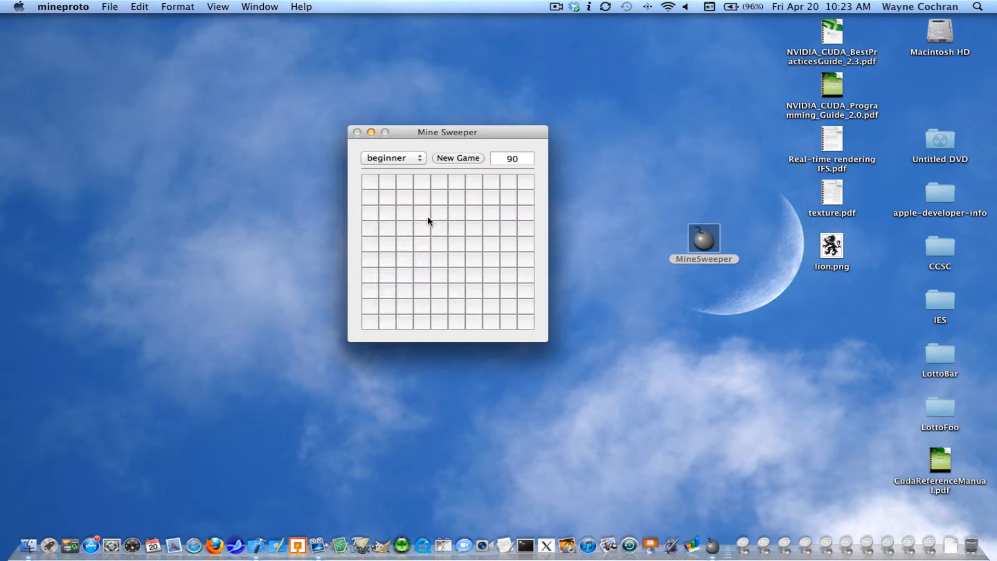
{"action": "left_click", "coordinate": [427, 221]}
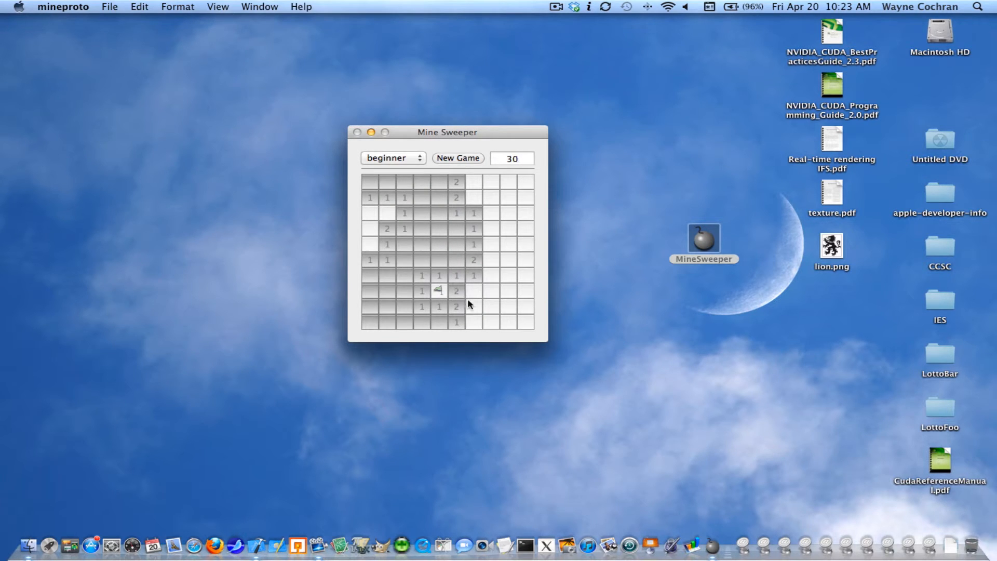
{"action": "right_click", "coordinate": [473, 305]}
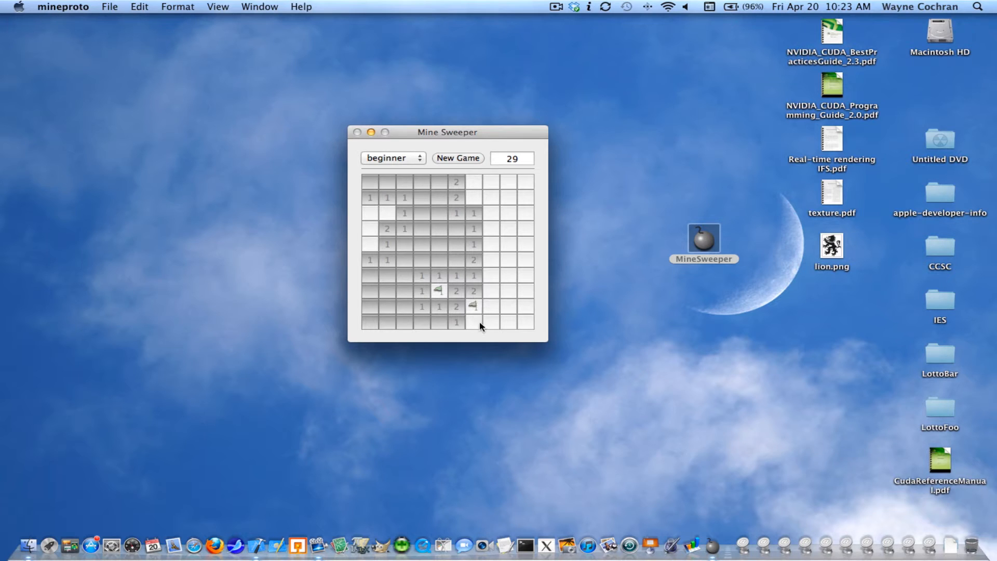
{"action": "left_click", "coordinate": [490, 323]}
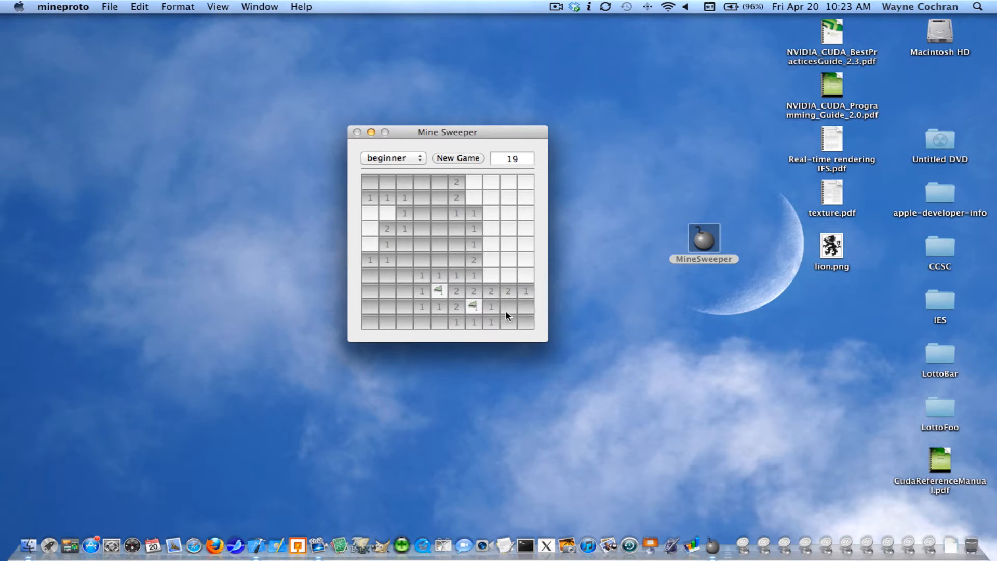
Uncover a few squares on the advanced board, return to beginner, then bring up Xcode.
{"action": "left_click", "coordinate": [391, 158]}
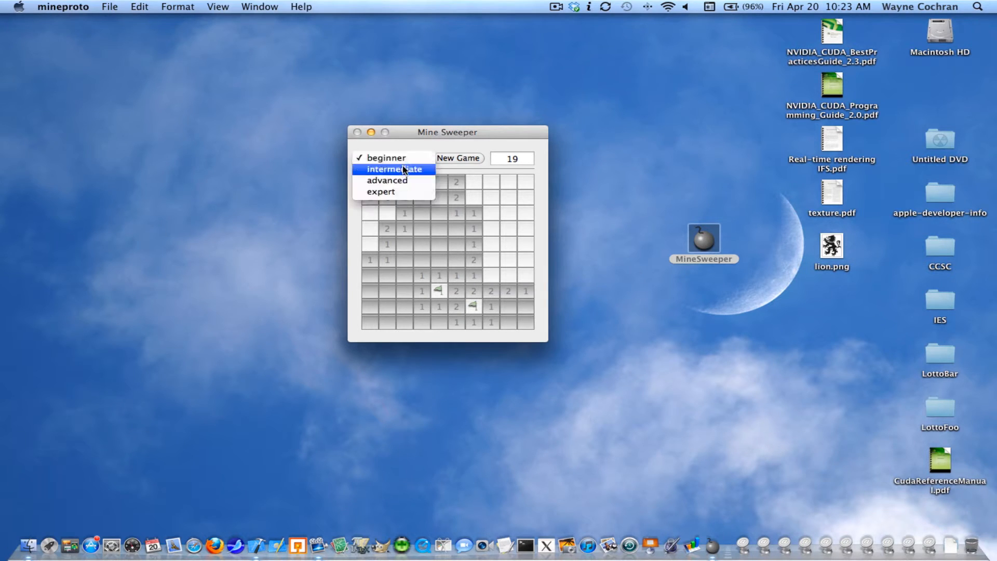
{"action": "mouse_move", "coordinate": [405, 158]}
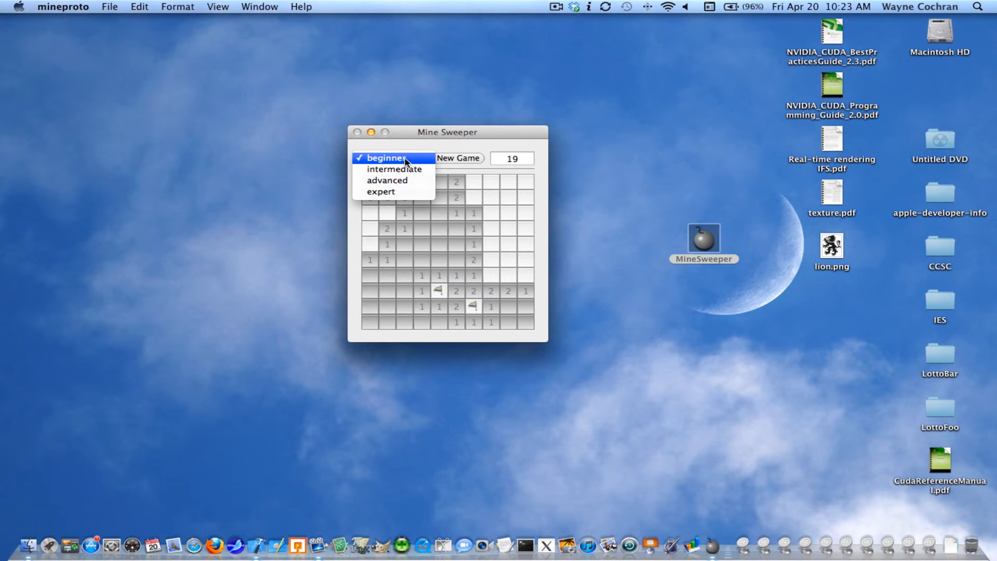
{"action": "mouse_move", "coordinate": [394, 169]}
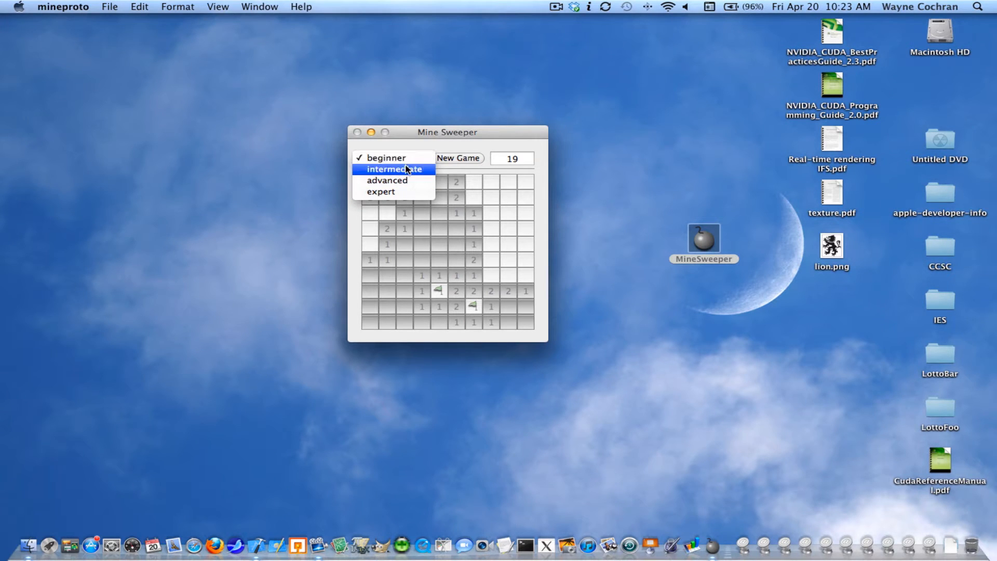
{"action": "left_click", "coordinate": [386, 181]}
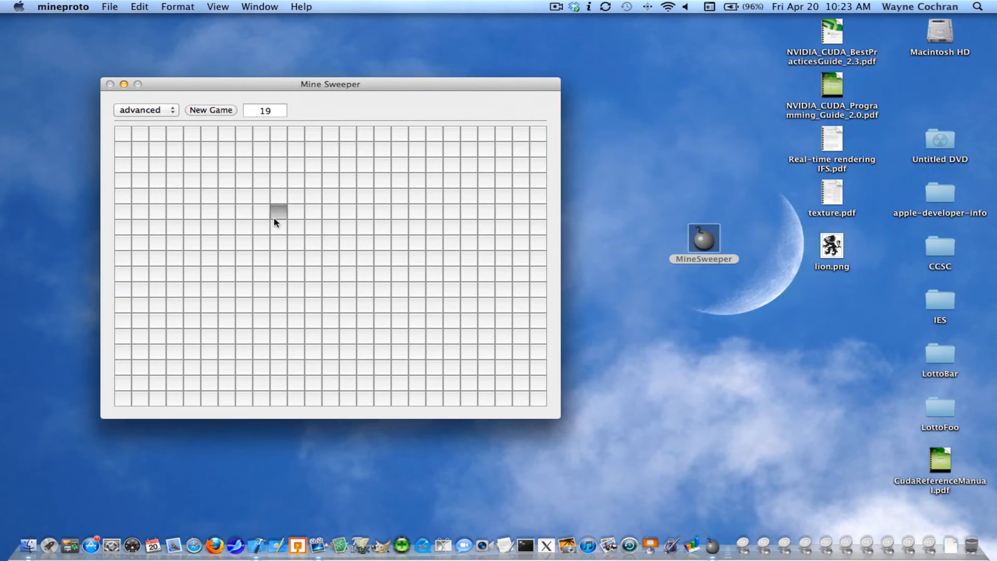
{"action": "left_click", "coordinate": [278, 227]}
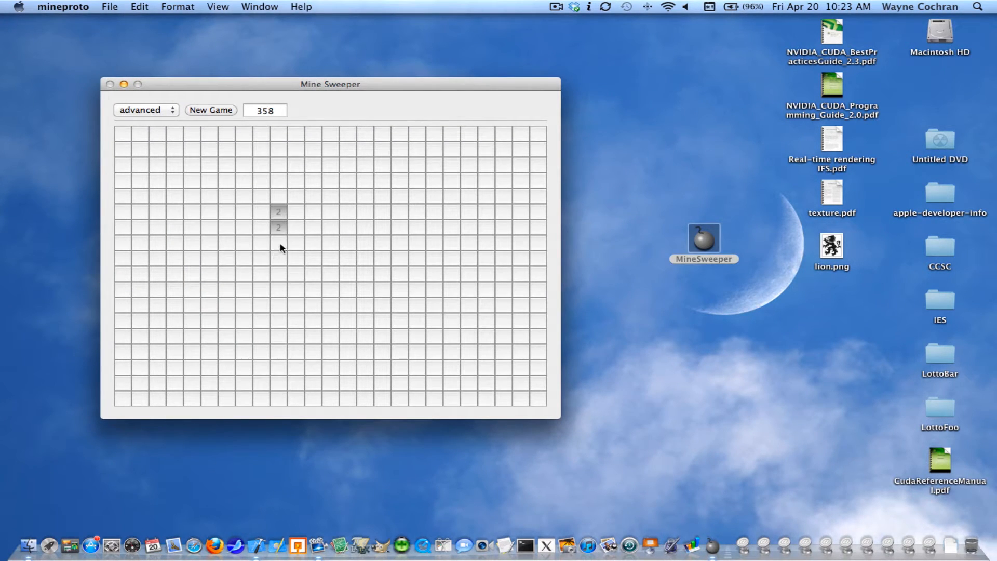
{"action": "left_click", "coordinate": [279, 243]}
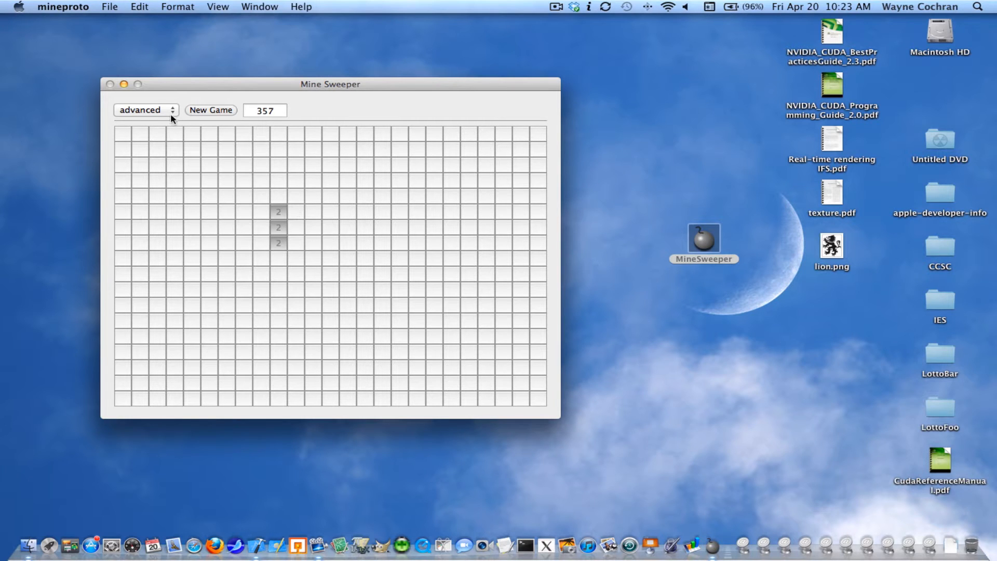
{"action": "left_click", "coordinate": [145, 110]}
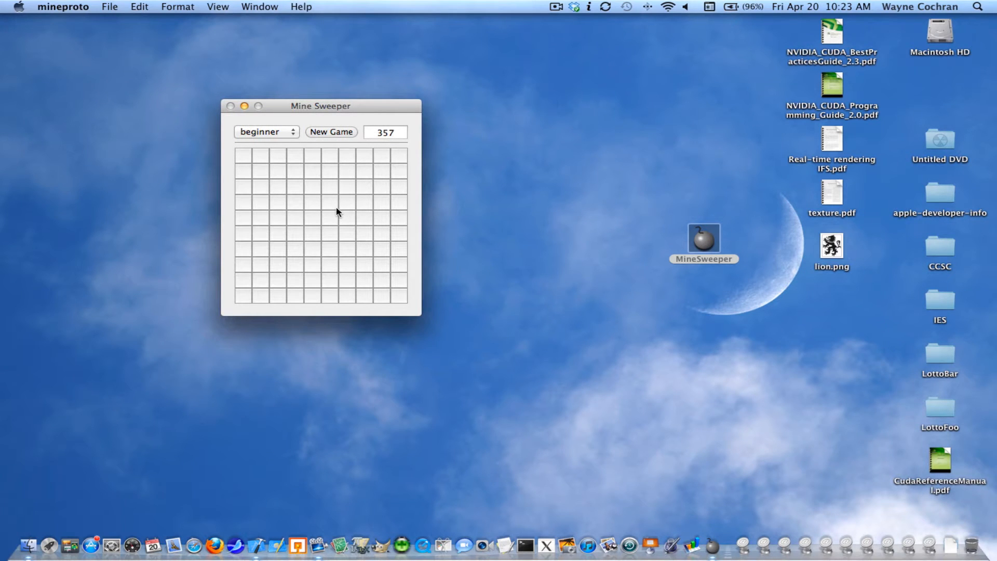
{"action": "mouse_move", "coordinate": [280, 158]}
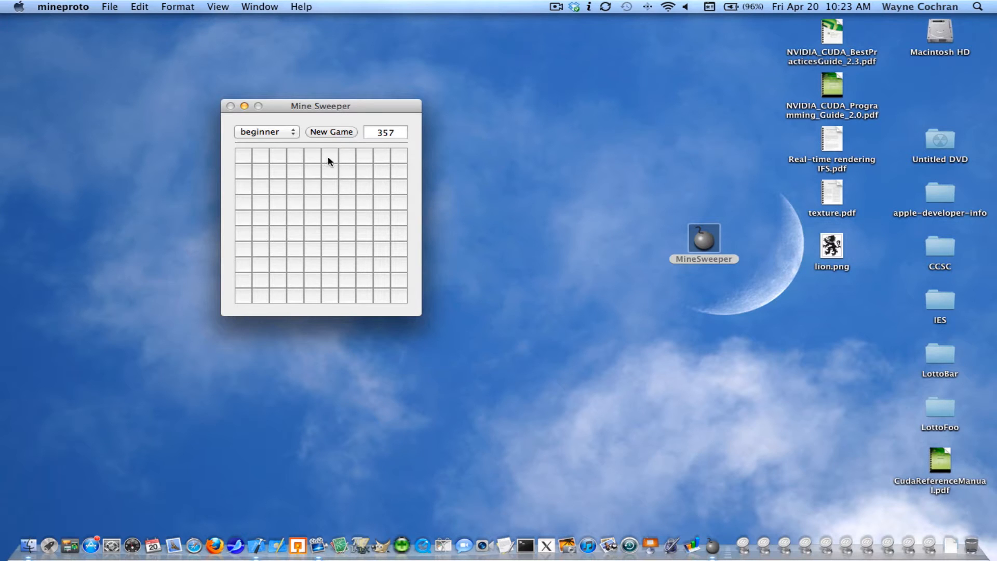
{"action": "left_click", "coordinate": [63, 6]}
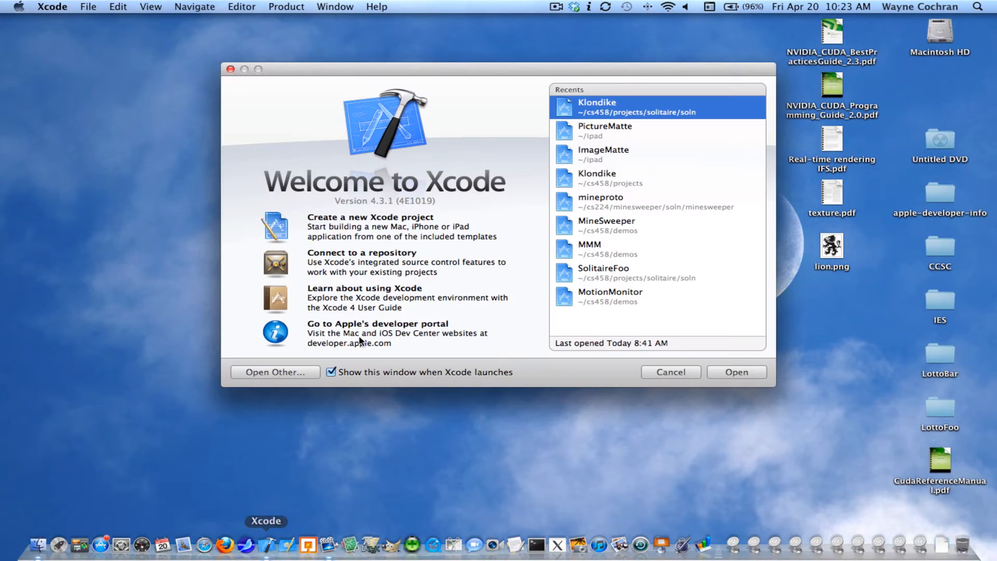
Start a new Xcode project to reach the Cocoa Application template chooser.
{"action": "left_click", "coordinate": [87, 7]}
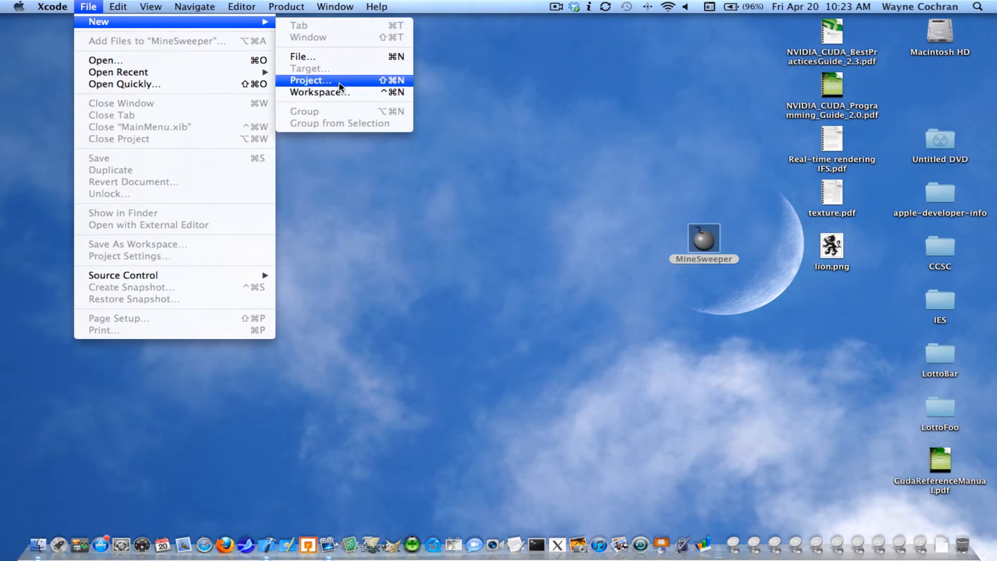
{"action": "left_click", "coordinate": [310, 80]}
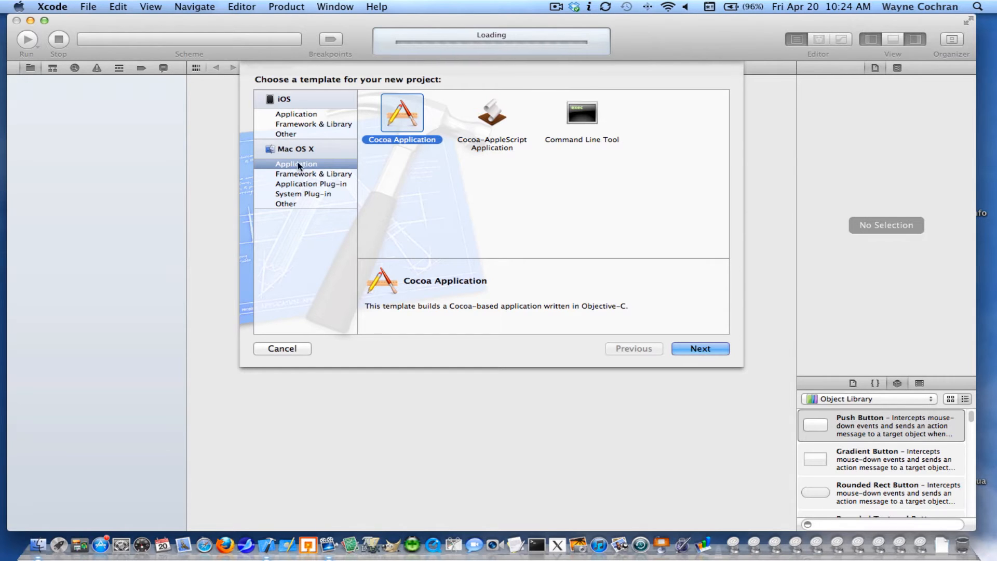
{"action": "mouse_move", "coordinate": [699, 348]}
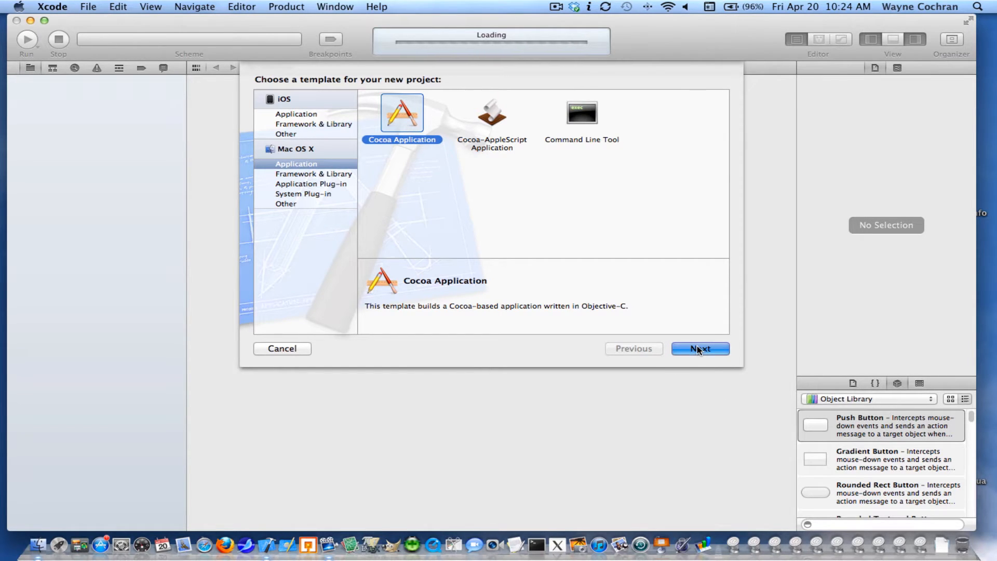
Accept Cocoa Application and enter MineSweeper as product name and class prefix, keeping ARC.
{"action": "left_click", "coordinate": [700, 348]}
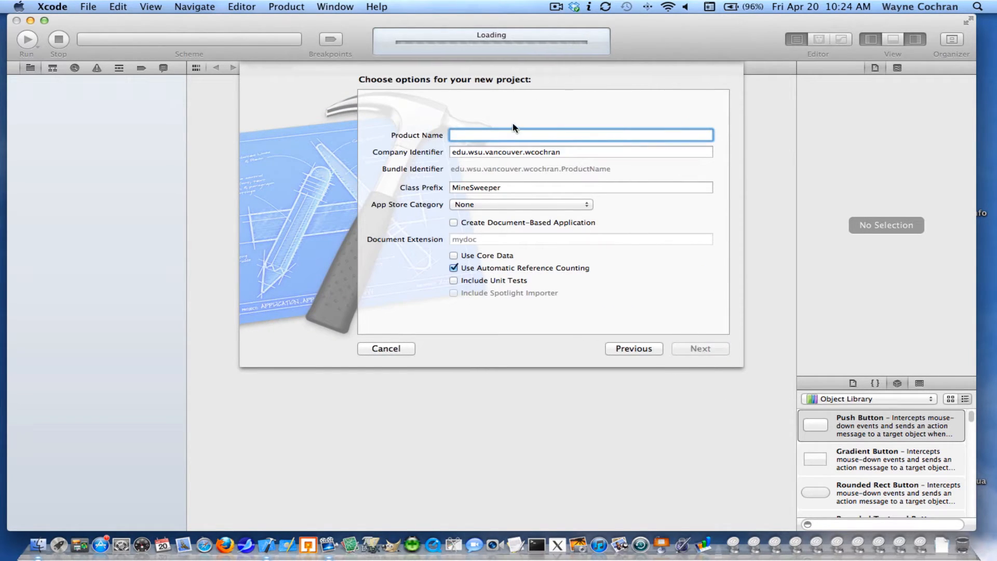
{"action": "type", "text": "Mine"}
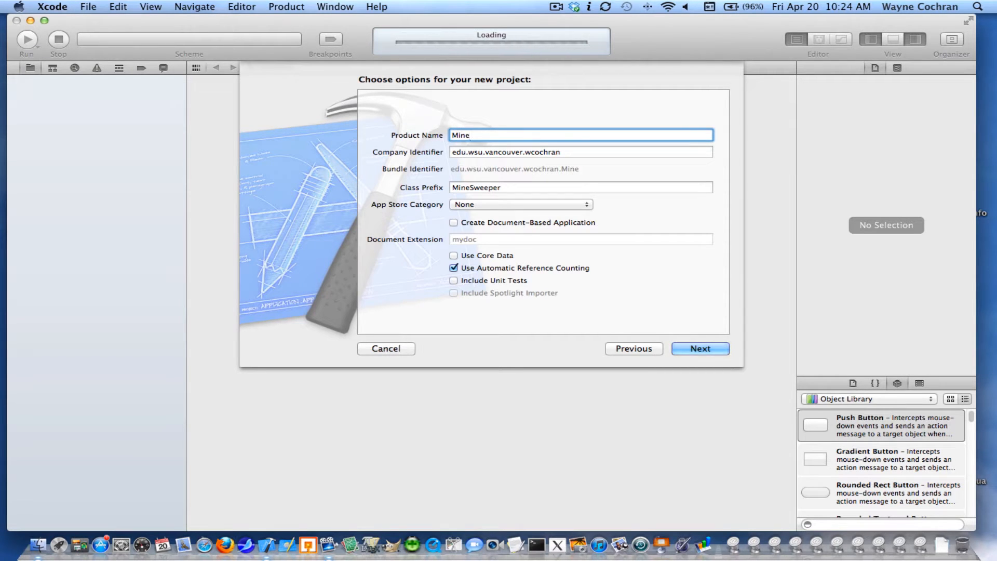
{"action": "type", "text": "Sweeper"}
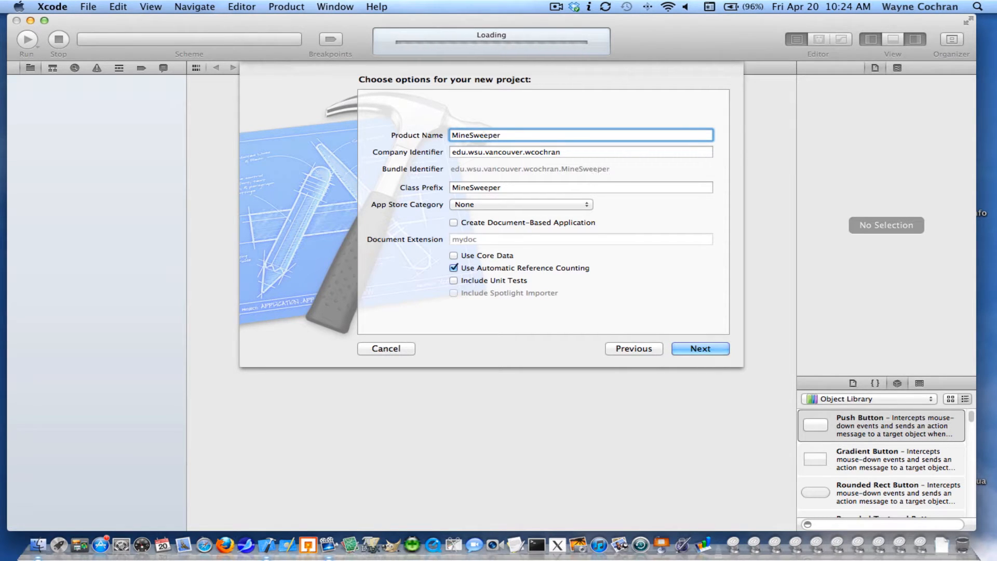
{"action": "left_click", "coordinate": [580, 186]}
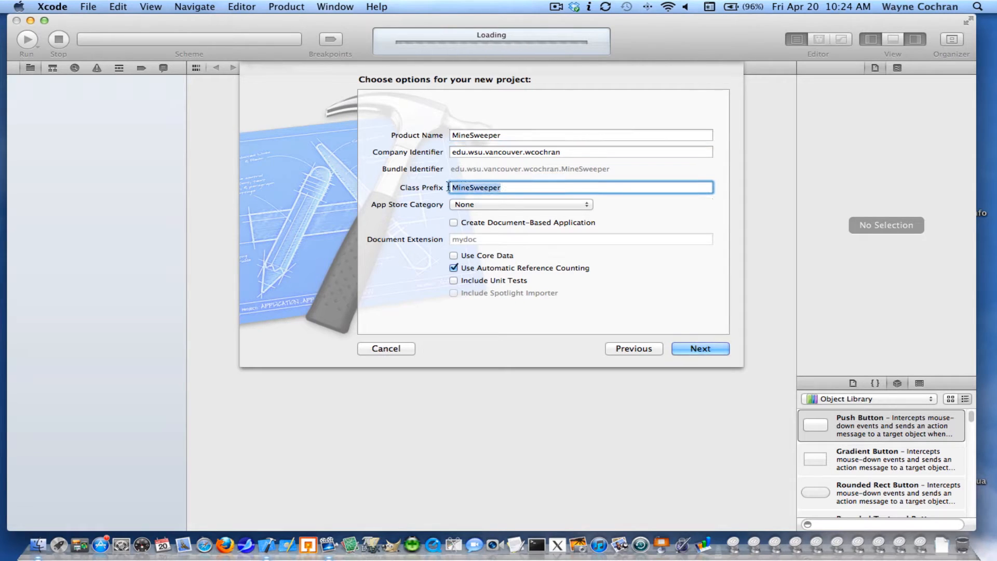
{"action": "left_click", "coordinate": [530, 187]}
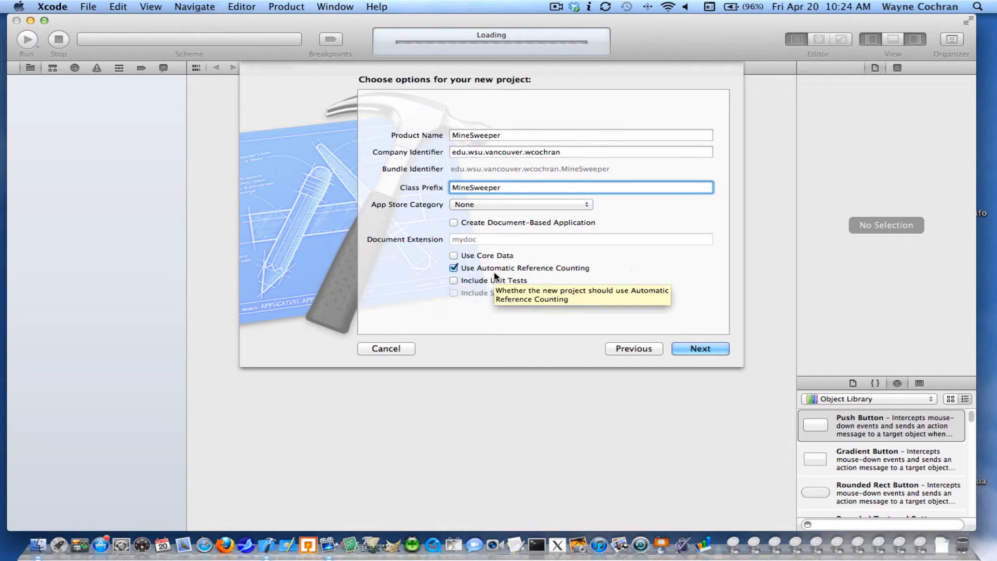
{"action": "mouse_move", "coordinate": [468, 272]}
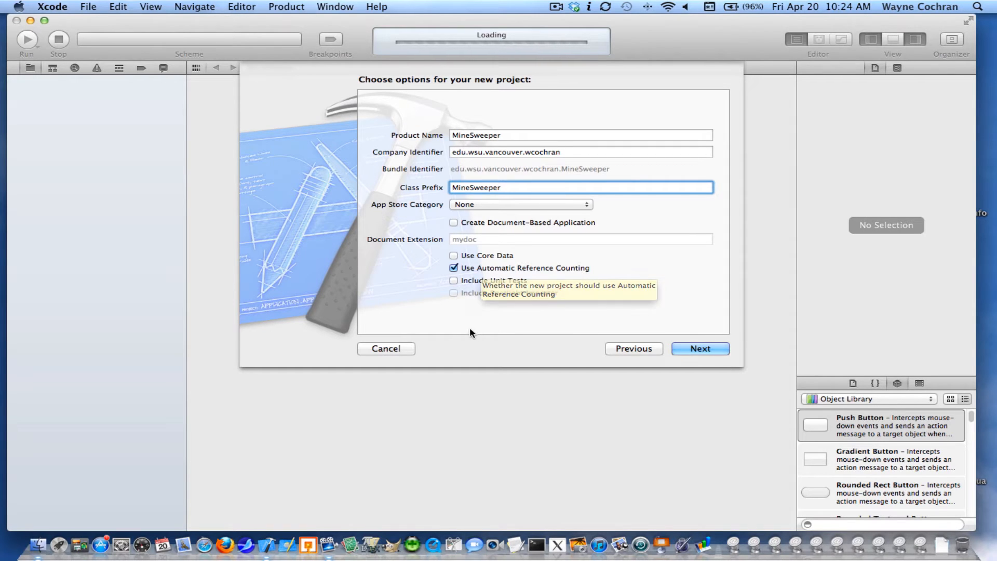
{"action": "mouse_move", "coordinate": [423, 297]}
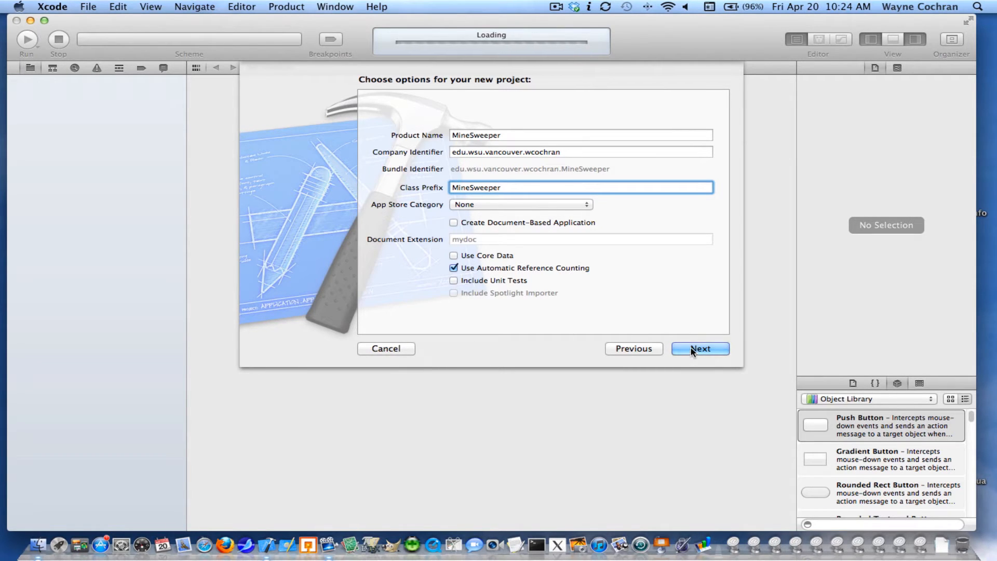
Continue to the save sheet and pick Desktop as the project location.
{"action": "left_click", "coordinate": [699, 348]}
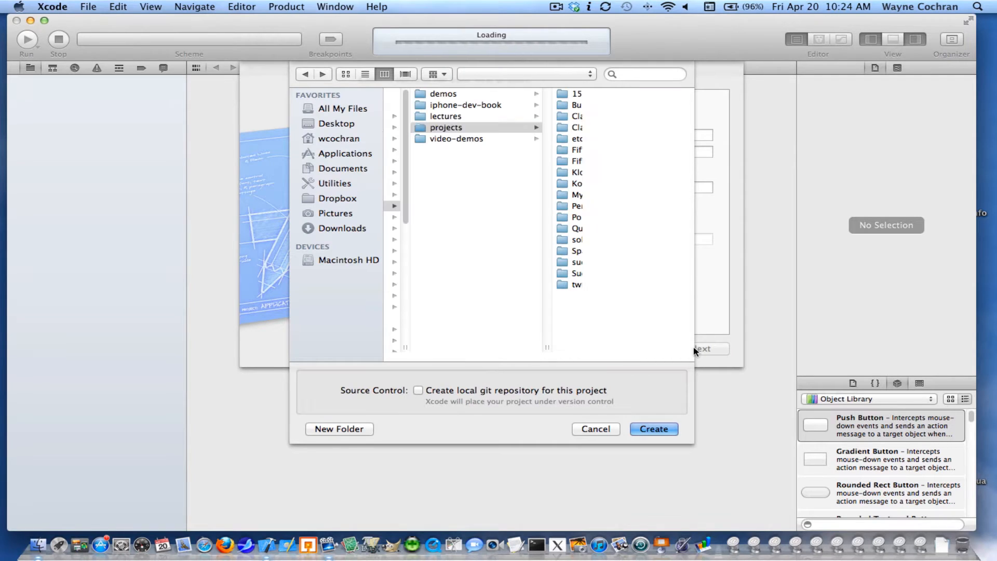
{"action": "left_click", "coordinate": [446, 127]}
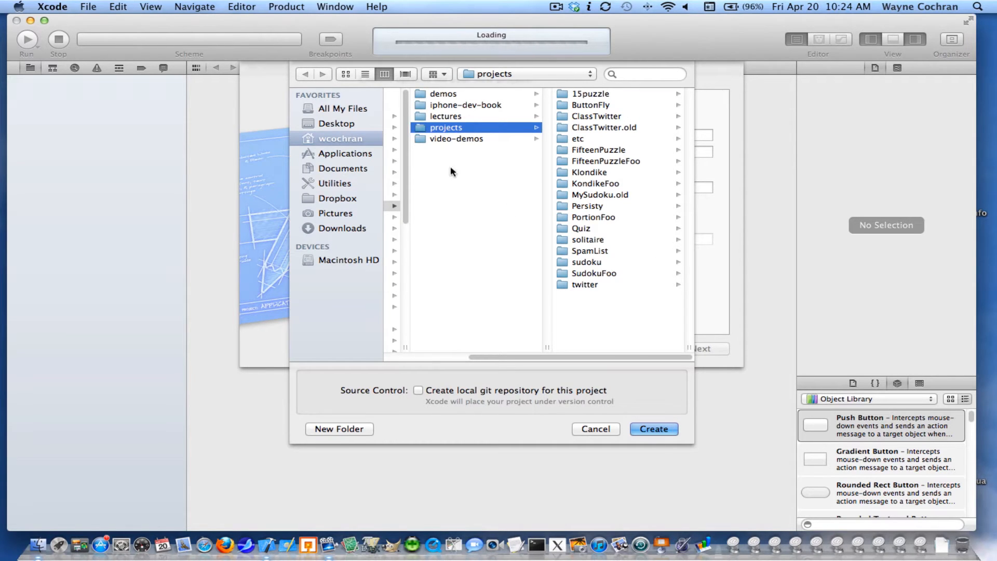
{"action": "mouse_move", "coordinate": [336, 133]}
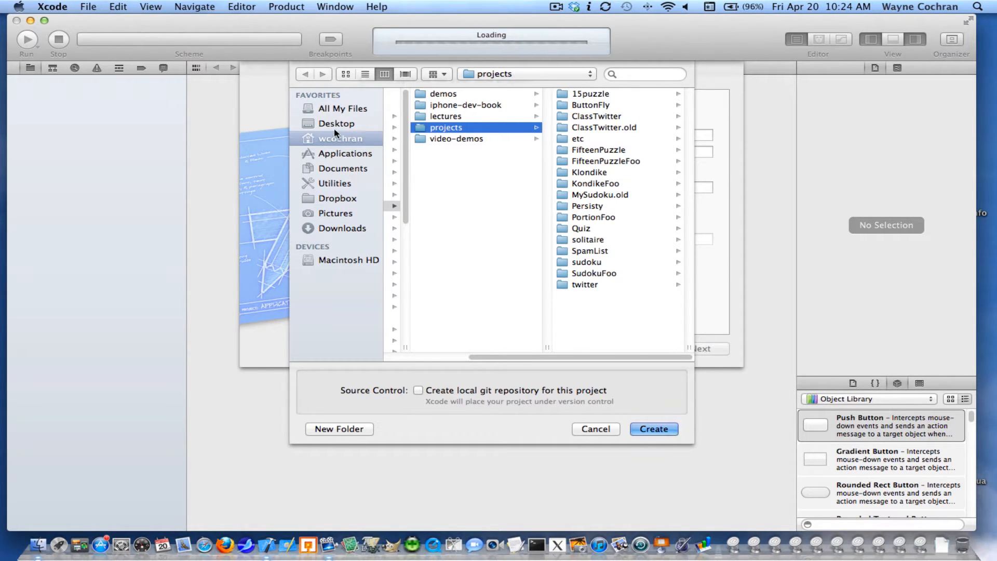
{"action": "left_click", "coordinate": [338, 123]}
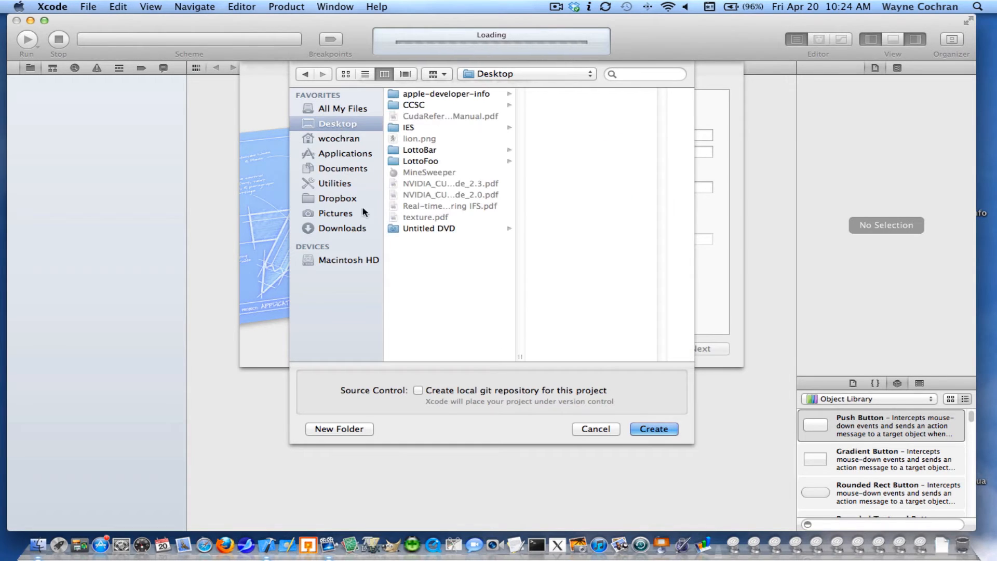
{"action": "mouse_move", "coordinate": [361, 270]}
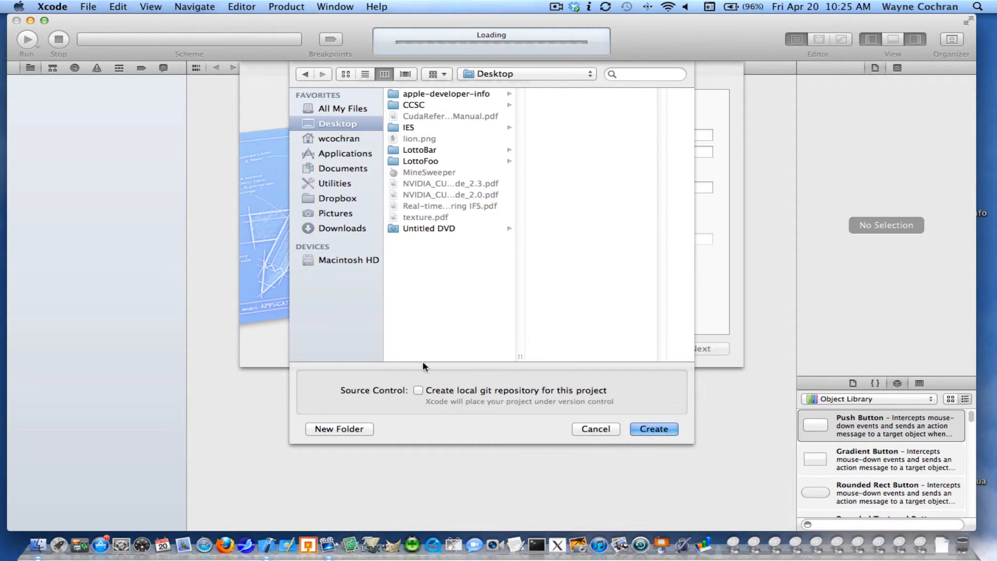
{"action": "mouse_move", "coordinate": [502, 397]}
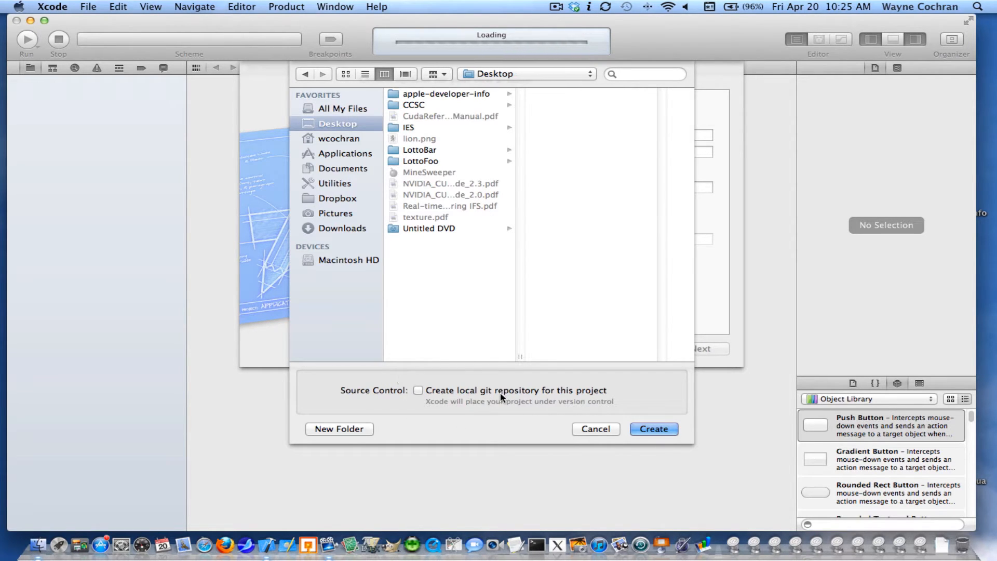
{"action": "mouse_move", "coordinate": [400, 413]}
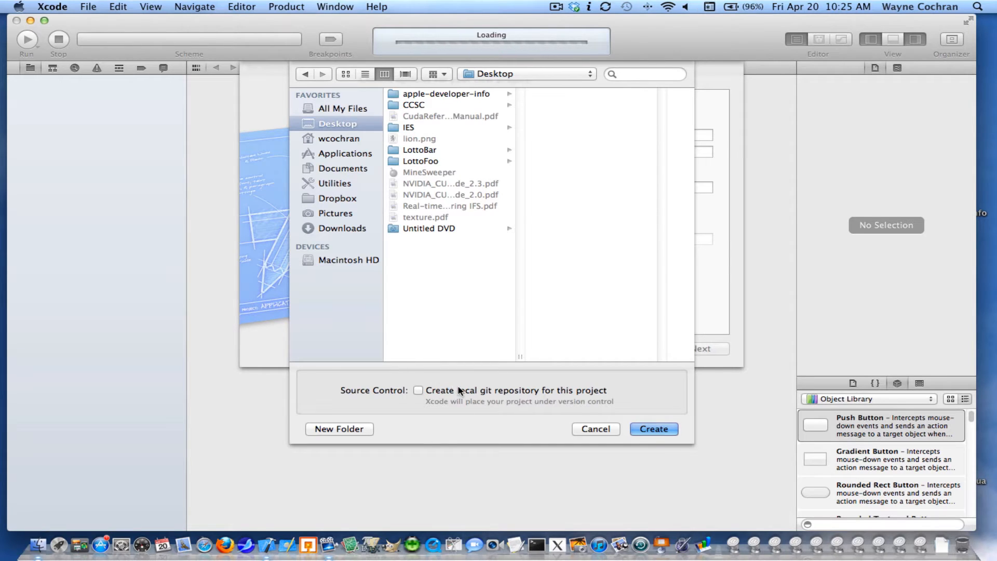
Create the project on the Desktop and view MineSweeperAppDelegate.h from the navigator.
{"action": "left_click", "coordinate": [653, 429]}
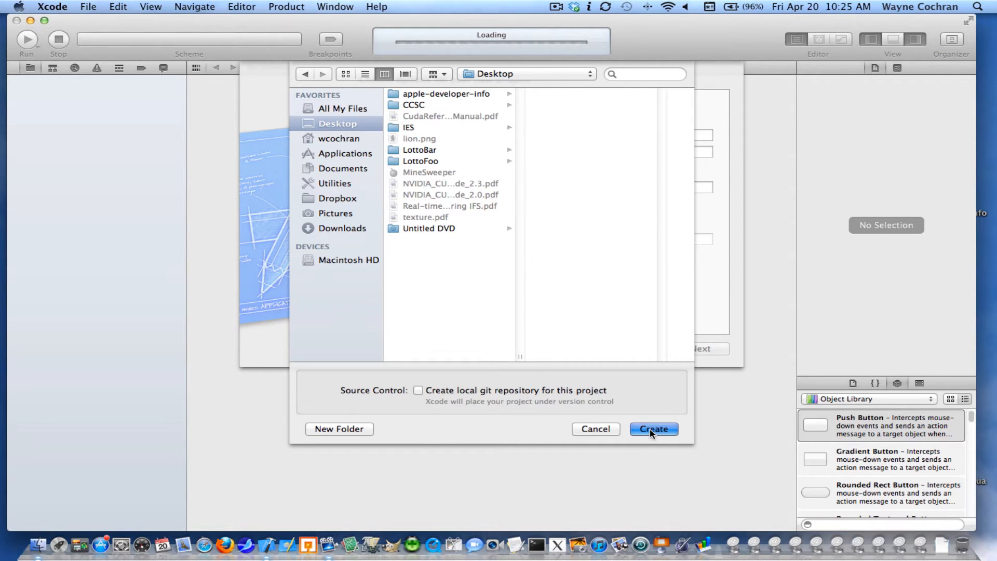
{"action": "left_click", "coordinate": [653, 428]}
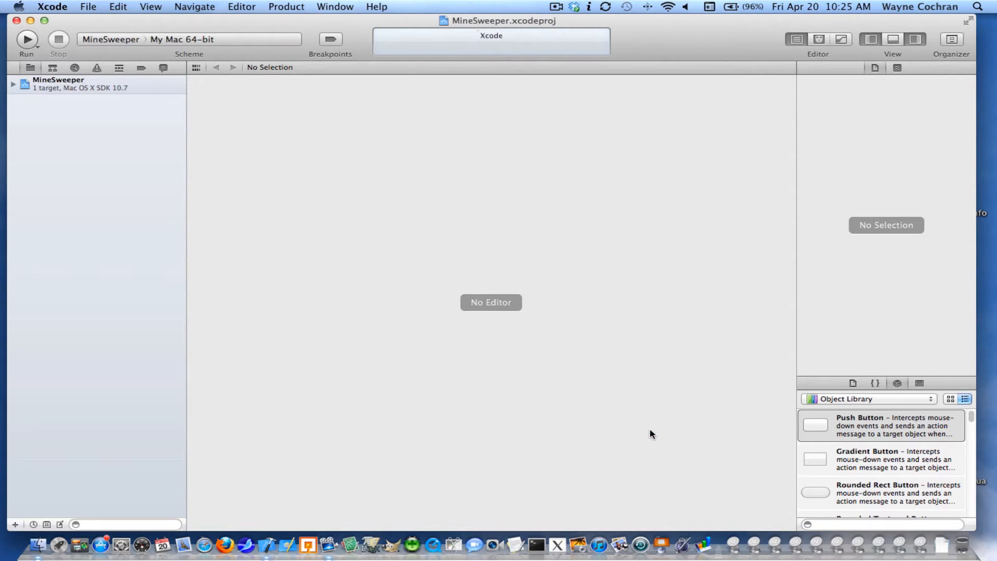
{"action": "left_click", "coordinate": [12, 83]}
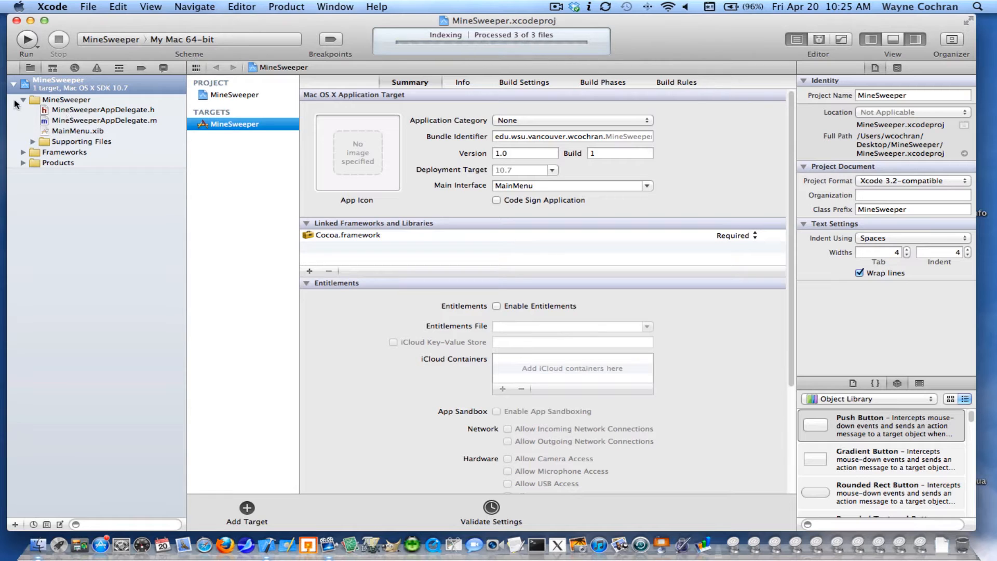
{"action": "left_click", "coordinate": [102, 110]}
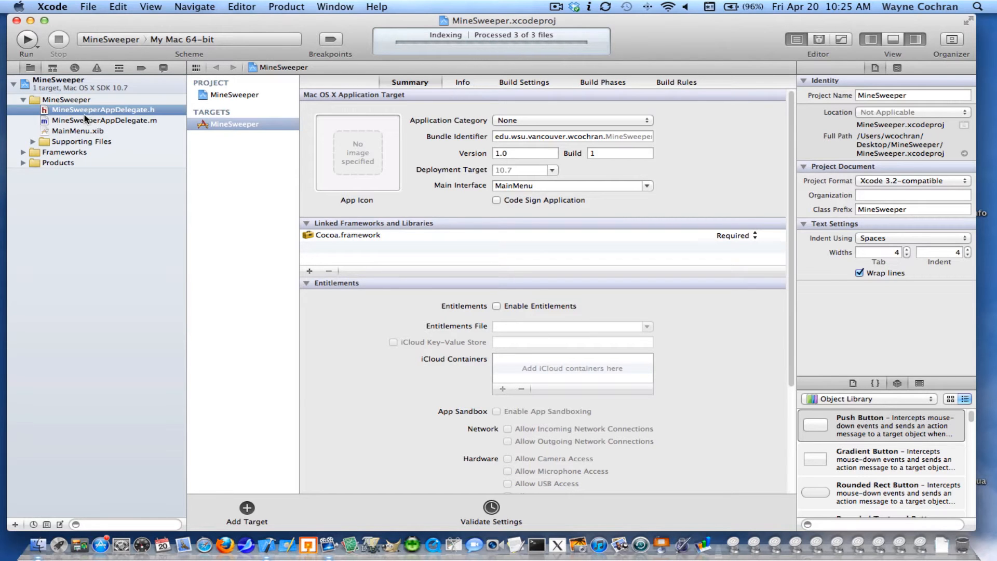
{"action": "left_click", "coordinate": [102, 110]}
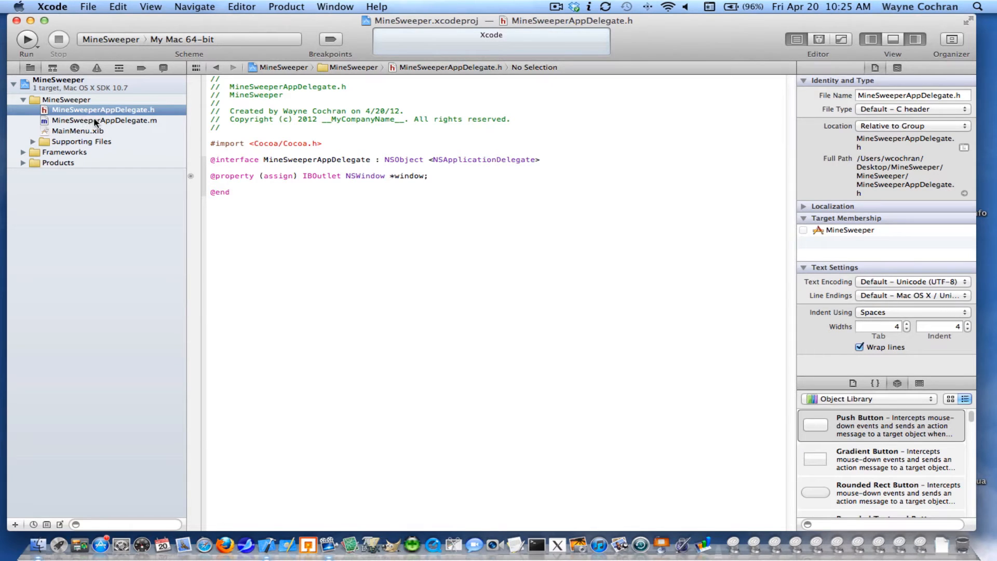
Select MainMenu.xib in the Project Navigator to view the main menu in Interface Builder.
{"action": "left_click", "coordinate": [77, 130]}
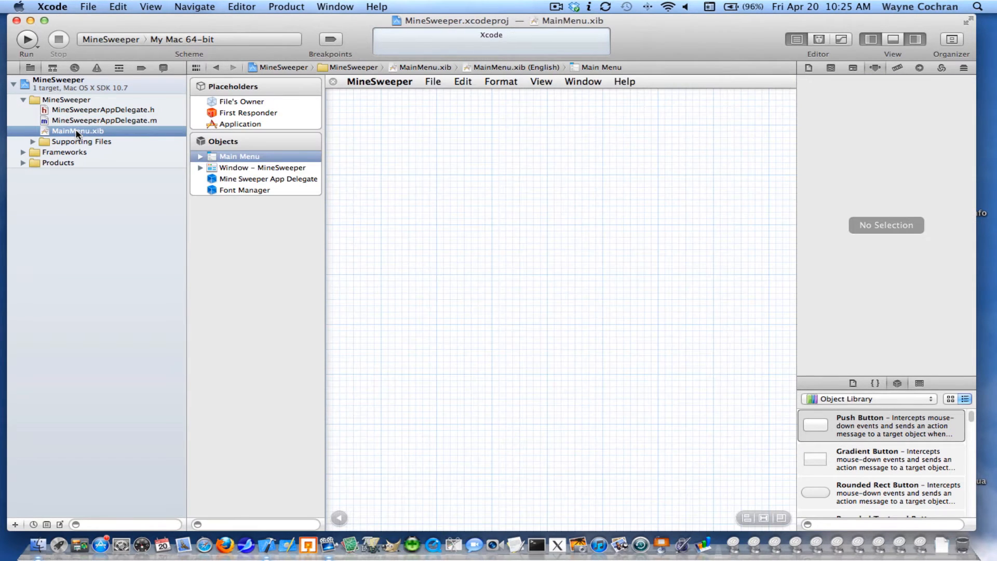
{"action": "mouse_move", "coordinate": [71, 131]}
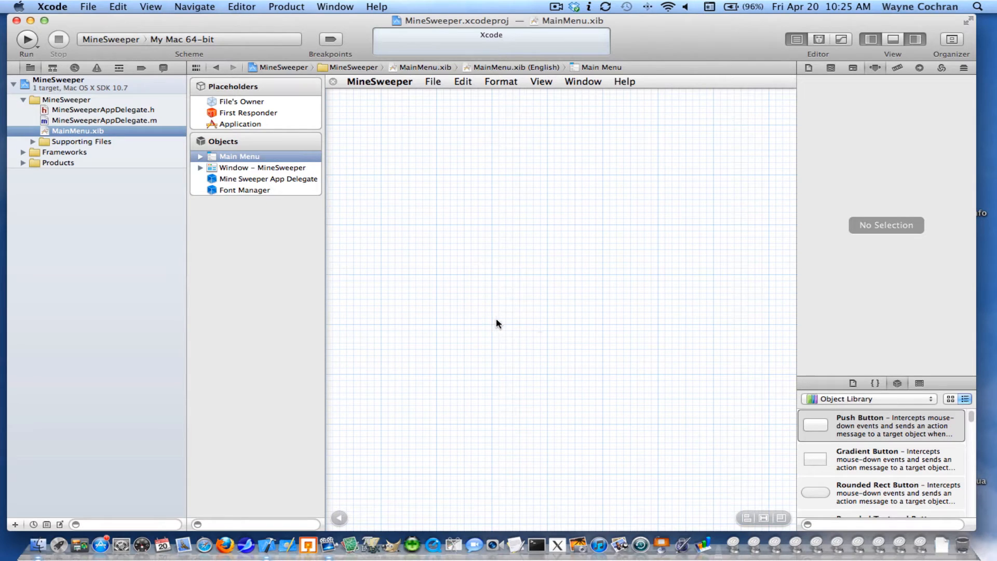
{"action": "mouse_move", "coordinate": [513, 247]}
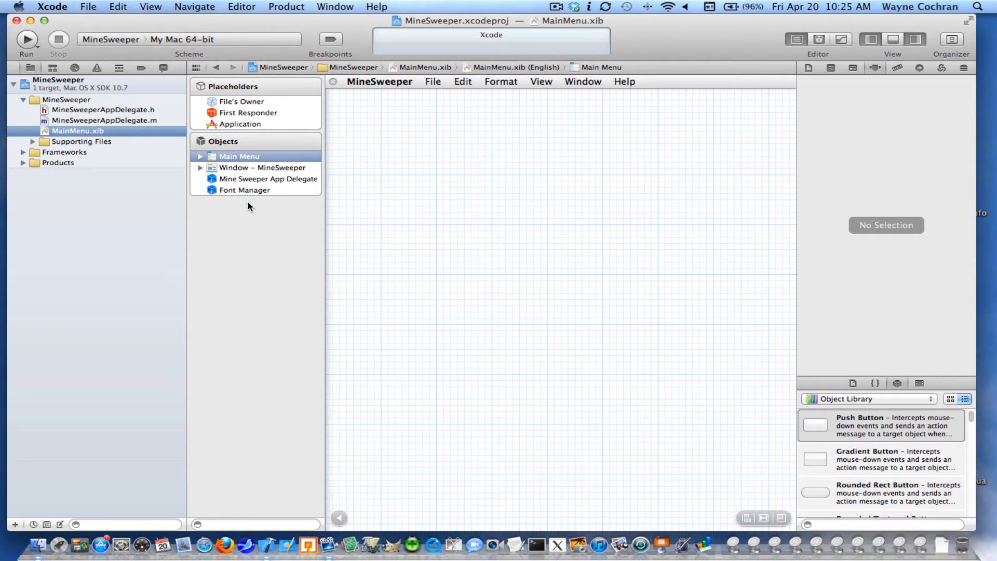
{"action": "mouse_move", "coordinate": [237, 133]}
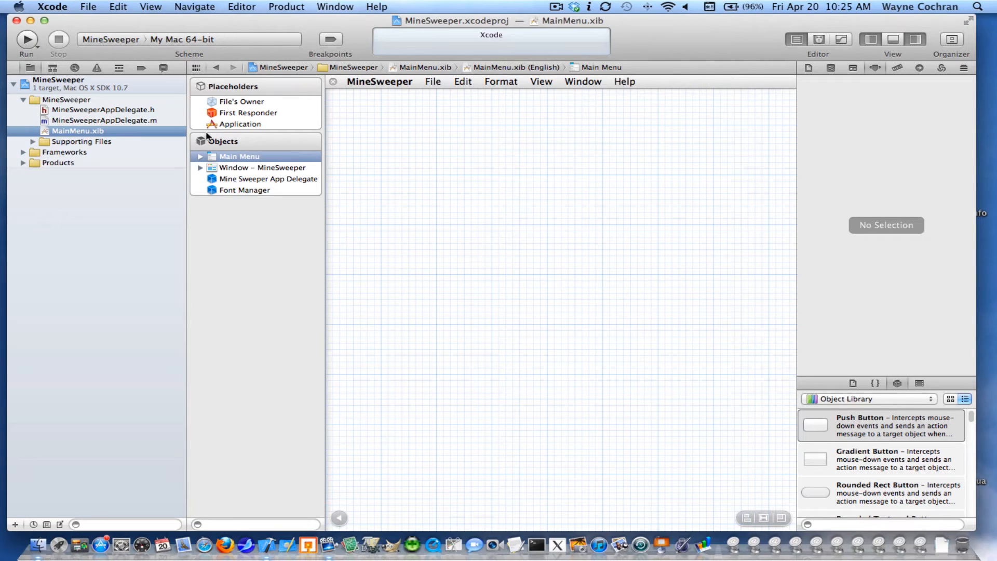
{"action": "mouse_move", "coordinate": [215, 134]}
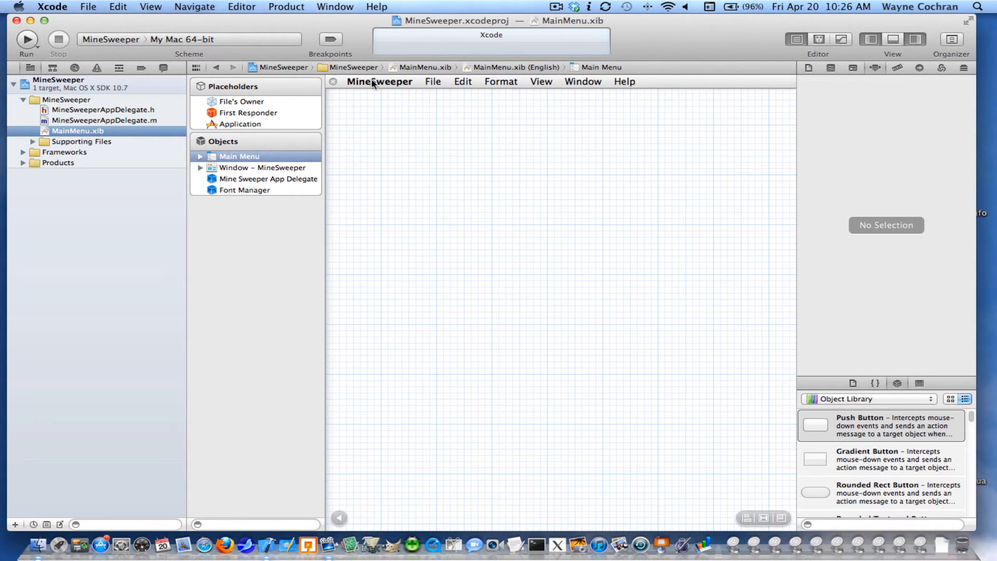
{"action": "mouse_move", "coordinate": [637, 88]}
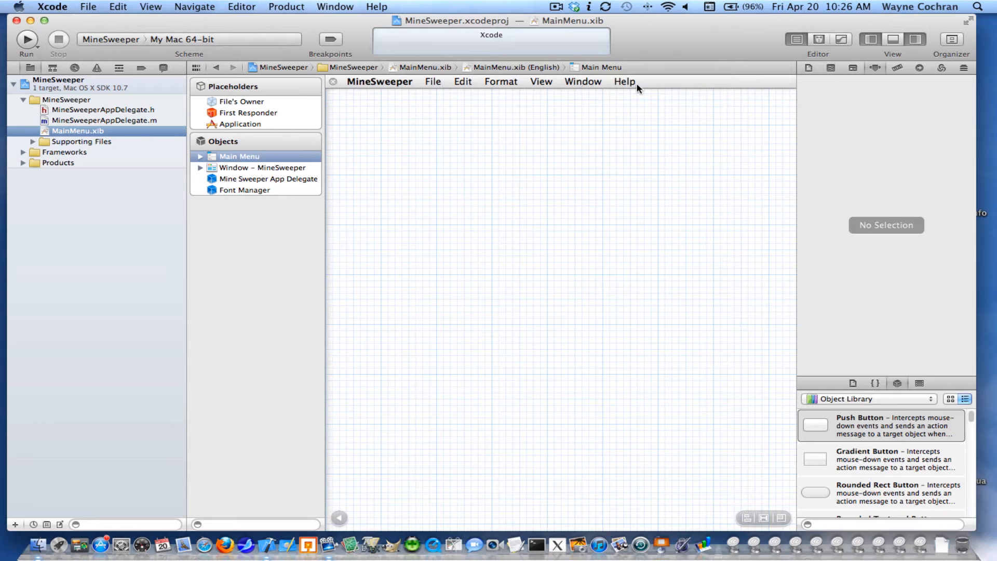
{"action": "mouse_move", "coordinate": [620, 92]}
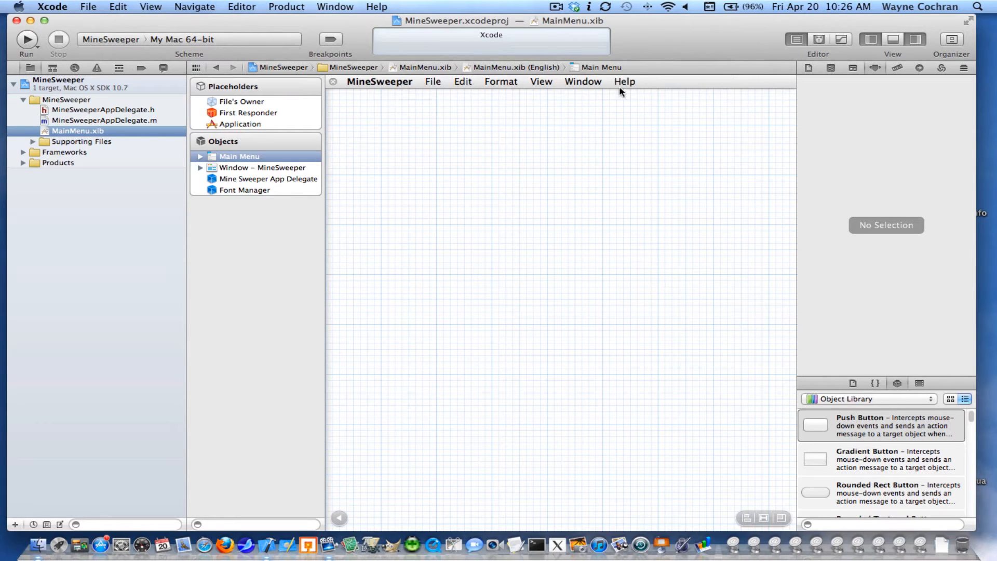
Show Window – MineSweeper in the editor and scroll the Object Library toward Square Button.
{"action": "left_click", "coordinate": [261, 167]}
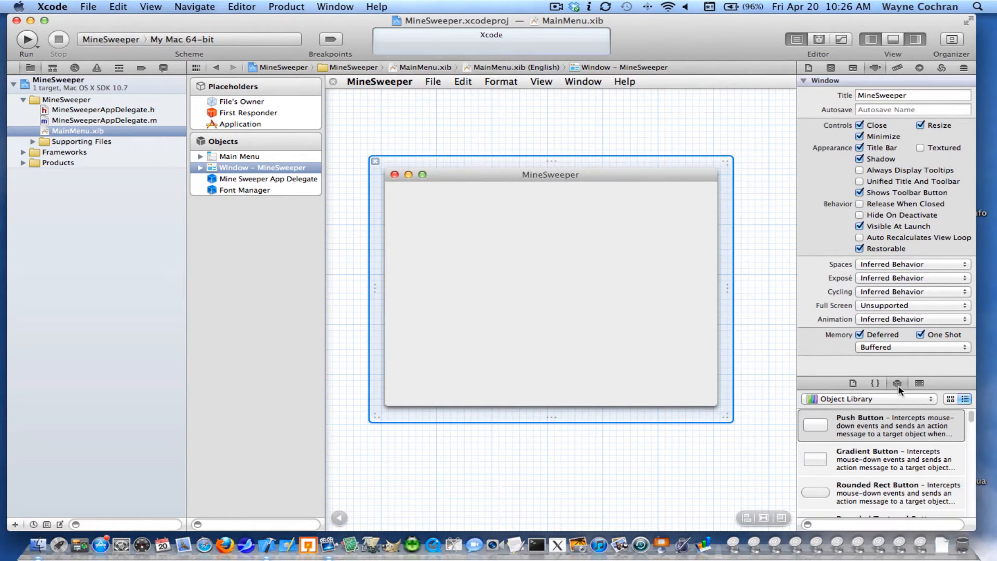
{"action": "mouse_move", "coordinate": [947, 437]}
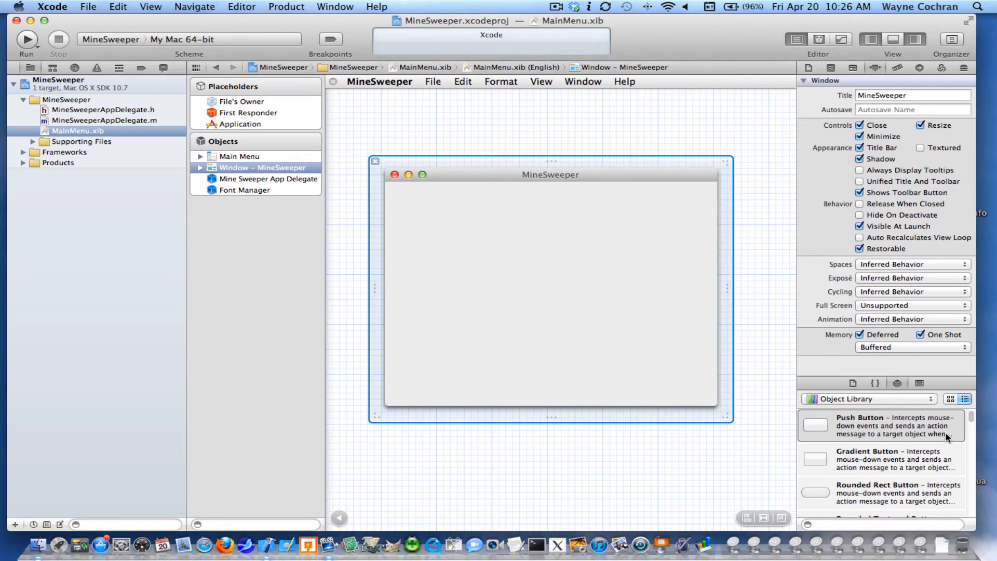
{"action": "mouse_move", "coordinate": [586, 274]}
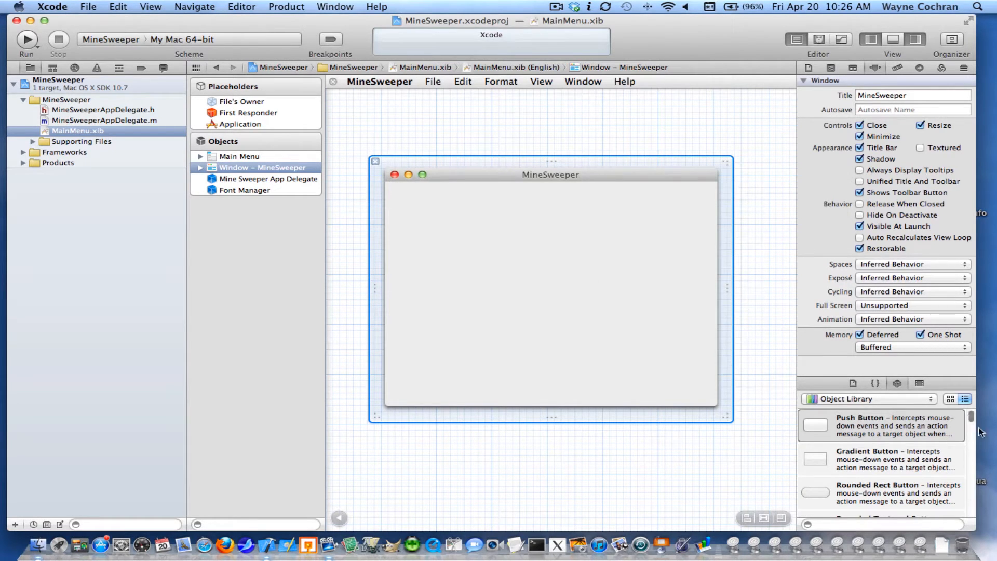
{"action": "scroll", "scroll_direction": "down", "scroll_amount": 3}
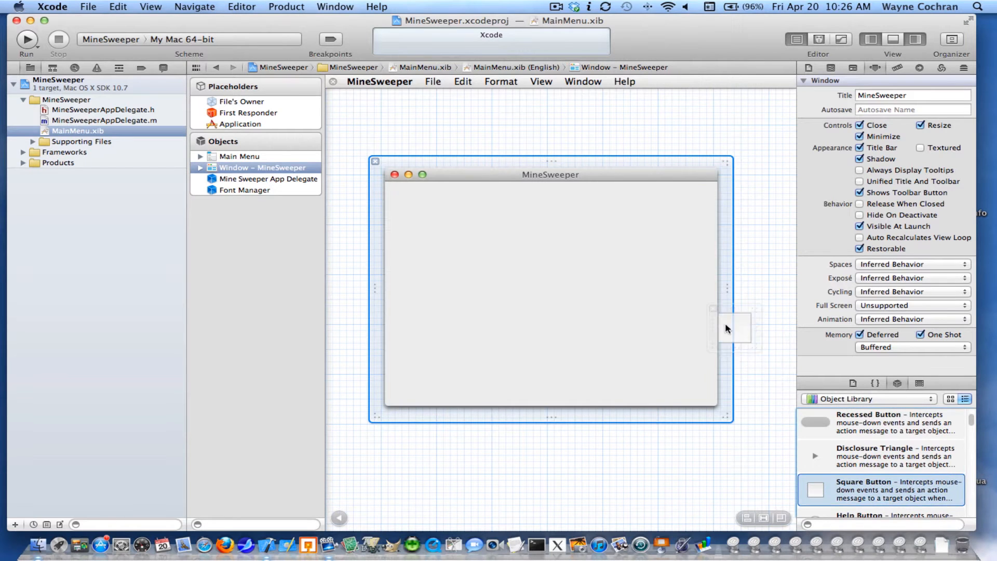
Add a Square Button to the MineSweeper window and set its width and height to 30.
{"action": "left_click_drag", "start_coordinate": [815, 489], "coordinate": [494, 260]}
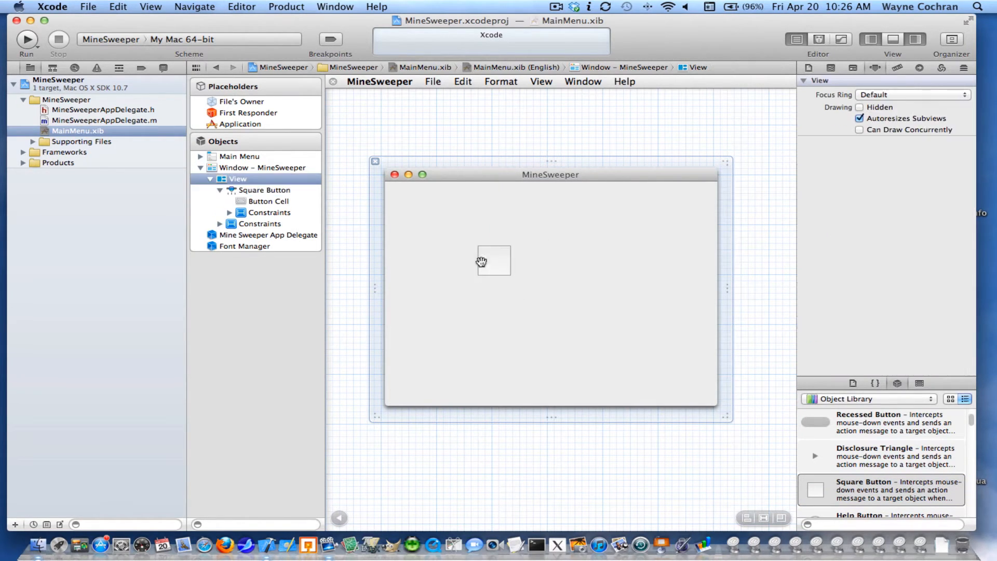
{"action": "left_click", "coordinate": [493, 259]}
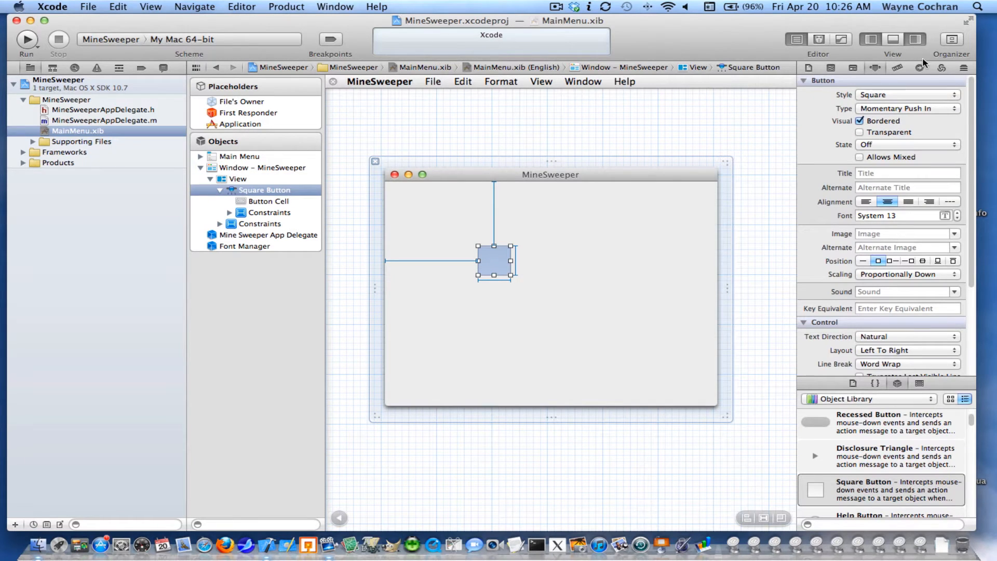
{"action": "mouse_move", "coordinate": [901, 71]}
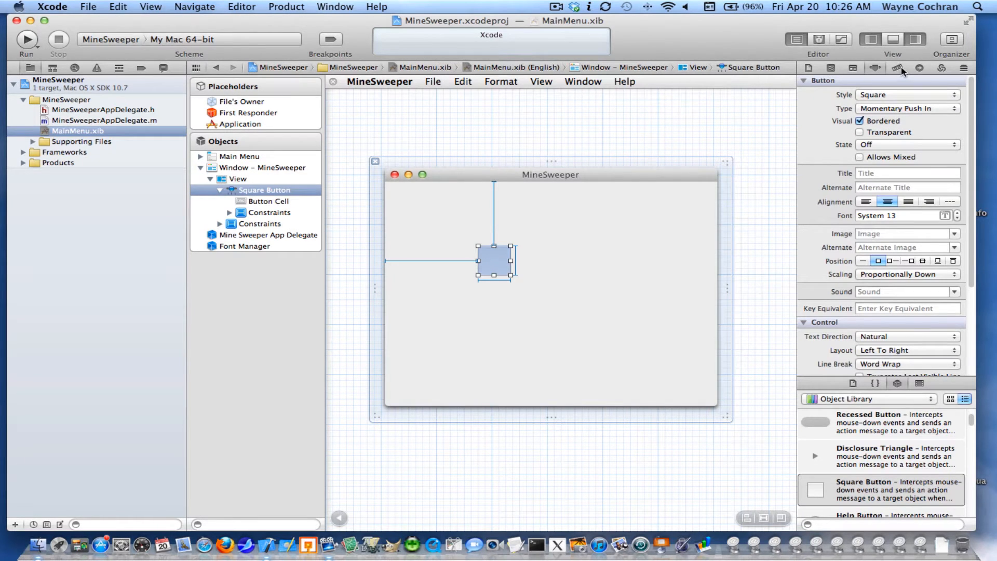
{"action": "left_click", "coordinate": [902, 67]}
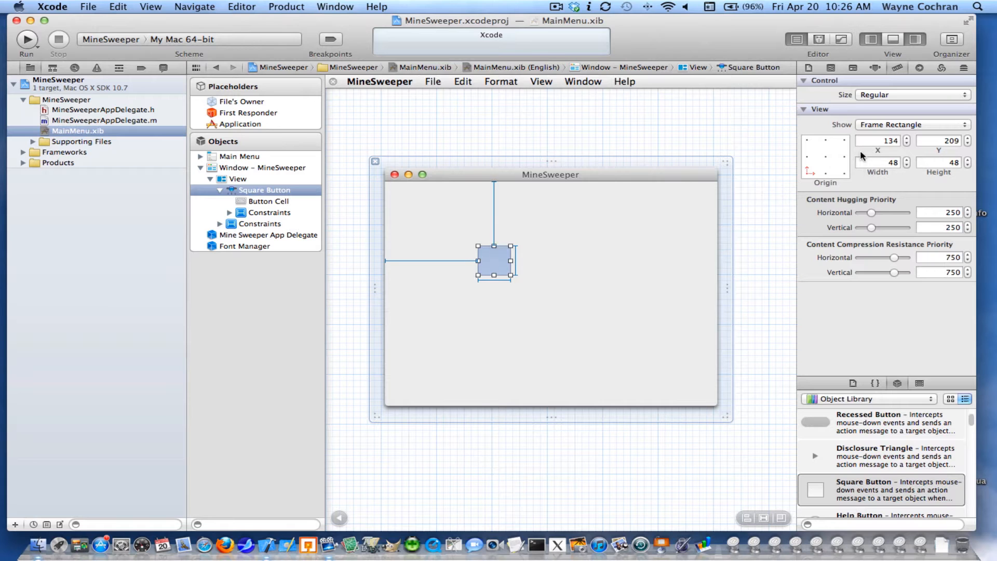
{"action": "left_click", "coordinate": [878, 162]}
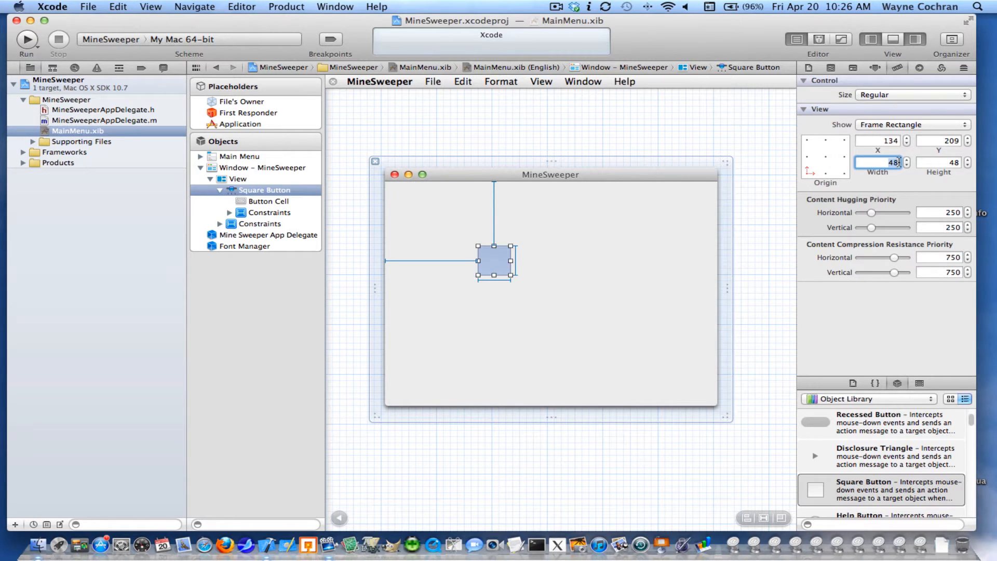
{"action": "type", "text": "30"}
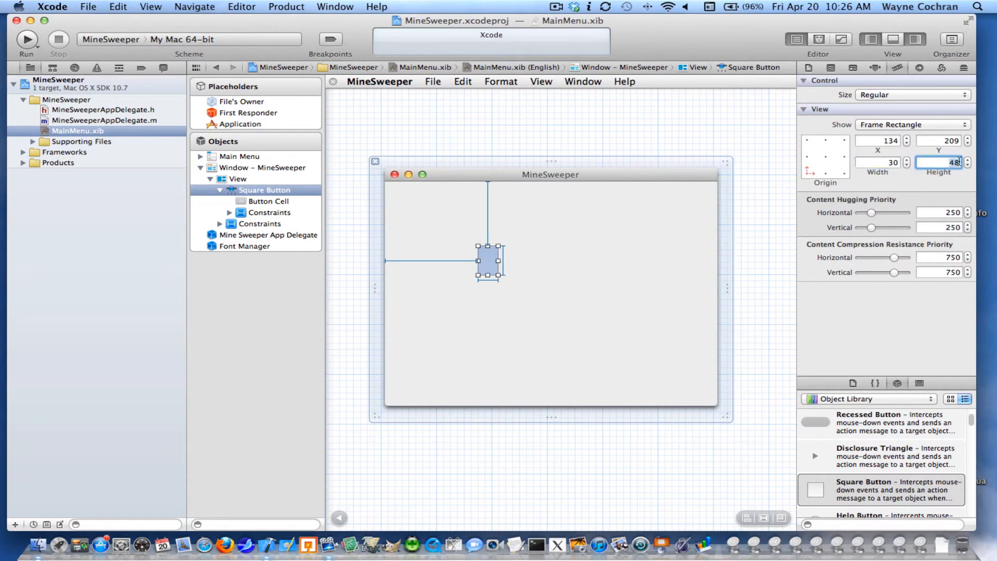
{"action": "type", "text": "30"}
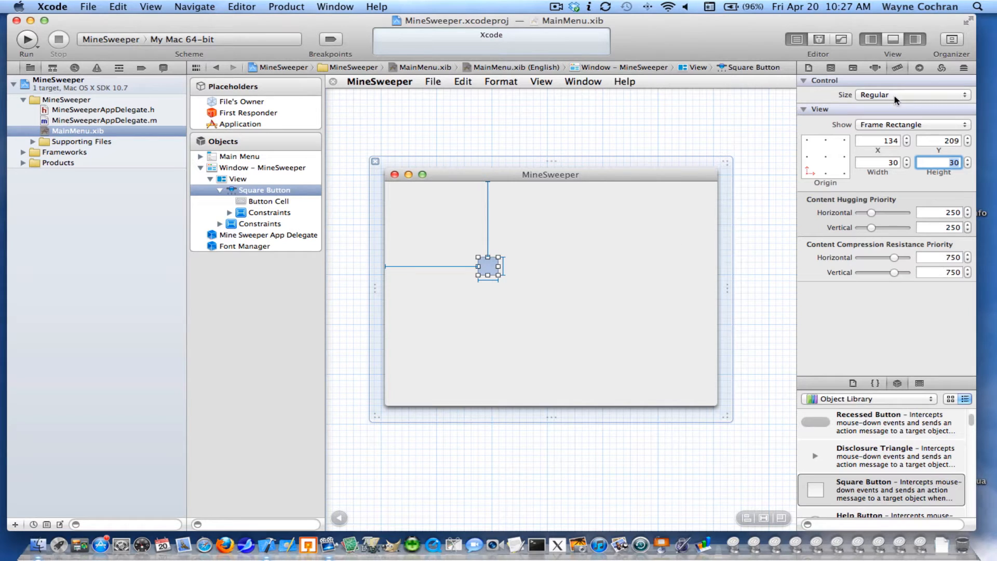
Deselect the square button and launch a Cocoa Simulator preview of the MineSweeper window.
{"action": "left_click", "coordinate": [874, 67]}
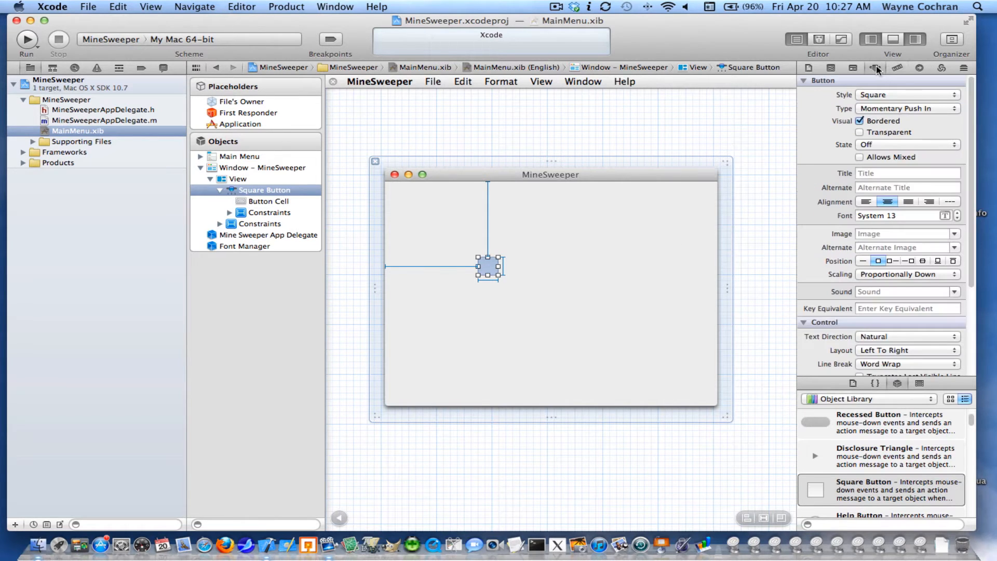
{"action": "mouse_move", "coordinate": [912, 116]}
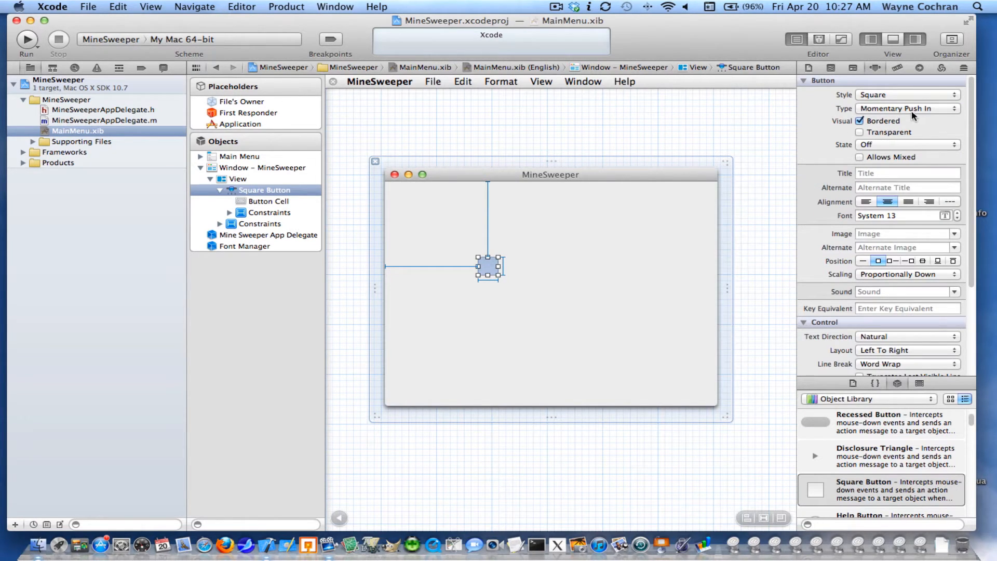
{"action": "left_click", "coordinate": [238, 178]}
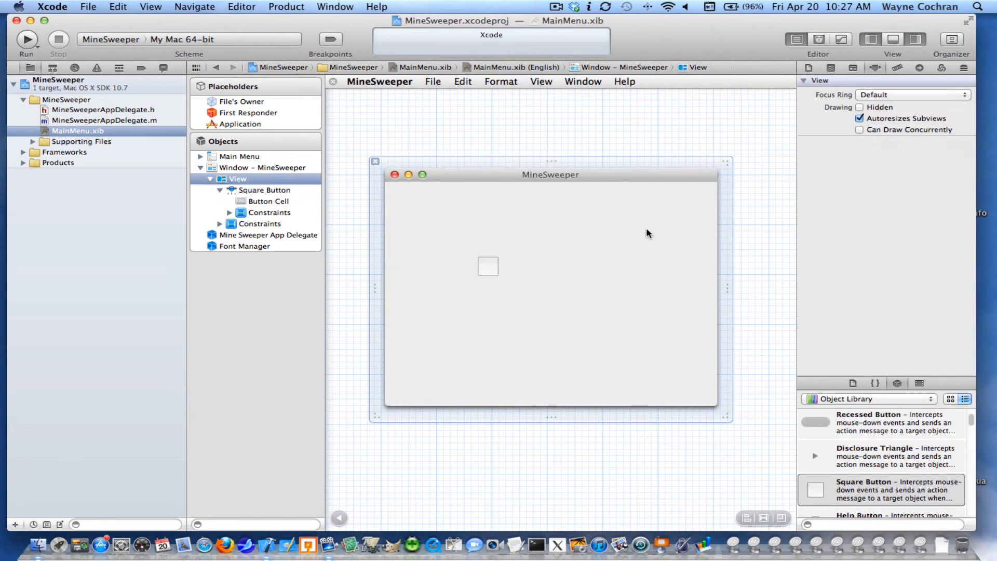
{"action": "mouse_move", "coordinate": [279, 6]}
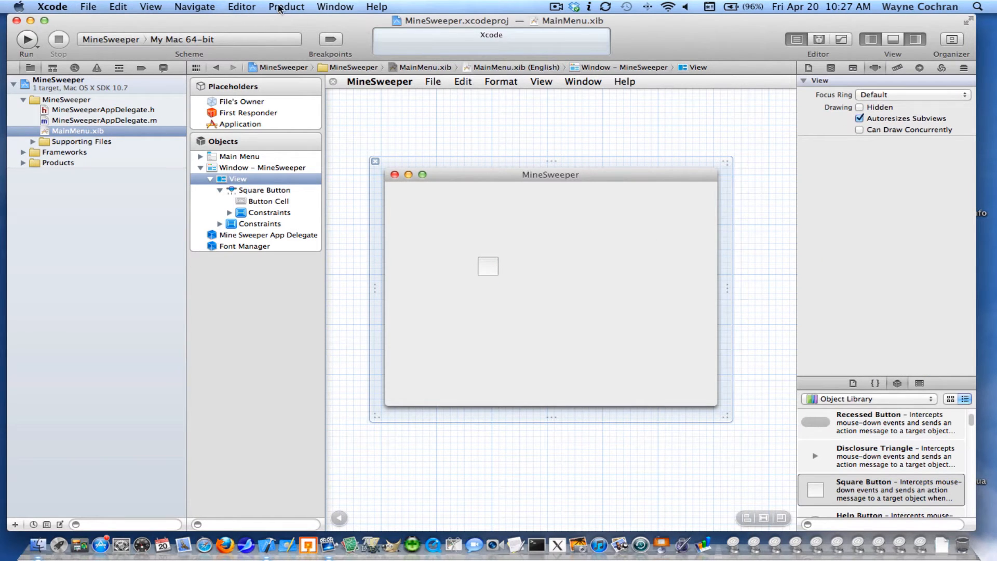
{"action": "left_click", "coordinate": [241, 6]}
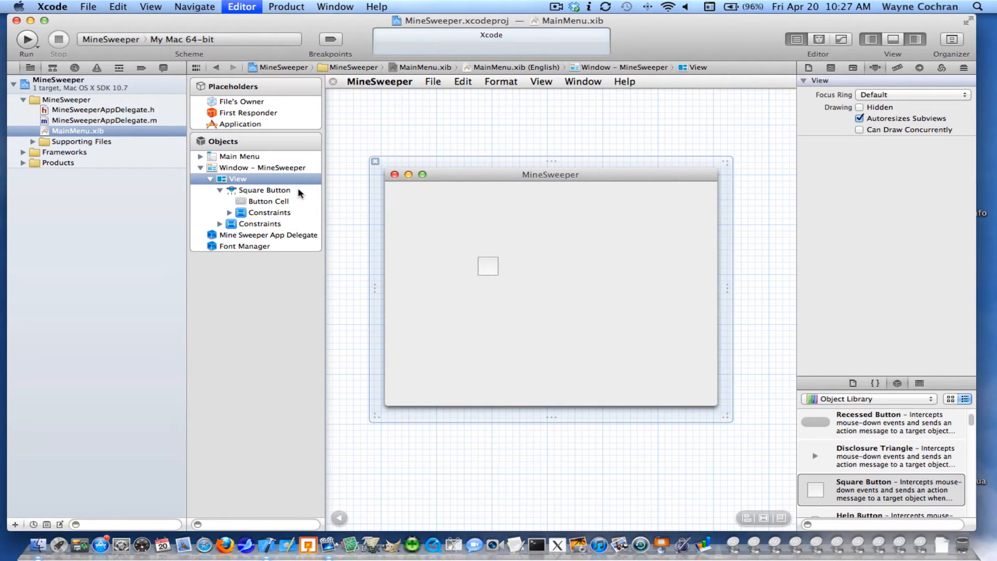
{"action": "left_click", "coordinate": [26, 39]}
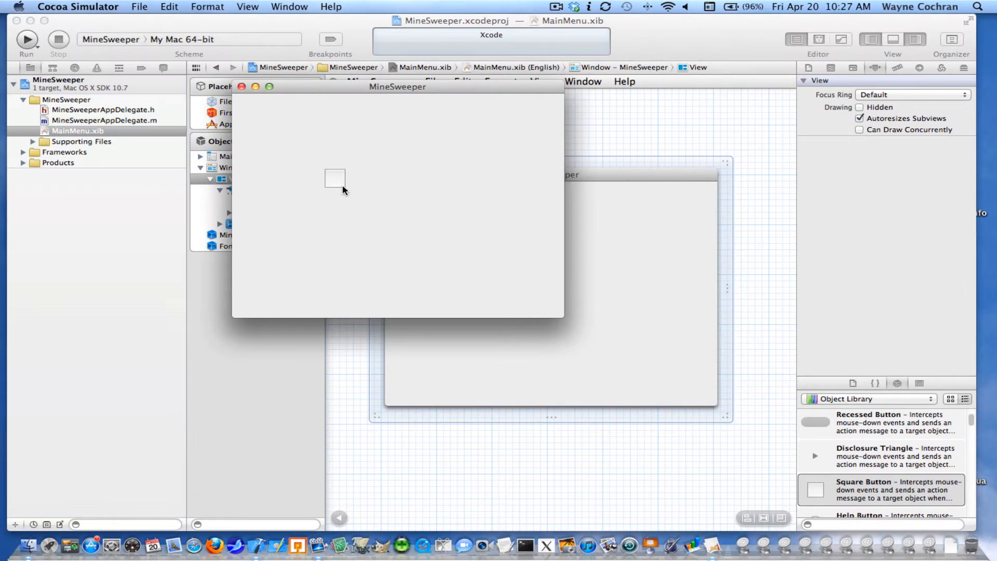
{"action": "mouse_move", "coordinate": [411, 234]}
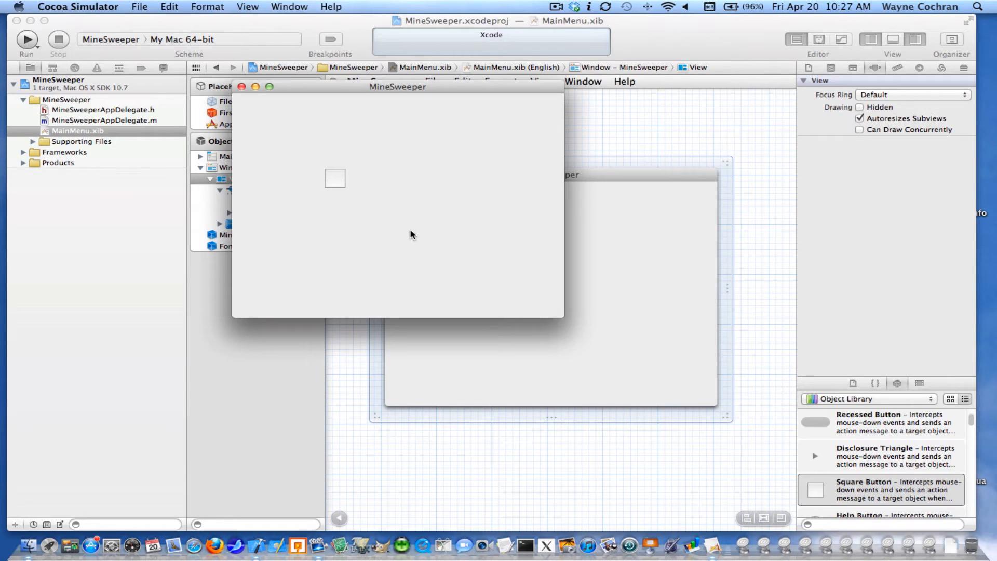
{"action": "mouse_move", "coordinate": [343, 184]}
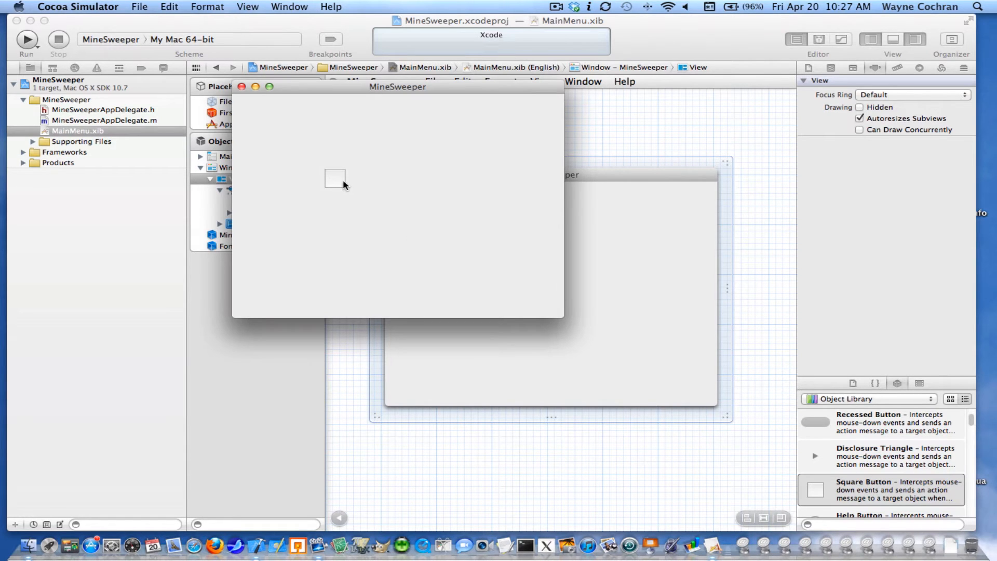
{"action": "mouse_move", "coordinate": [374, 214]}
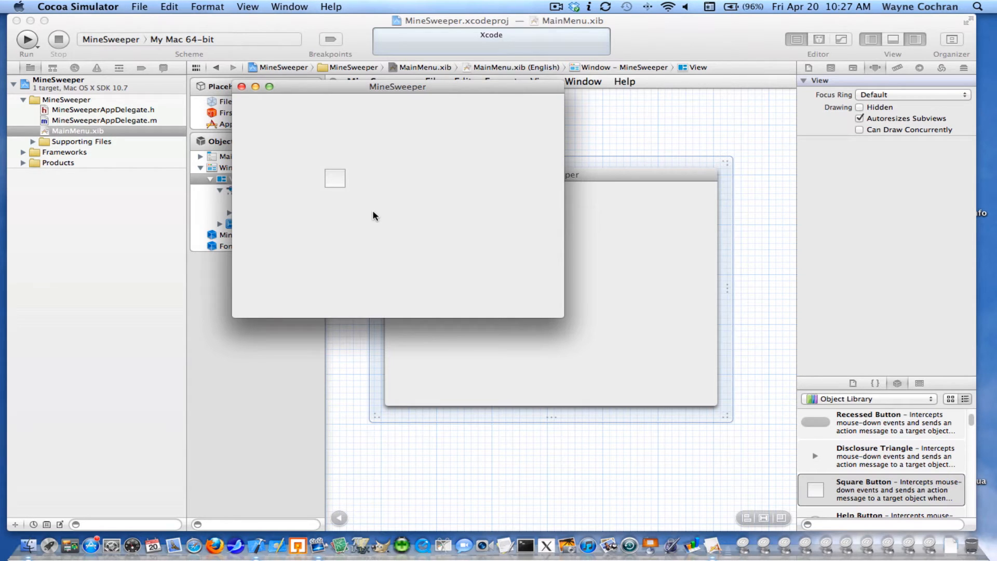
Quit Cocoa Simulator and select the square button to review its attributes.
{"action": "left_click", "coordinate": [78, 6]}
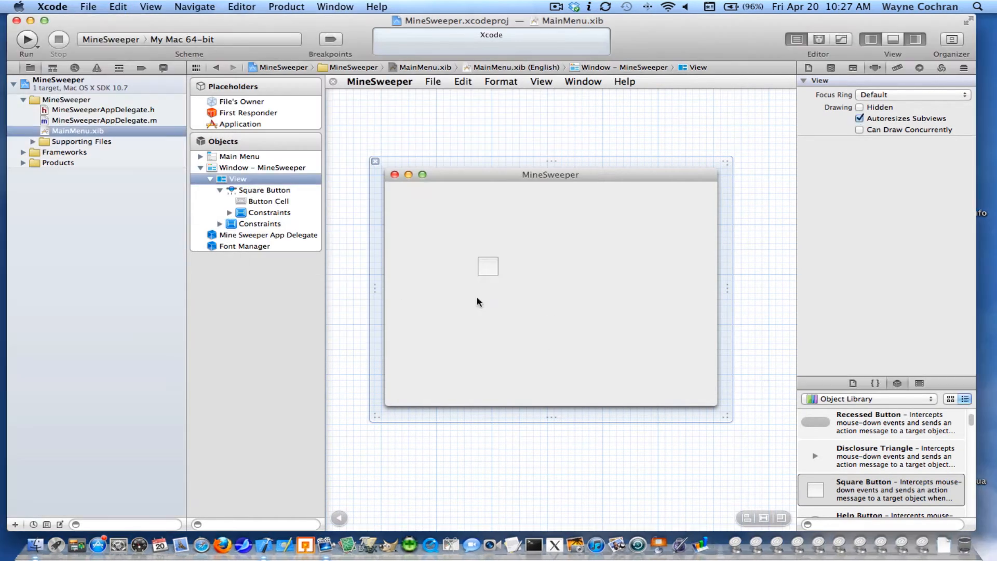
{"action": "mouse_move", "coordinate": [491, 300]}
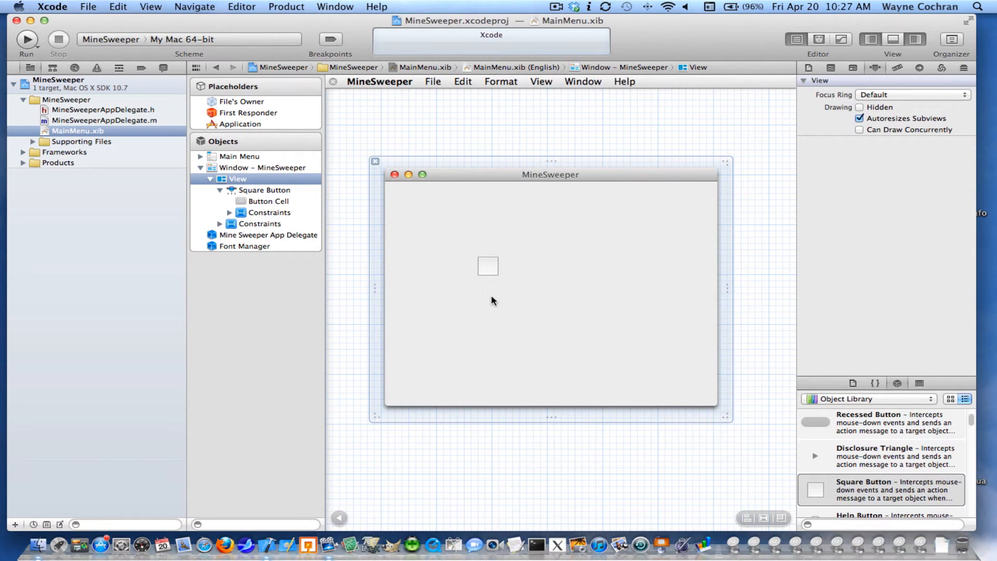
{"action": "mouse_move", "coordinate": [501, 269]}
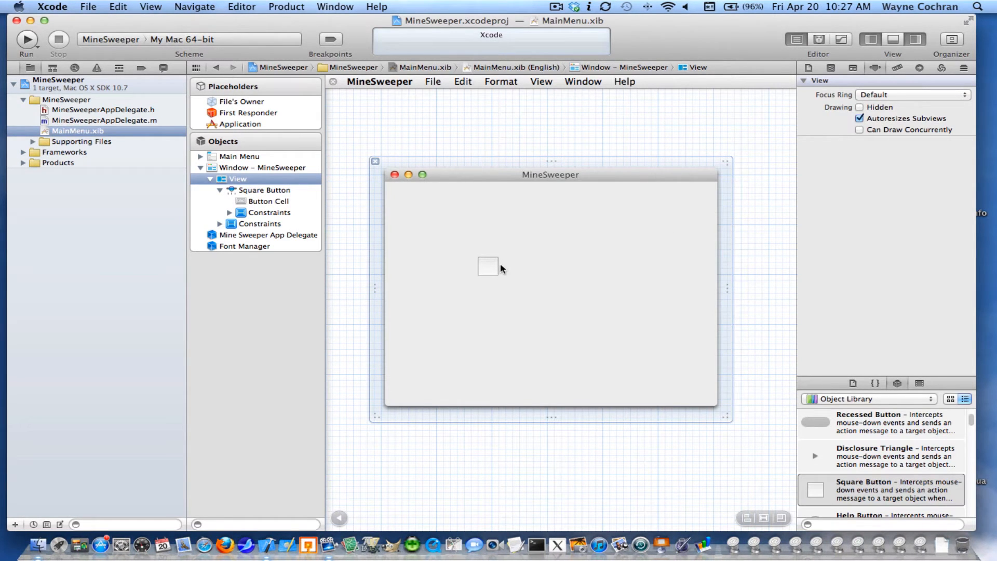
{"action": "left_click", "coordinate": [488, 267]}
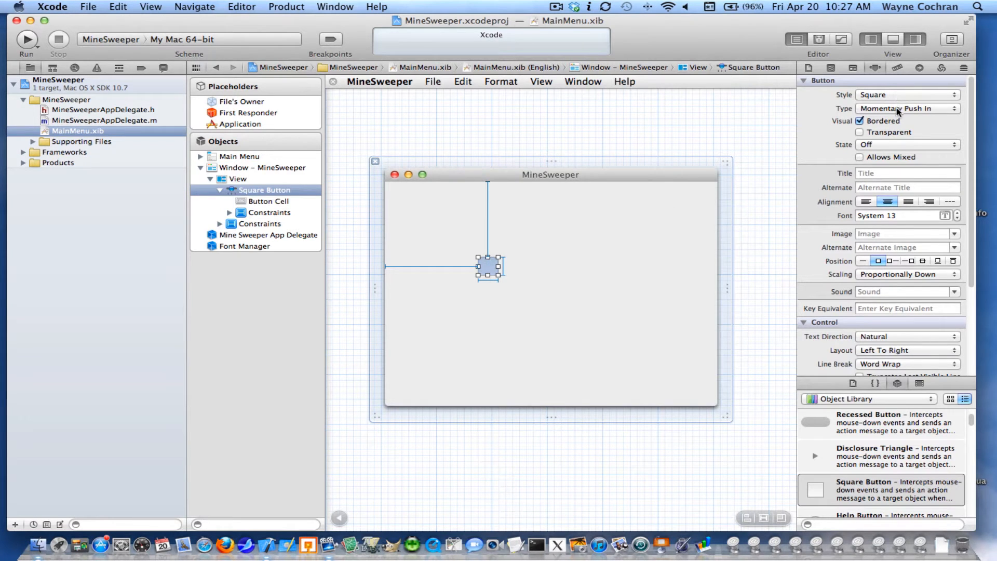
{"action": "left_click", "coordinate": [907, 108]}
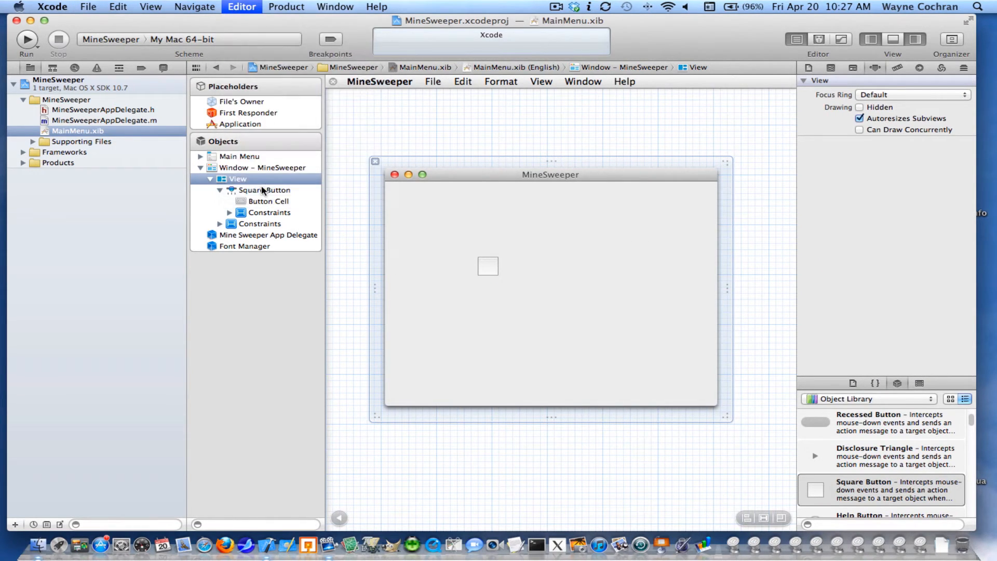
{"action": "left_click", "coordinate": [26, 39]}
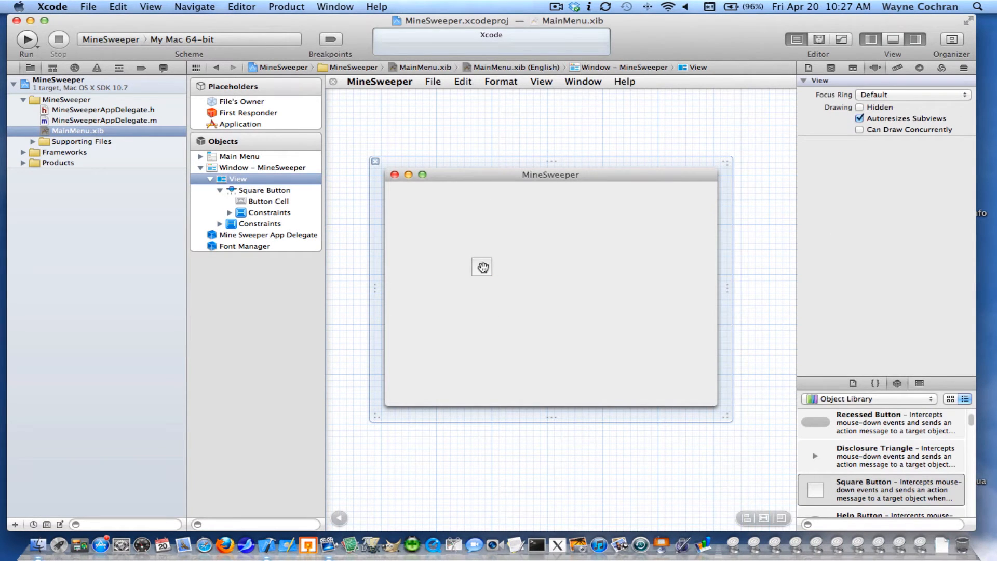
Show the square button's identity settings (class NSButton), checking its Button Cell and button.
{"action": "left_click", "coordinate": [481, 266]}
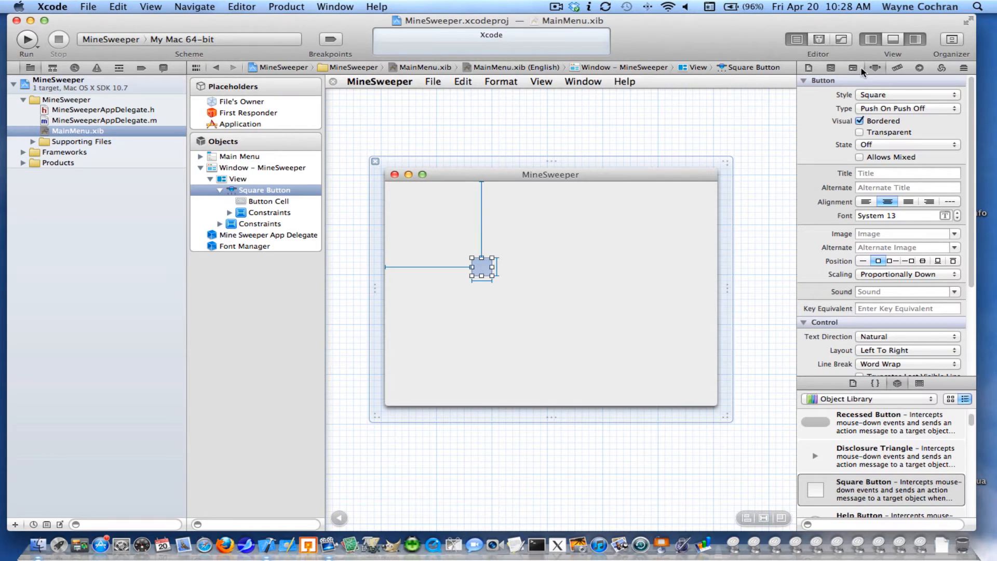
{"action": "left_click", "coordinate": [852, 67]}
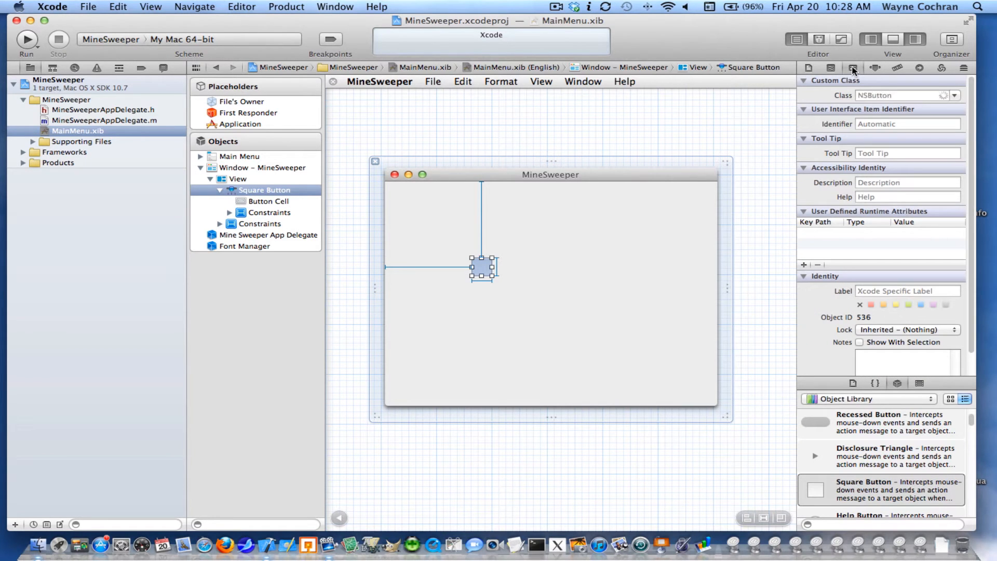
{"action": "mouse_move", "coordinate": [852, 67]}
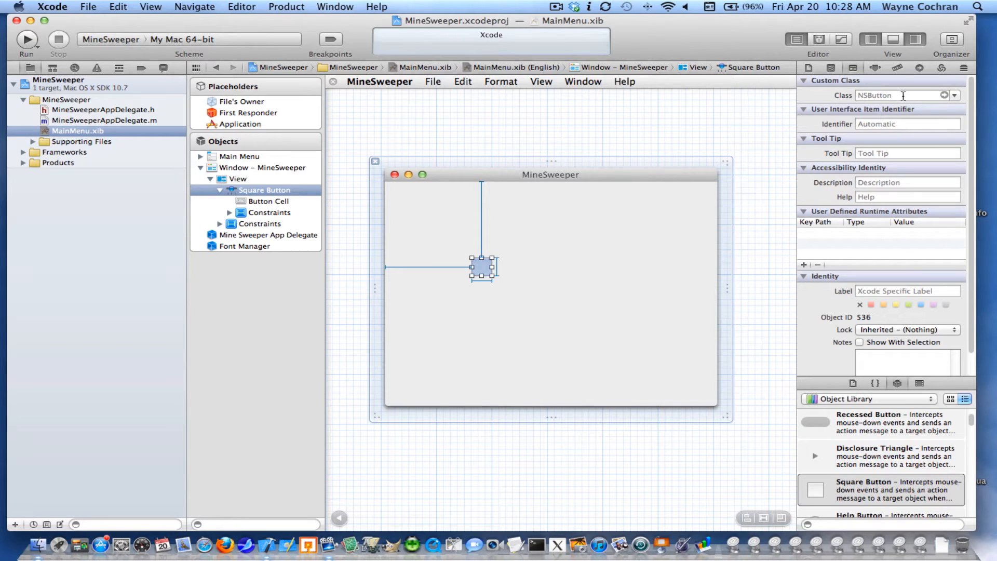
{"action": "mouse_move", "coordinate": [614, 290]}
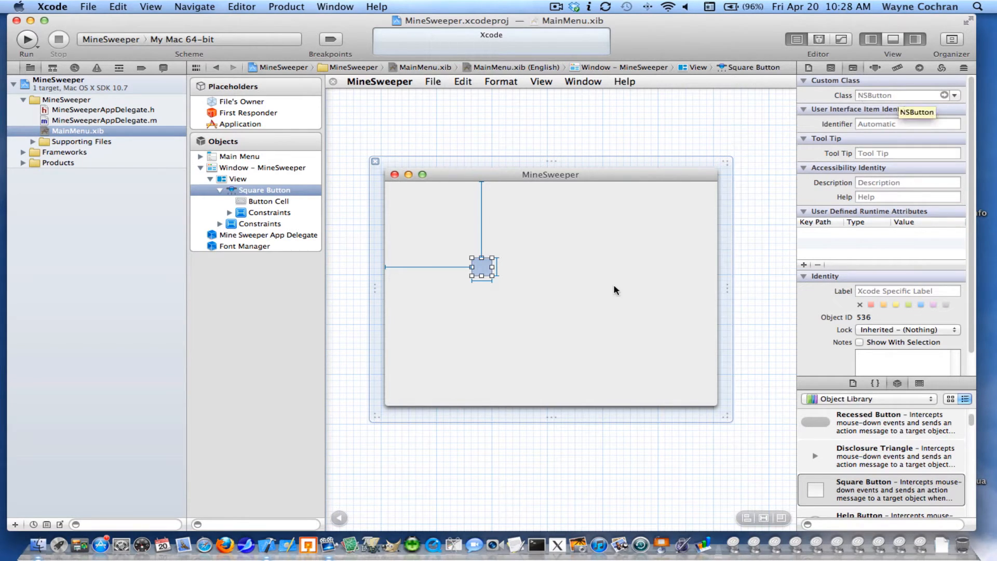
{"action": "mouse_move", "coordinate": [906, 102]}
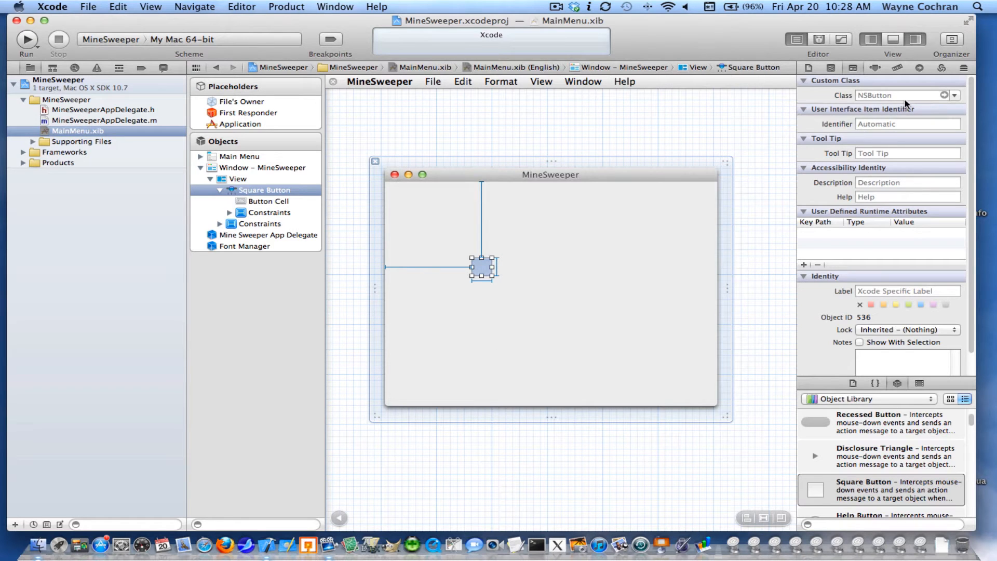
{"action": "mouse_move", "coordinate": [545, 283]}
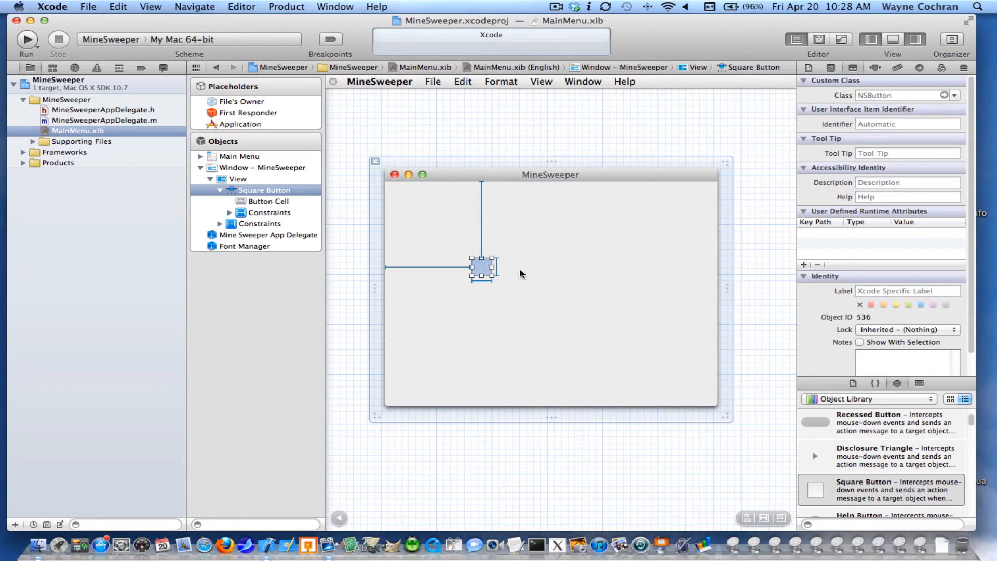
{"action": "mouse_move", "coordinate": [536, 288]}
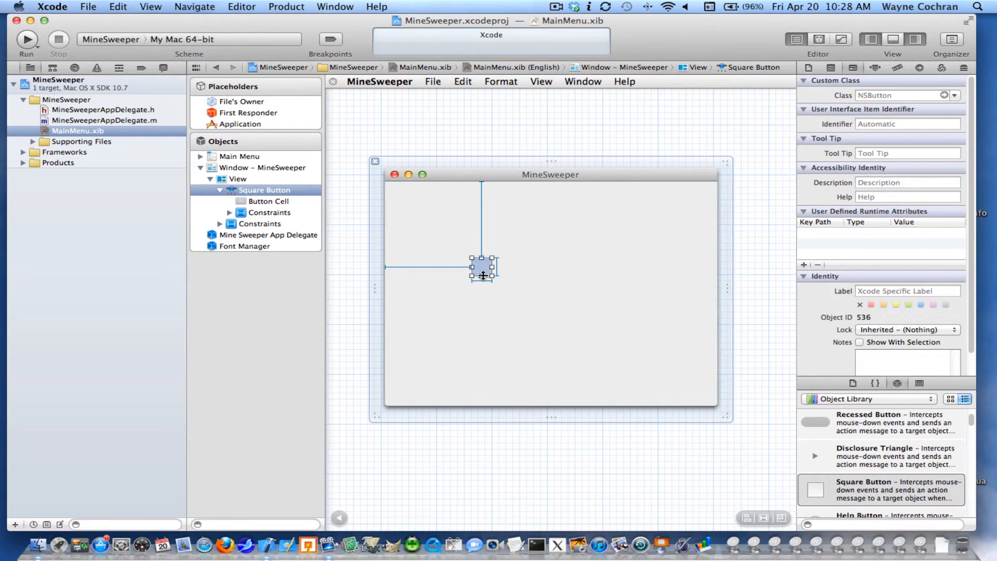
{"action": "left_click", "coordinate": [269, 201]}
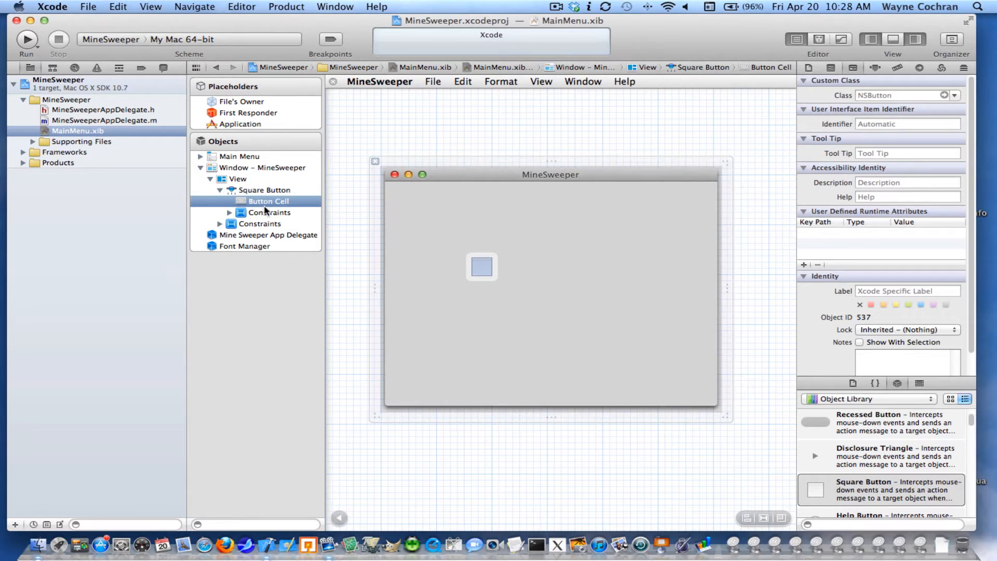
{"action": "left_click", "coordinate": [265, 189]}
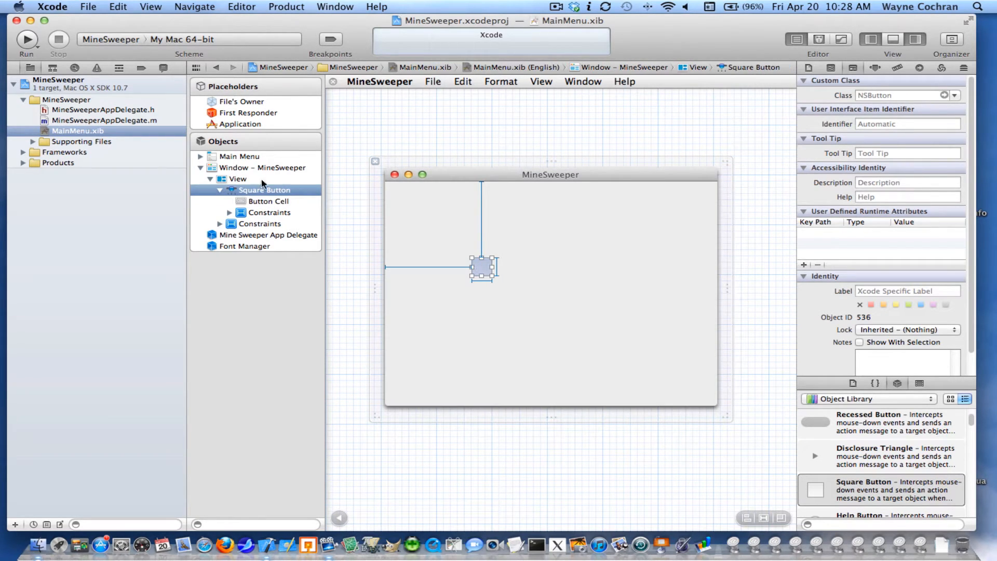
{"action": "mouse_move", "coordinate": [241, 7]}
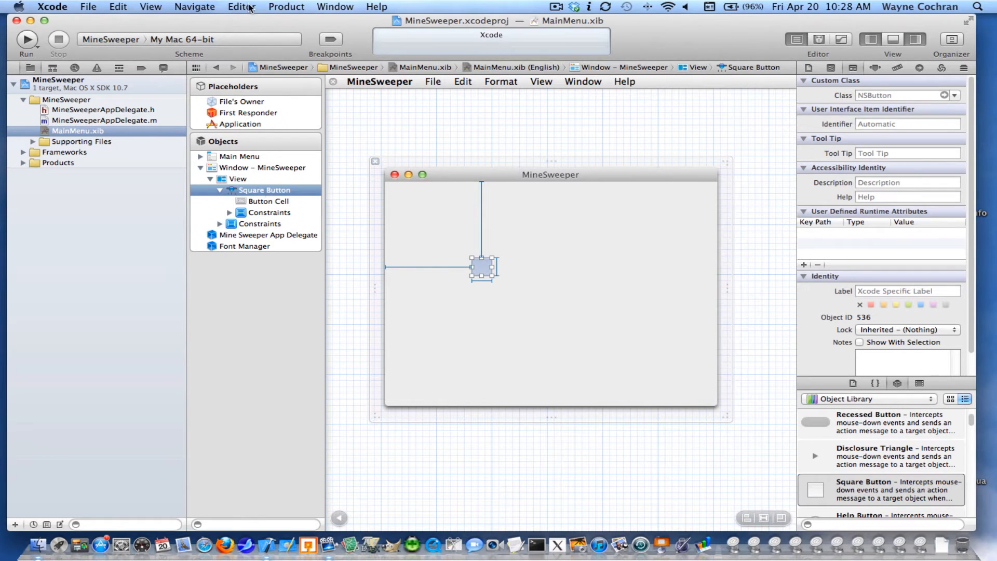
Embed the square button in a matrix with Editor > Embed In > Matrix.
{"action": "left_click", "coordinate": [241, 6]}
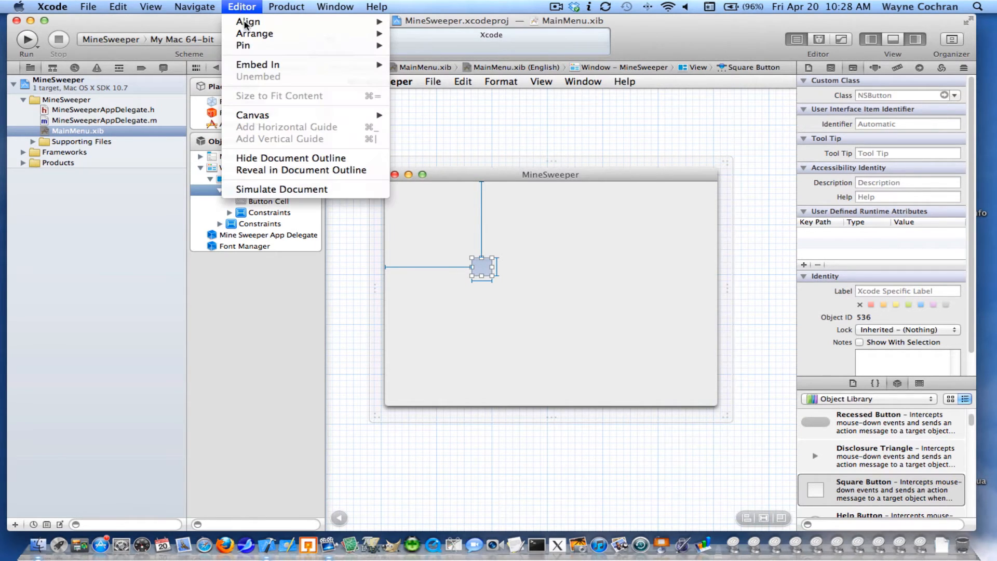
{"action": "mouse_move", "coordinate": [257, 64]}
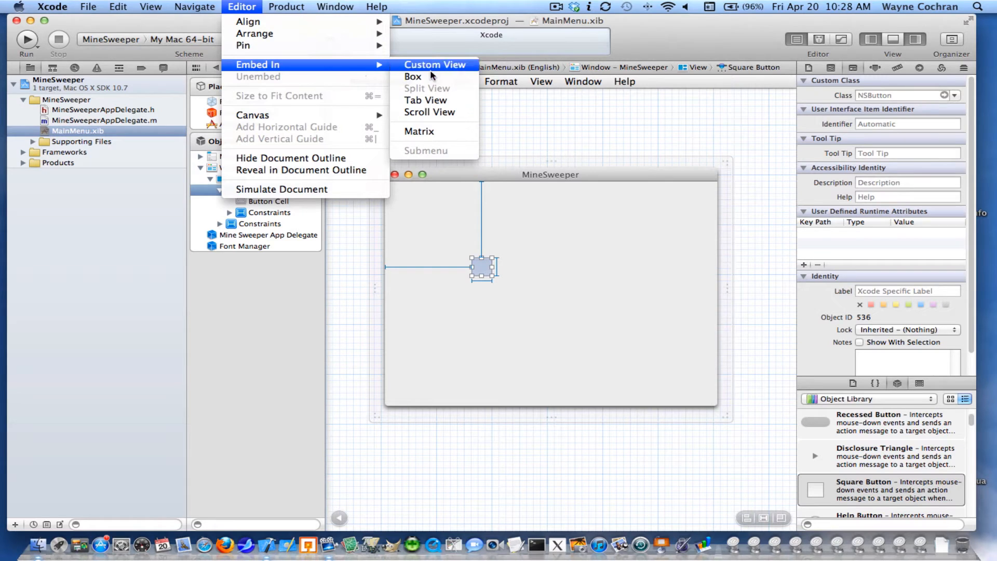
{"action": "mouse_move", "coordinate": [419, 131]}
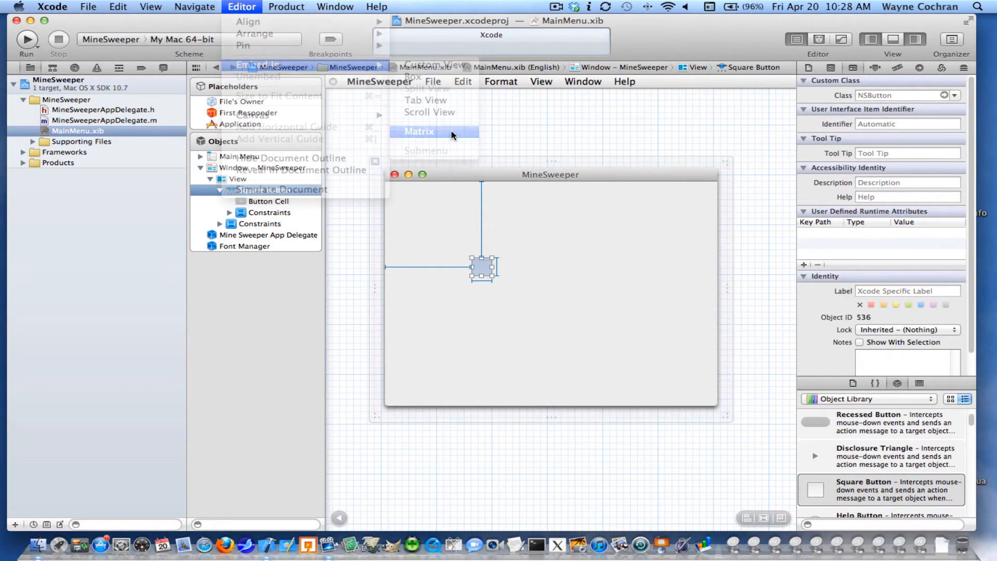
{"action": "left_click", "coordinate": [419, 131]}
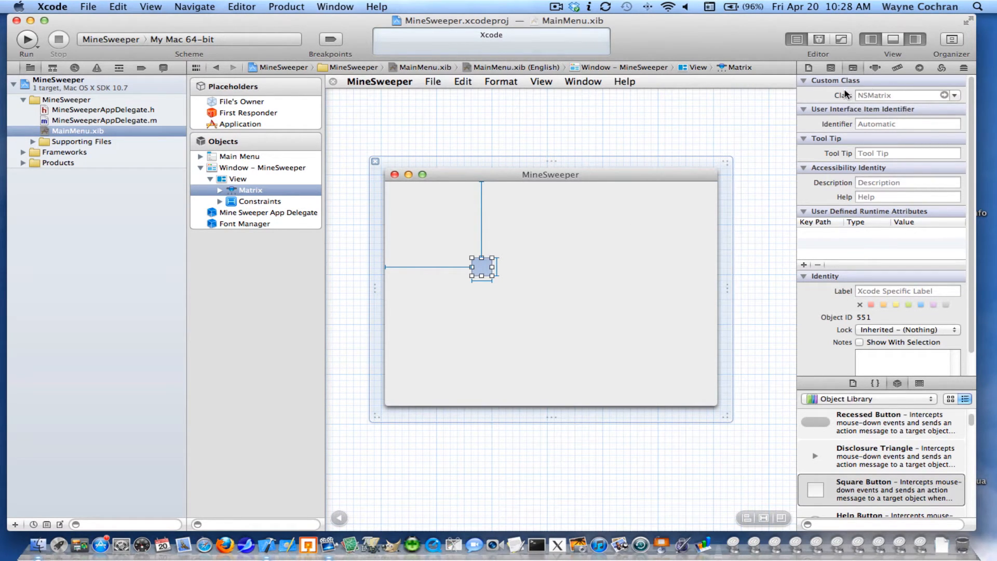
{"action": "mouse_move", "coordinate": [870, 72]}
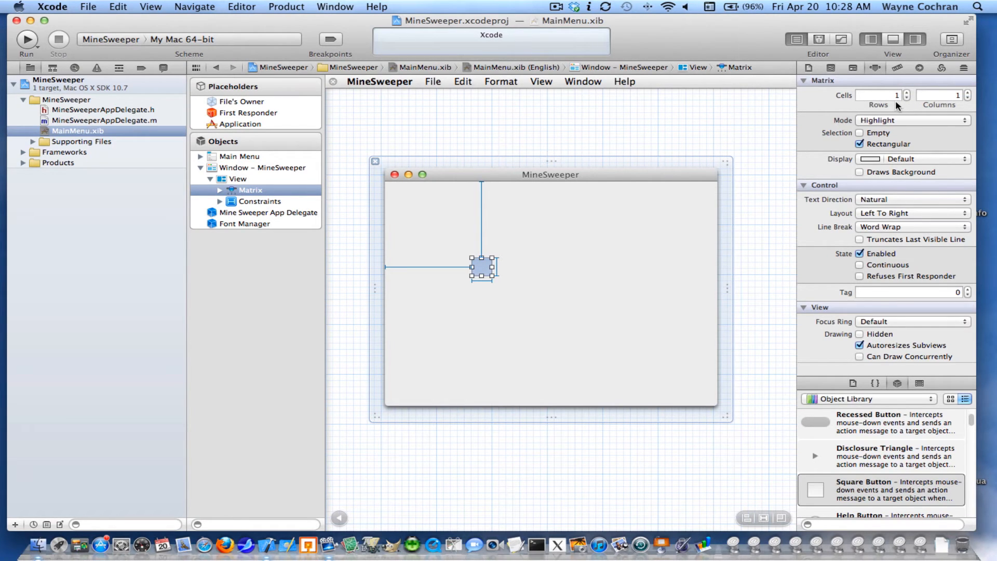
{"action": "mouse_move", "coordinate": [957, 103]}
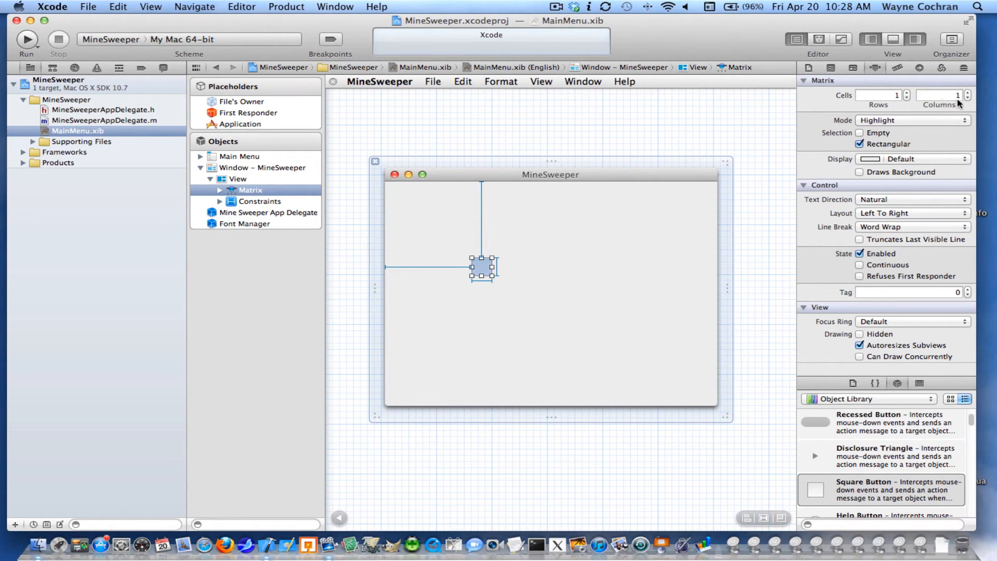
{"action": "mouse_move", "coordinate": [951, 107]}
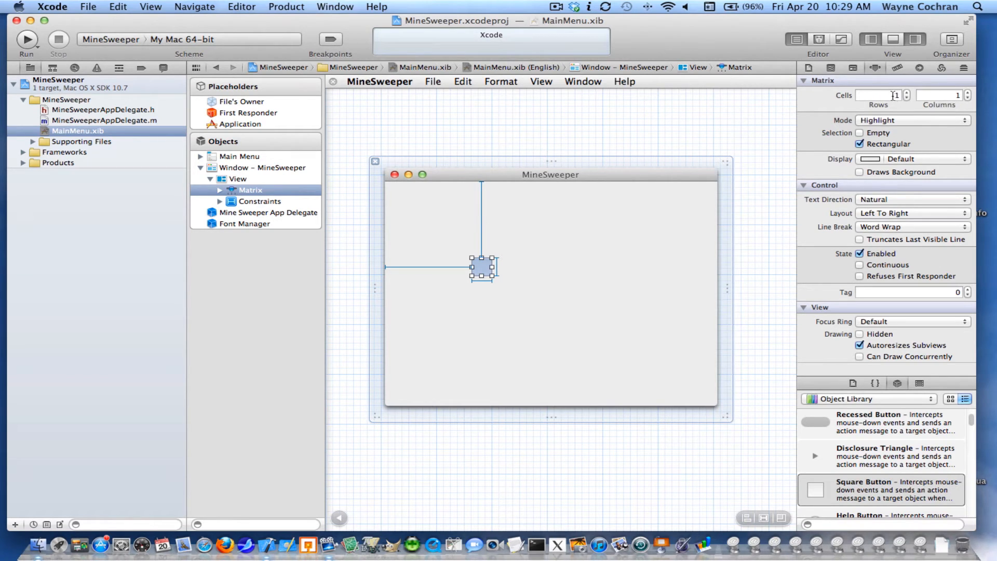
Set the matrix to 10 rows and 10 columns.
{"action": "left_click", "coordinate": [878, 95]}
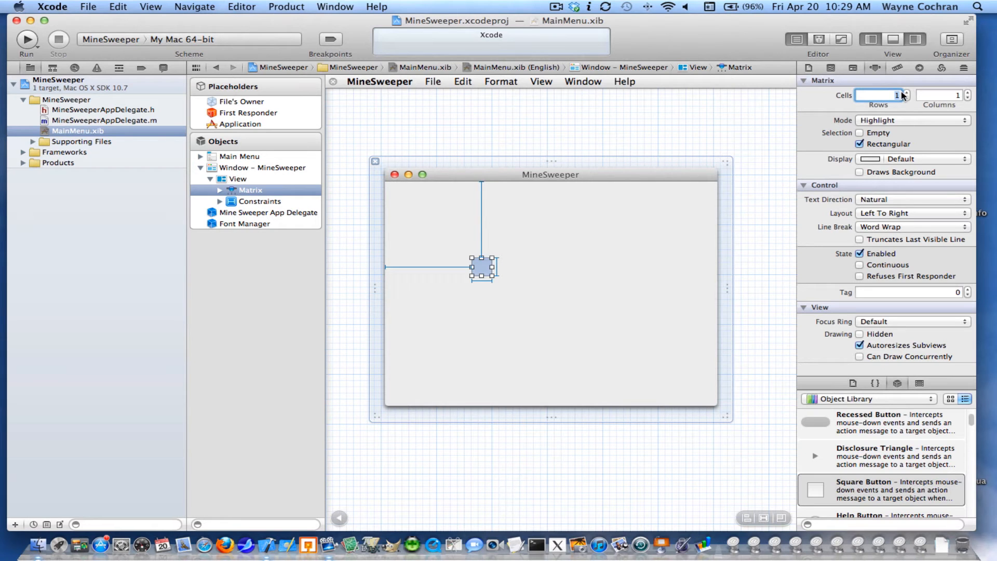
{"action": "type", "text": "10"}
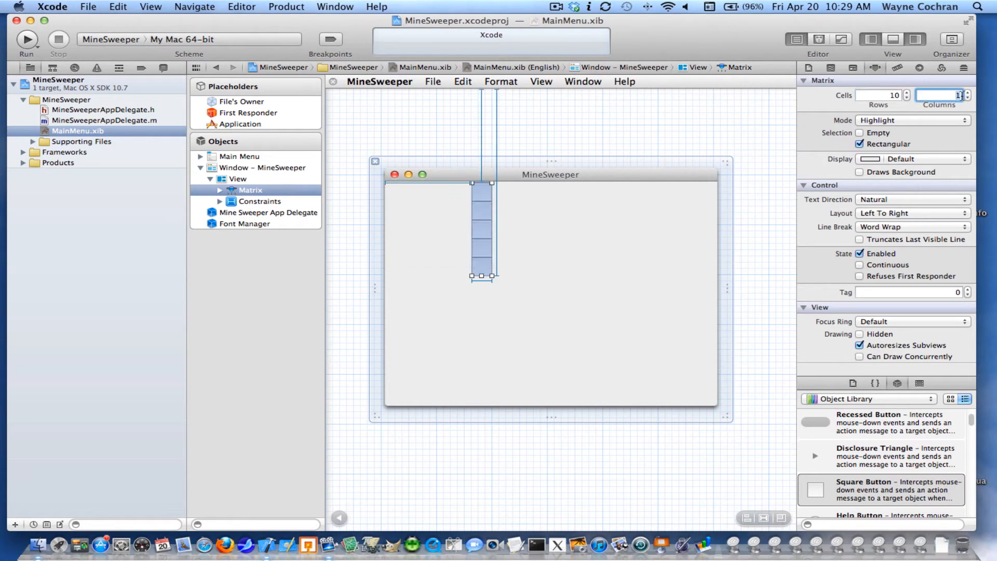
{"action": "type", "text": "10"}
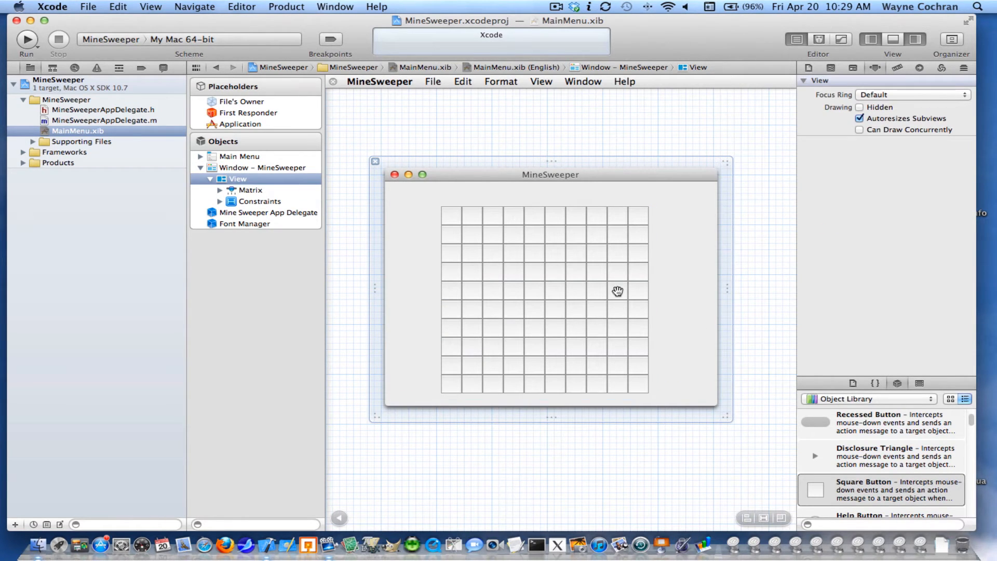
{"action": "mouse_move", "coordinate": [697, 269]}
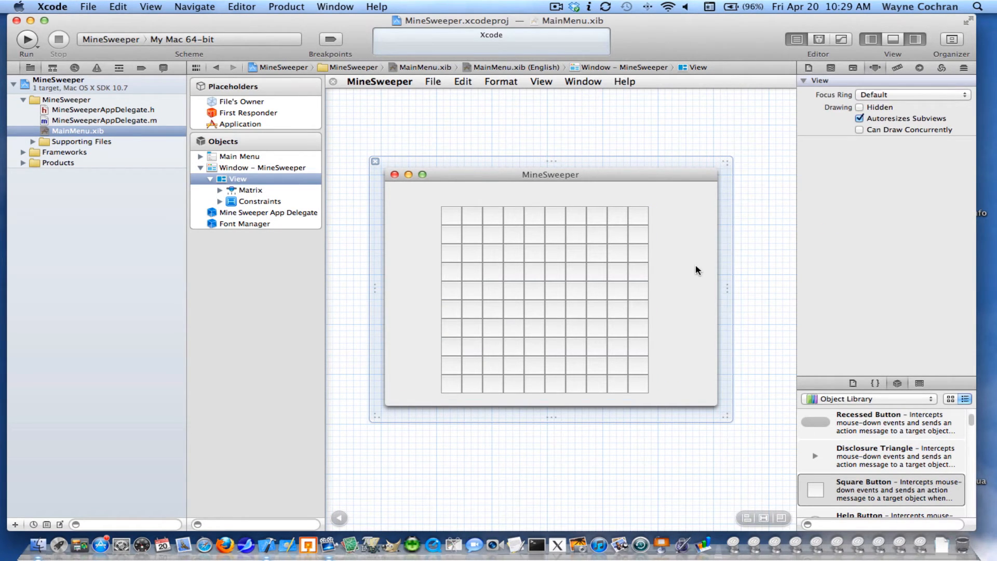
{"action": "mouse_move", "coordinate": [281, 26]}
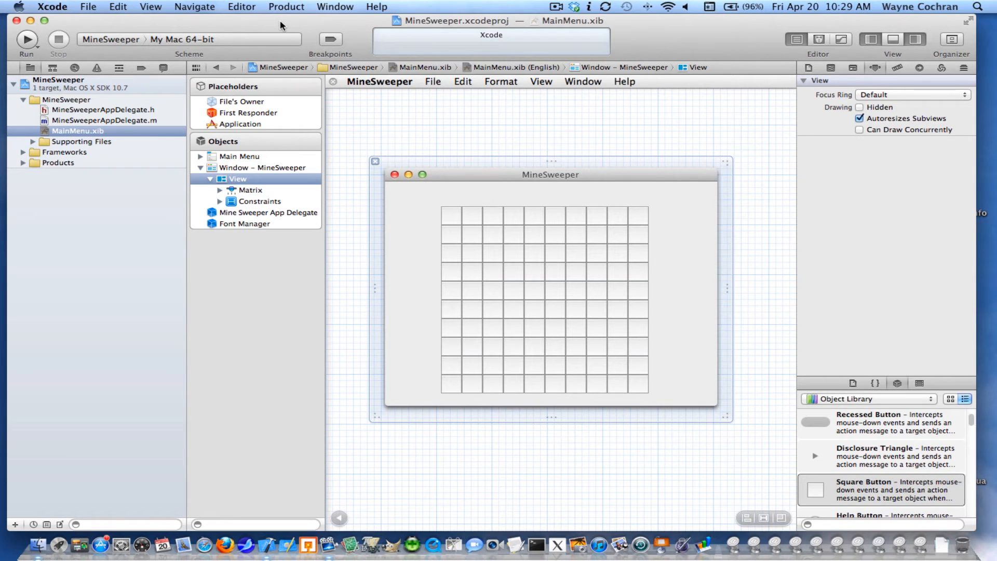
Simulate the window and press a couple of cells in the 10-by-10 grid.
{"action": "left_click", "coordinate": [241, 6]}
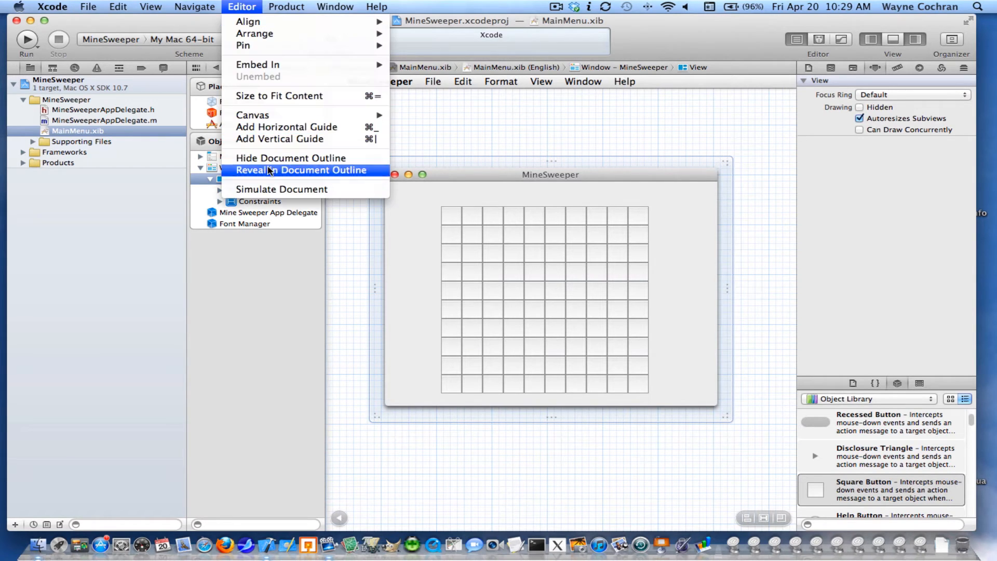
{"action": "left_click", "coordinate": [300, 170]}
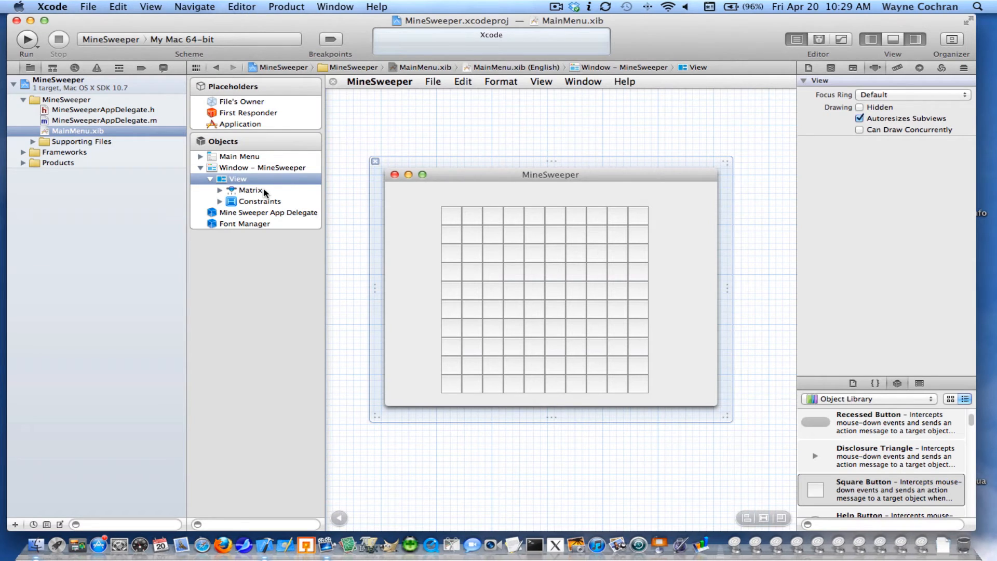
{"action": "left_click", "coordinate": [25, 39]}
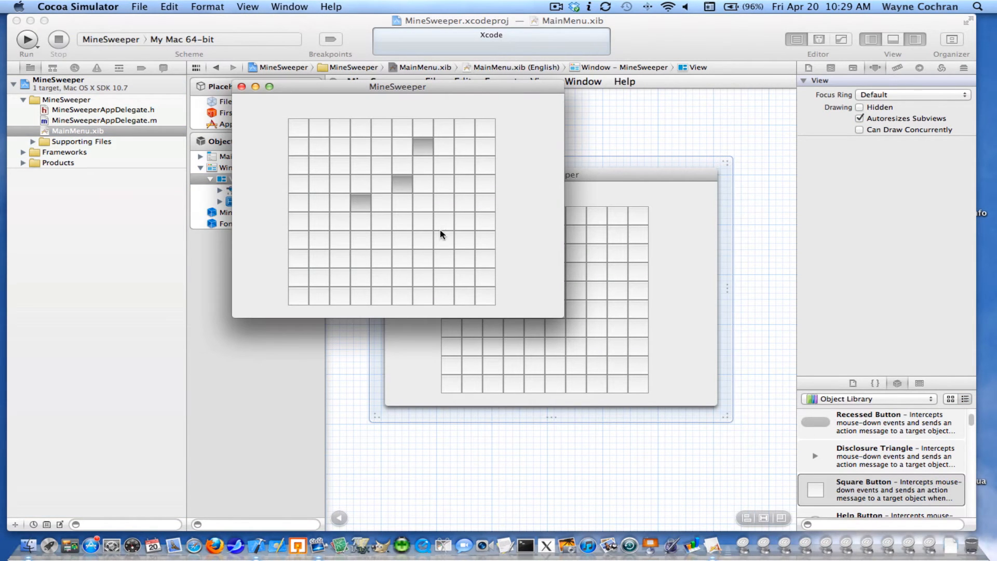
{"action": "left_click", "coordinate": [442, 235]}
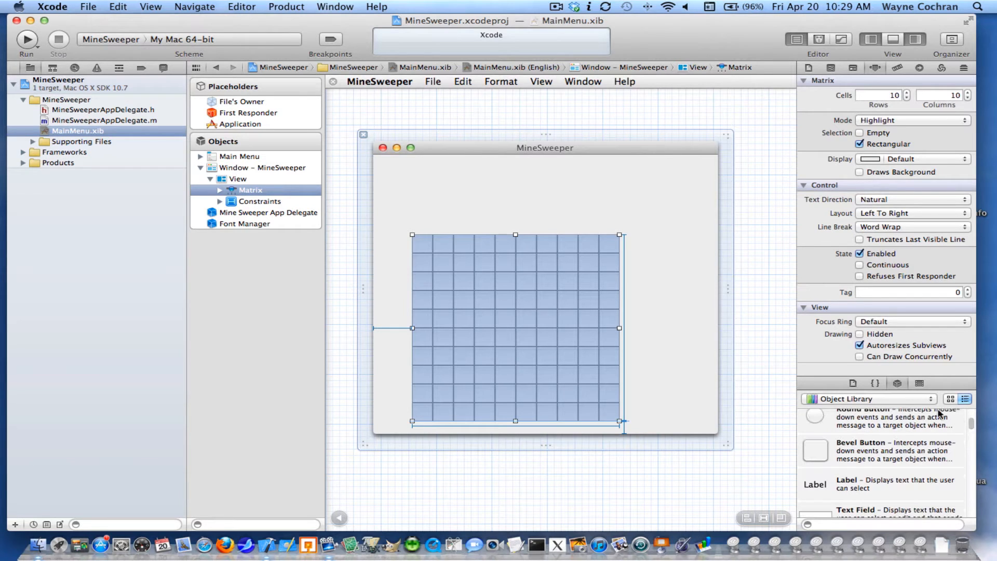
Drag a Pop Up Button from the Object Library above the grid and select it.
{"action": "scroll", "scroll_direction": "down", "scroll_amount": 3}
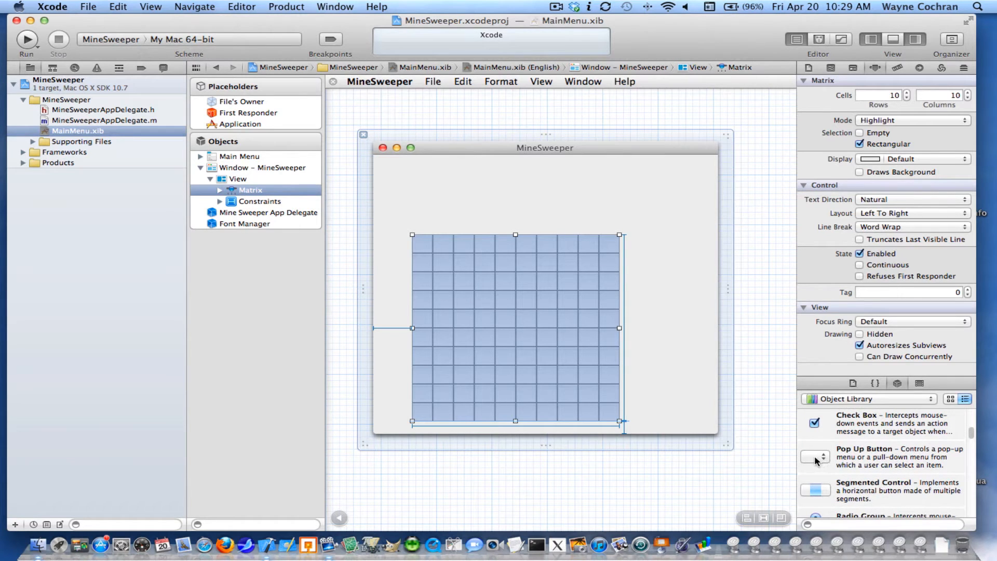
{"action": "left_click_drag", "start_coordinate": [815, 455], "coordinate": [462, 203]}
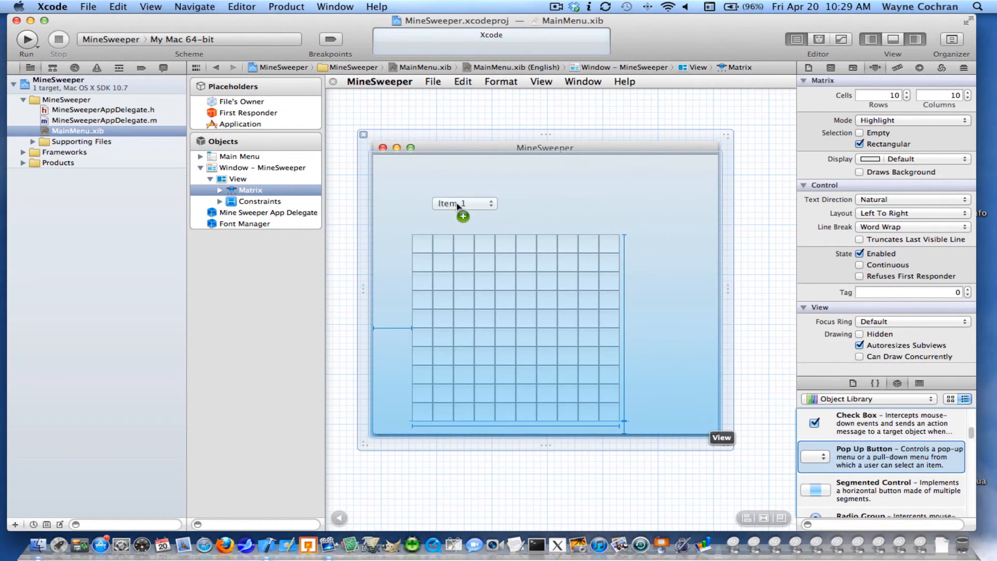
{"action": "left_click", "coordinate": [455, 203]}
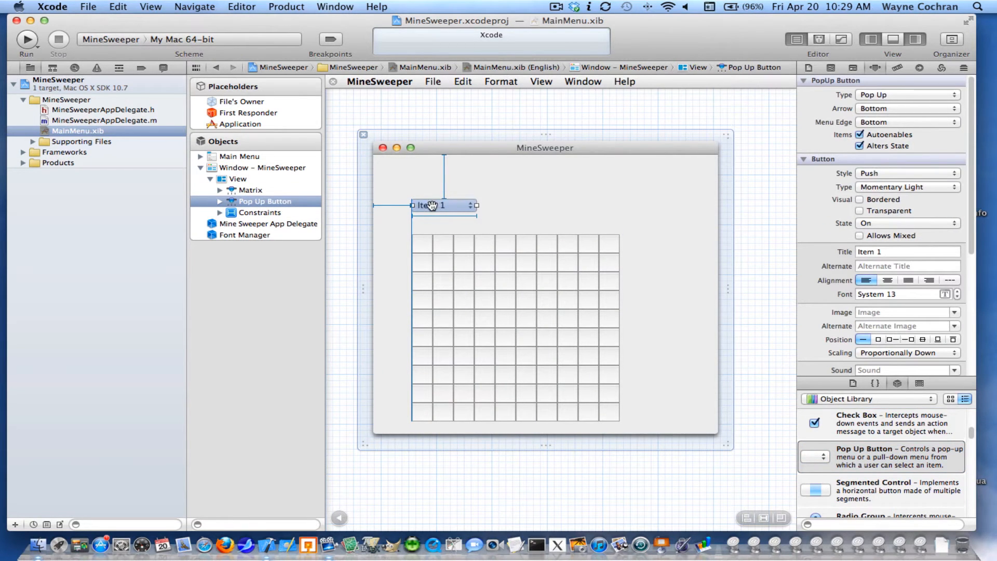
Rename the pop-up's first three items Beginner, Intermediate and Advanced.
{"action": "left_click", "coordinate": [442, 204]}
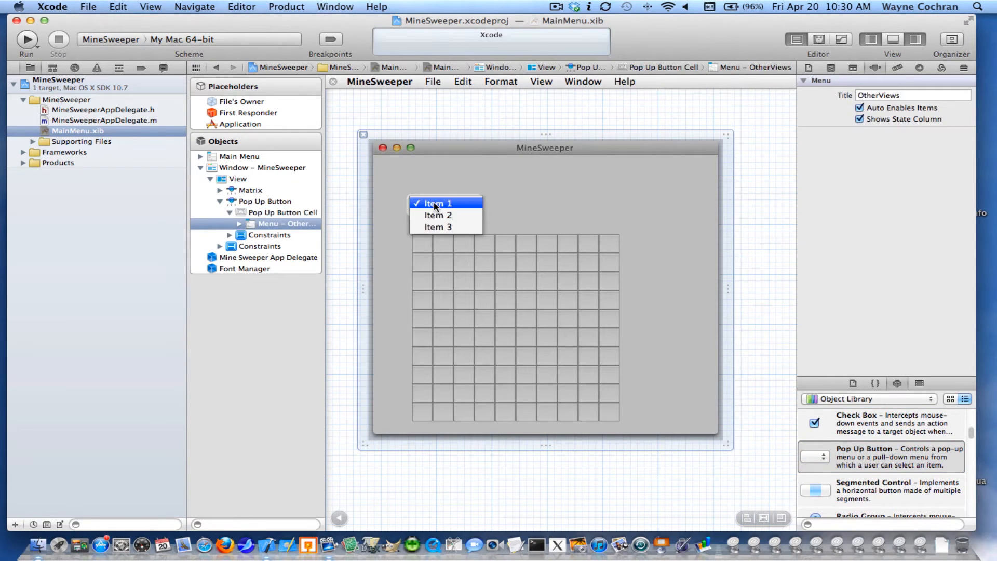
{"action": "left_click", "coordinate": [435, 203]}
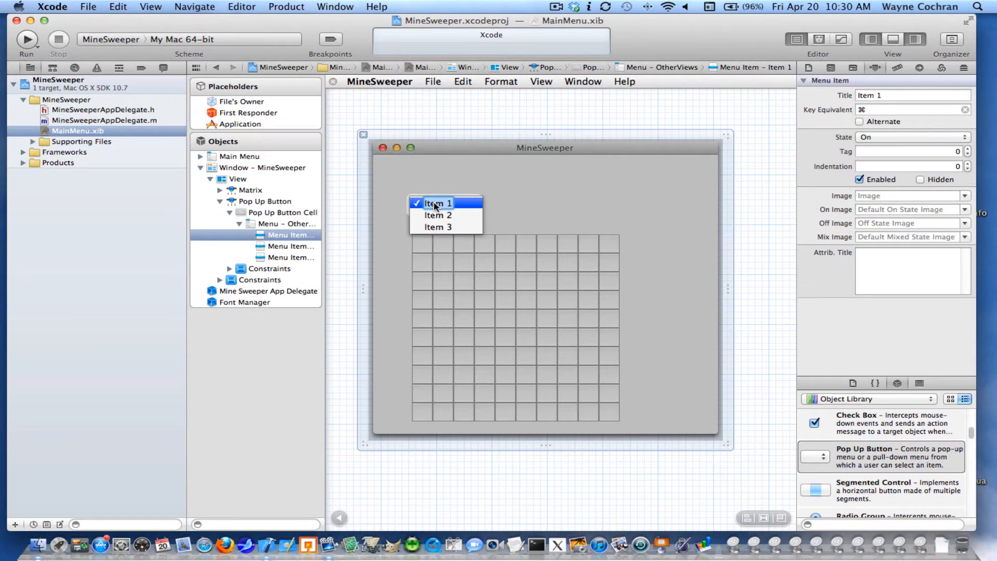
{"action": "type", "text": "Beginner"}
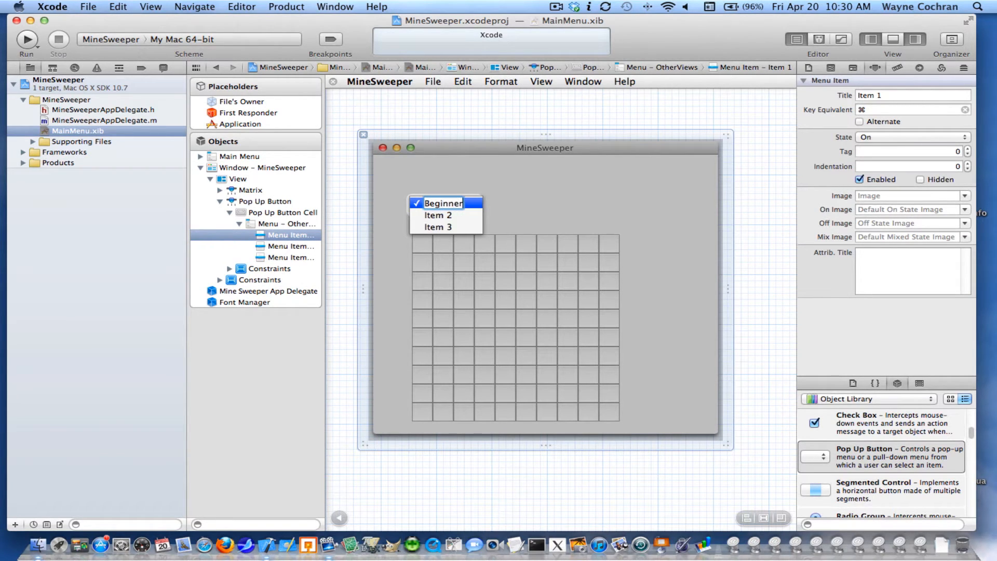
{"action": "left_click", "coordinate": [437, 215]}
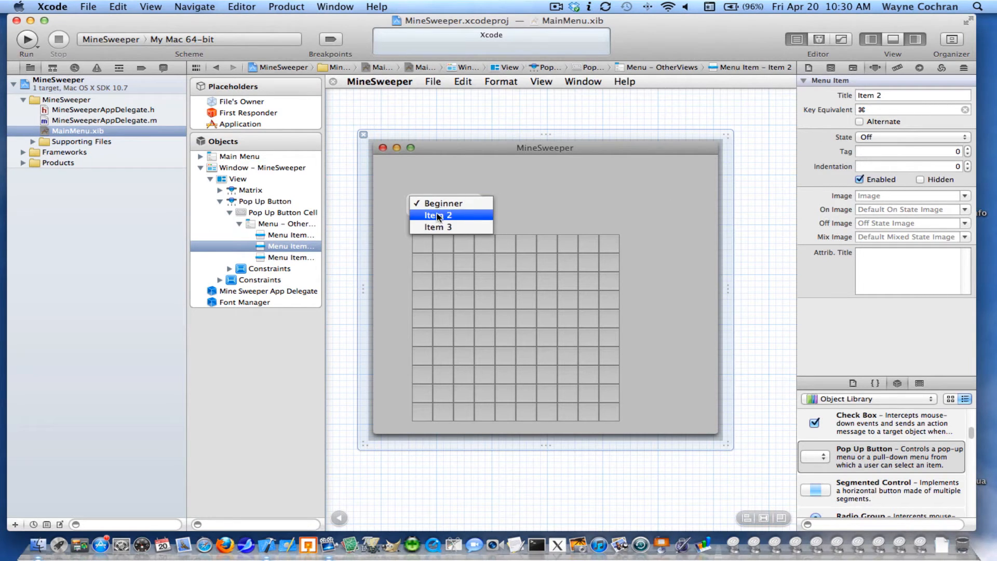
{"action": "double_click", "coordinate": [437, 215]}
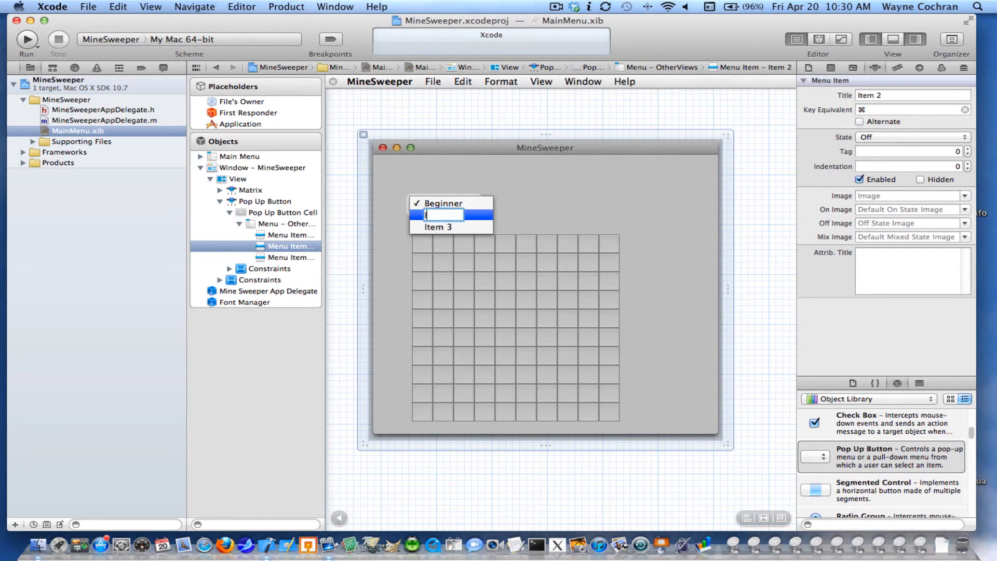
{"action": "type", "text": "Intermediate"}
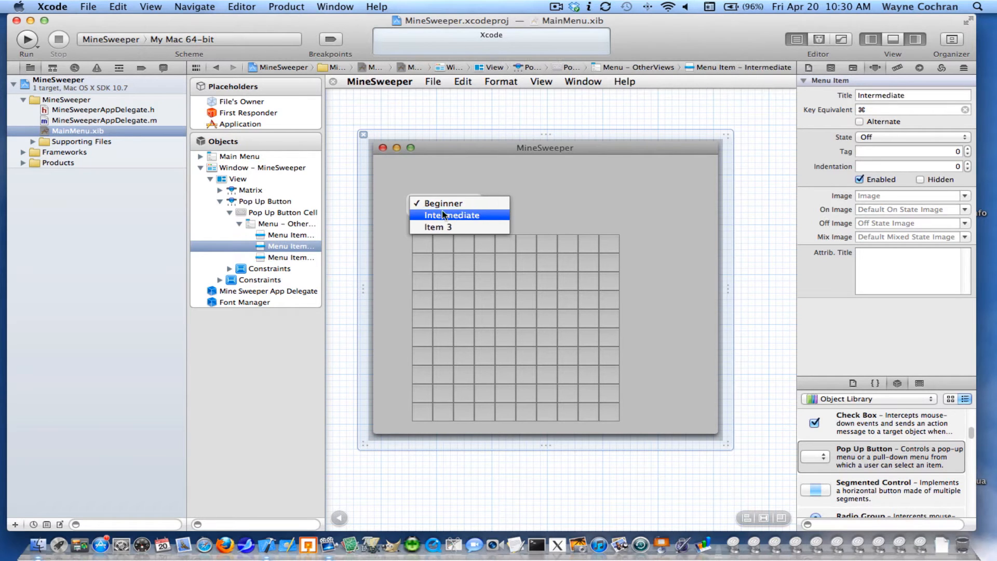
{"action": "left_click", "coordinate": [438, 227]}
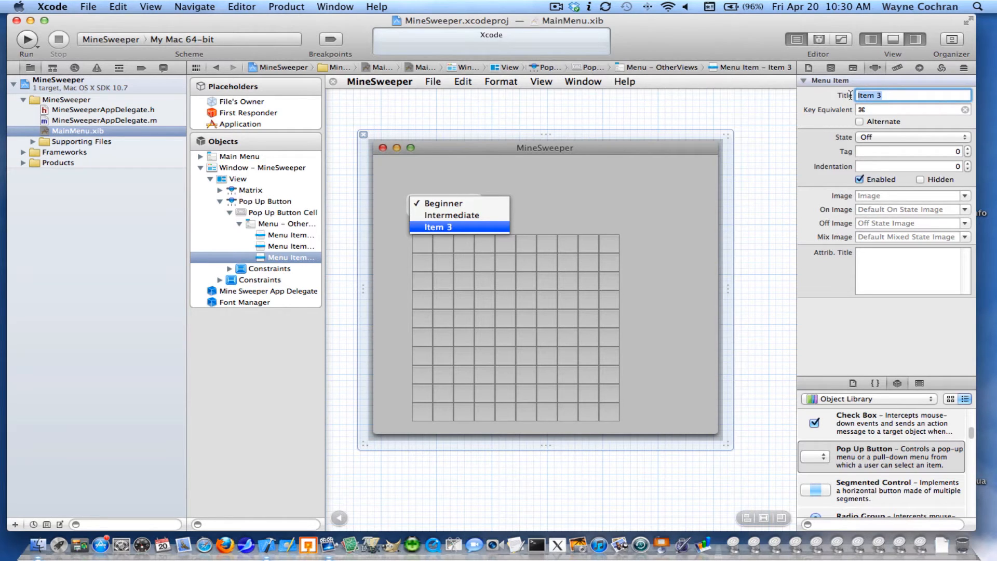
{"action": "type", "text": "Advanc"}
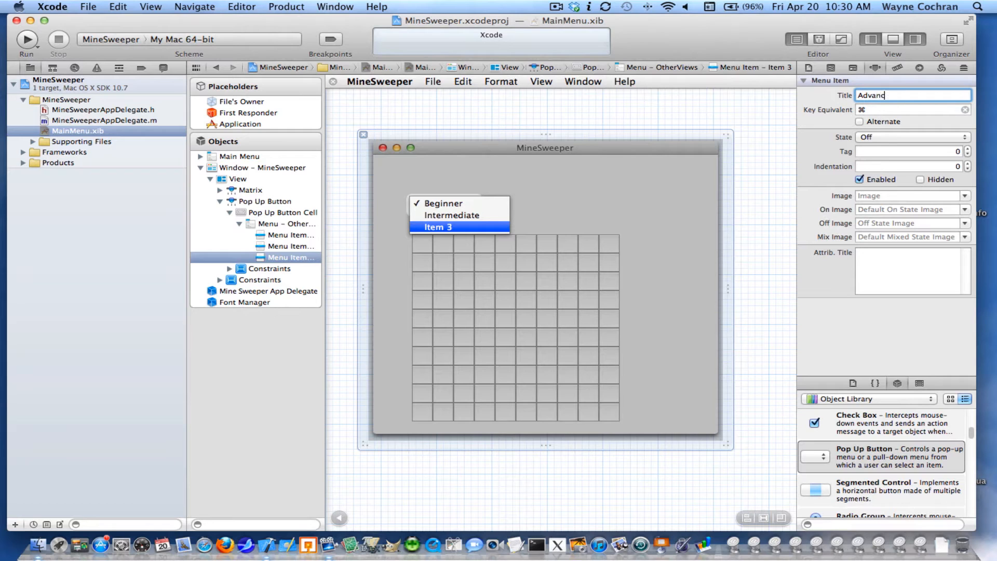
{"action": "type", "text": "ed"}
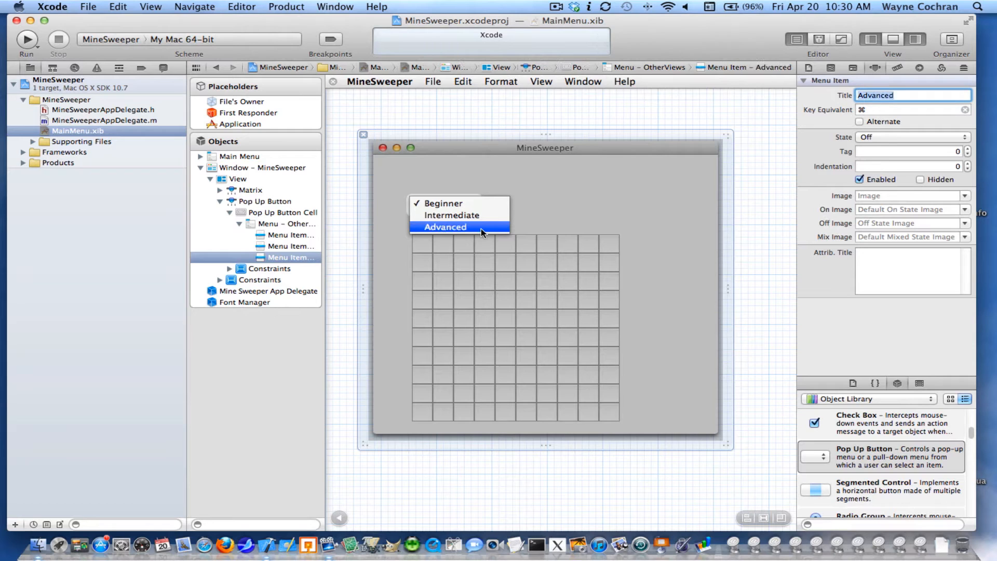
{"action": "mouse_move", "coordinate": [437, 204]}
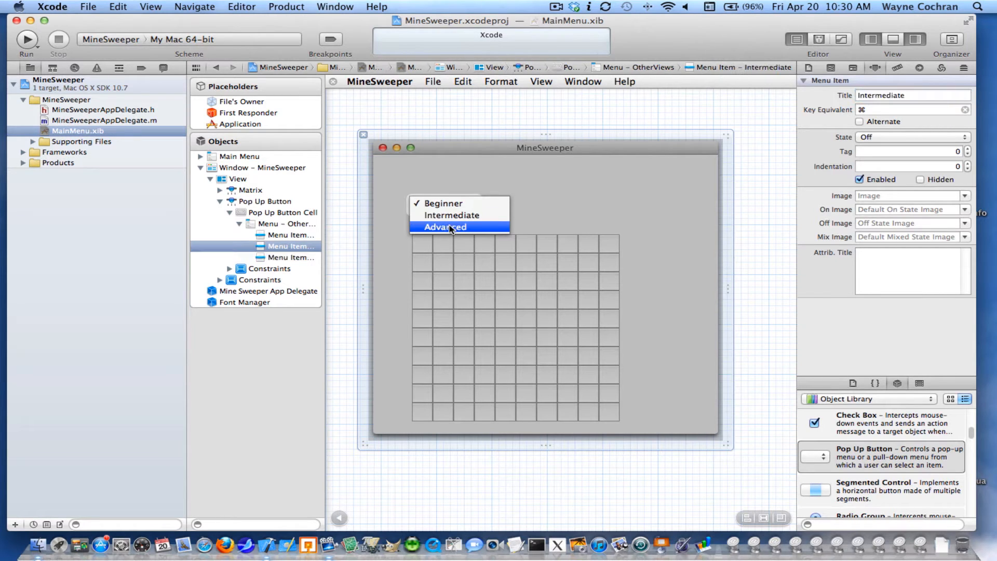
Duplicate the Advanced item and retitle the copy Expert.
{"action": "left_click", "coordinate": [290, 257]}
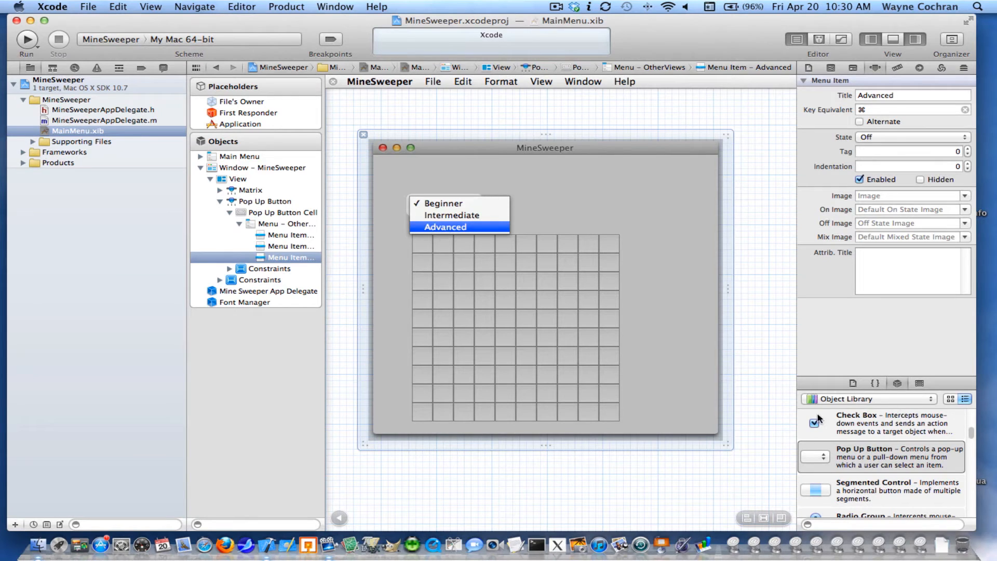
{"action": "mouse_move", "coordinate": [548, 294]}
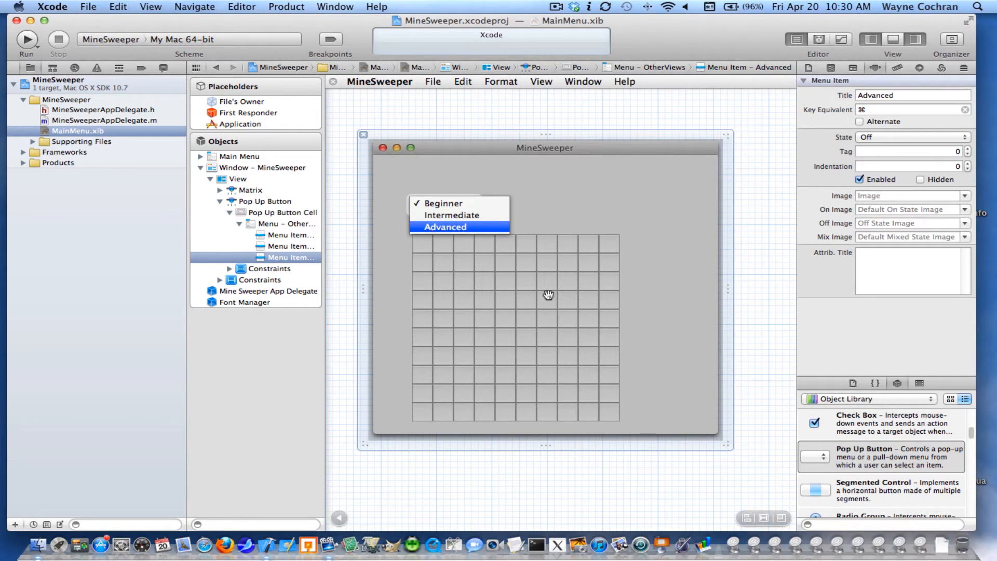
{"action": "mouse_move", "coordinate": [448, 230]}
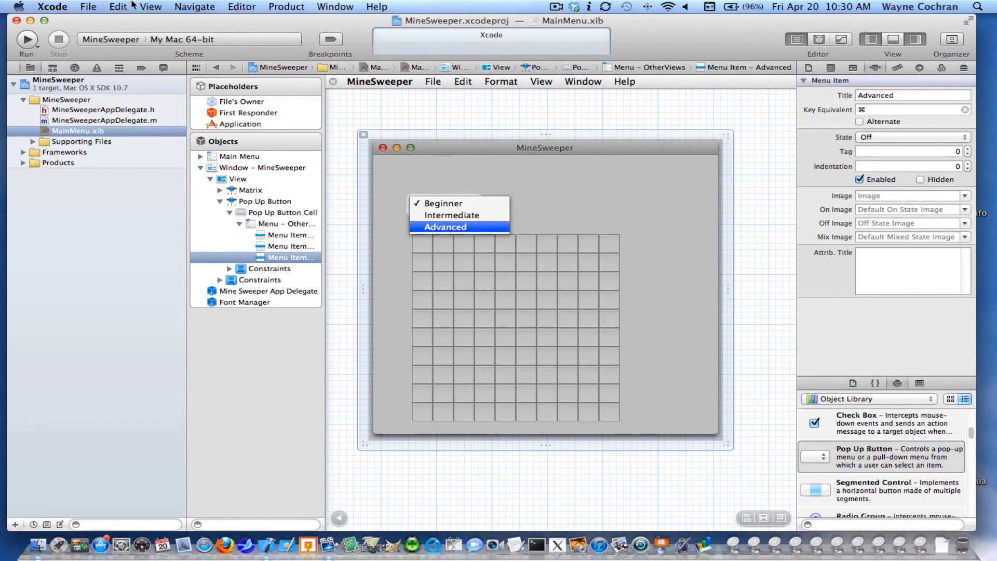
{"action": "left_click", "coordinate": [118, 6]}
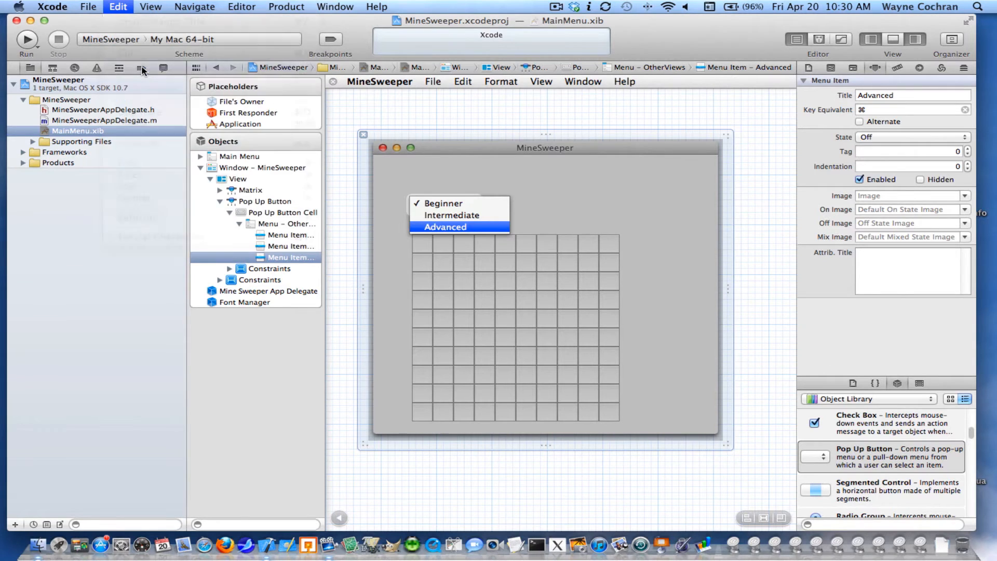
{"action": "left_click", "coordinate": [118, 7]}
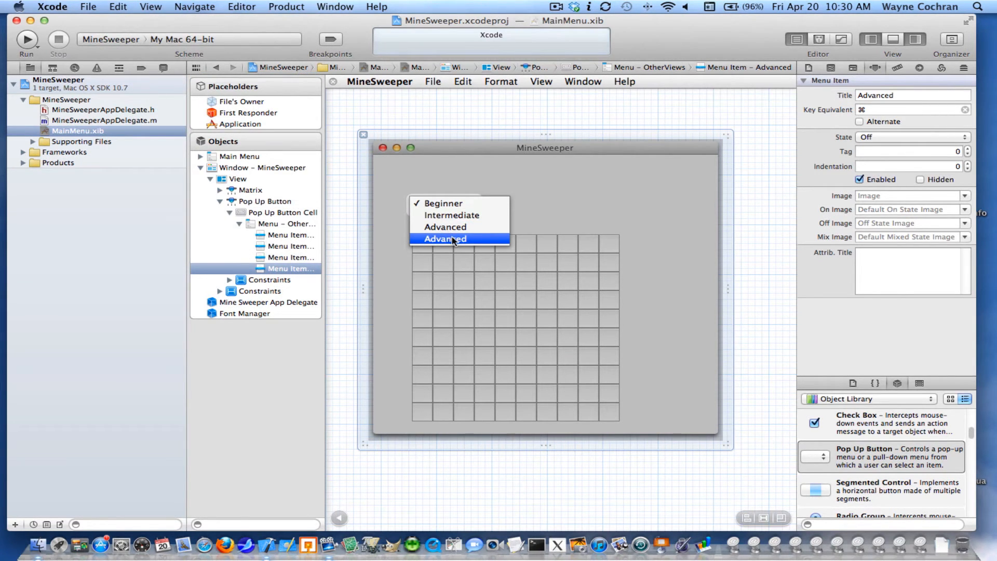
{"action": "type", "text": "Expert"}
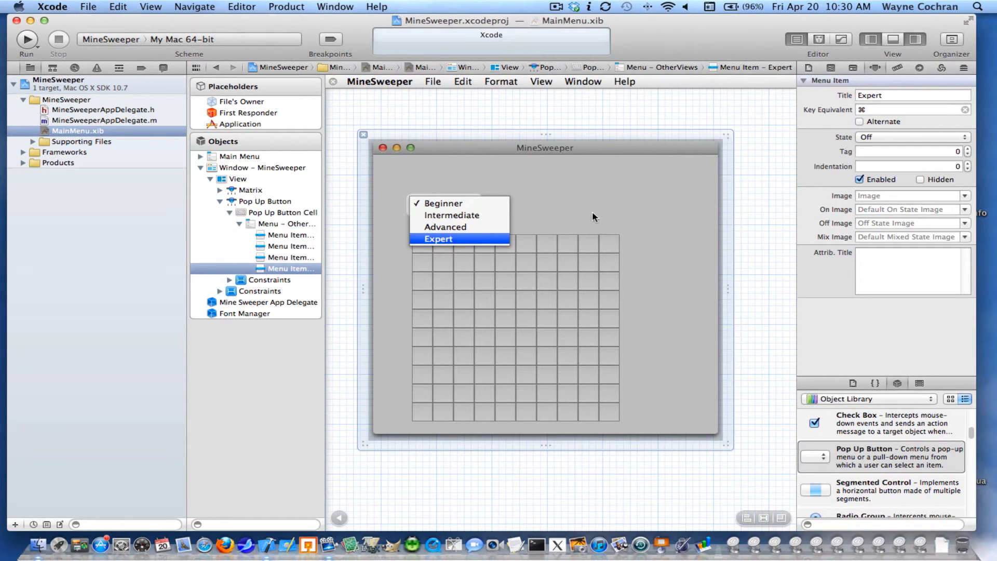
{"action": "left_click", "coordinate": [437, 238]}
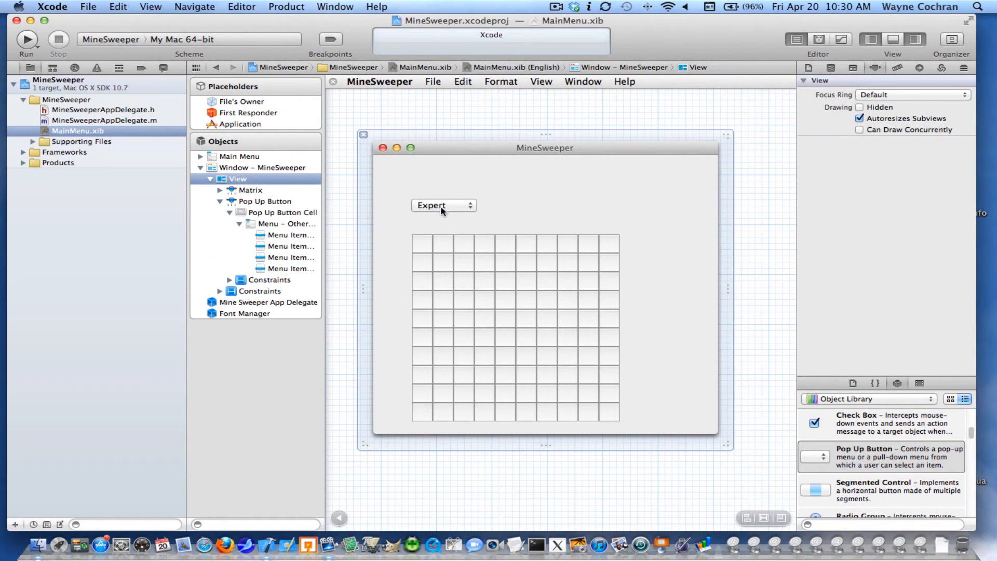
{"action": "mouse_move", "coordinate": [524, 207]}
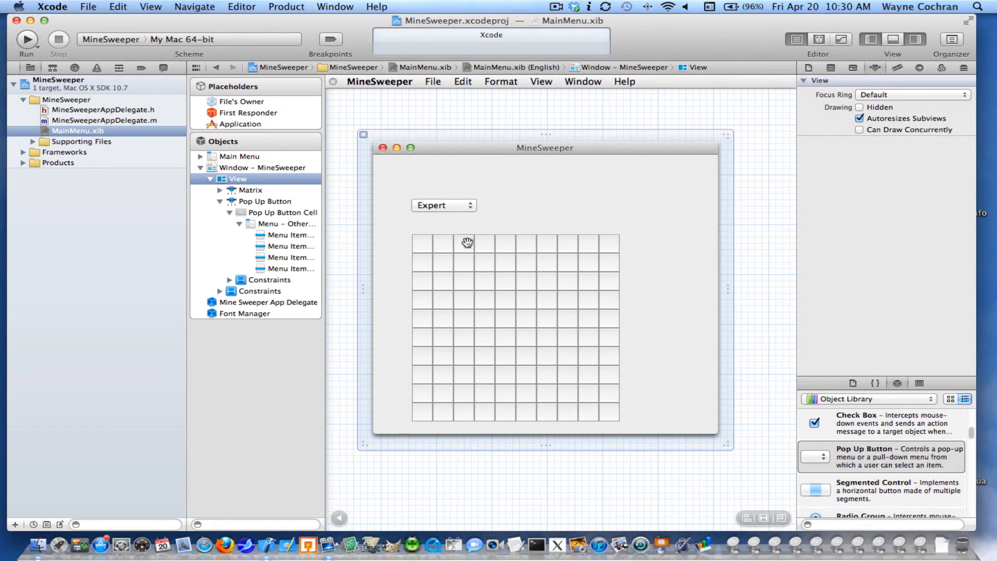
Make Beginner the shown item and widen the difficulty pop-up.
{"action": "left_click", "coordinate": [443, 205]}
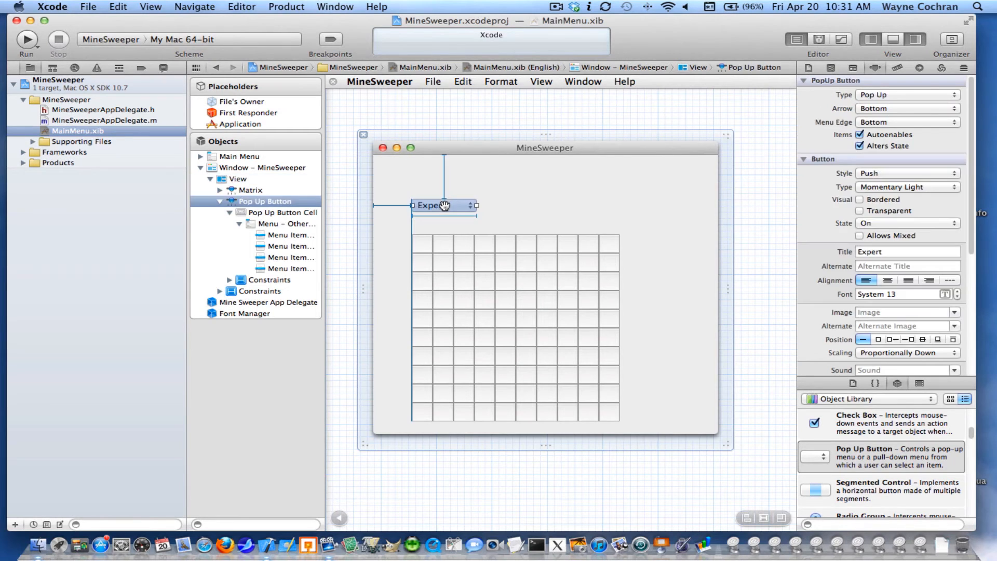
{"action": "left_click", "coordinate": [443, 205]}
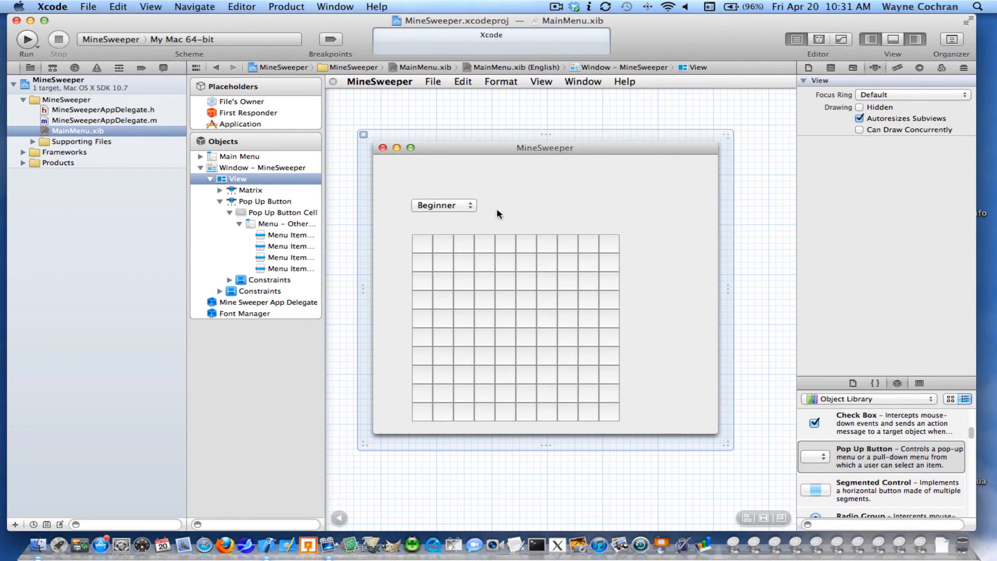
{"action": "left_click", "coordinate": [439, 204]}
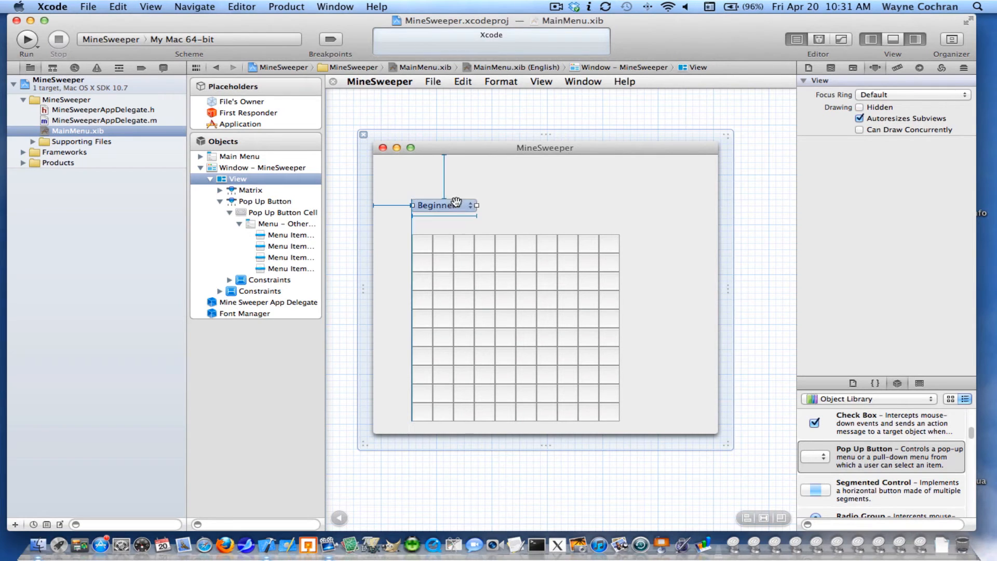
{"action": "left_click", "coordinate": [436, 204]}
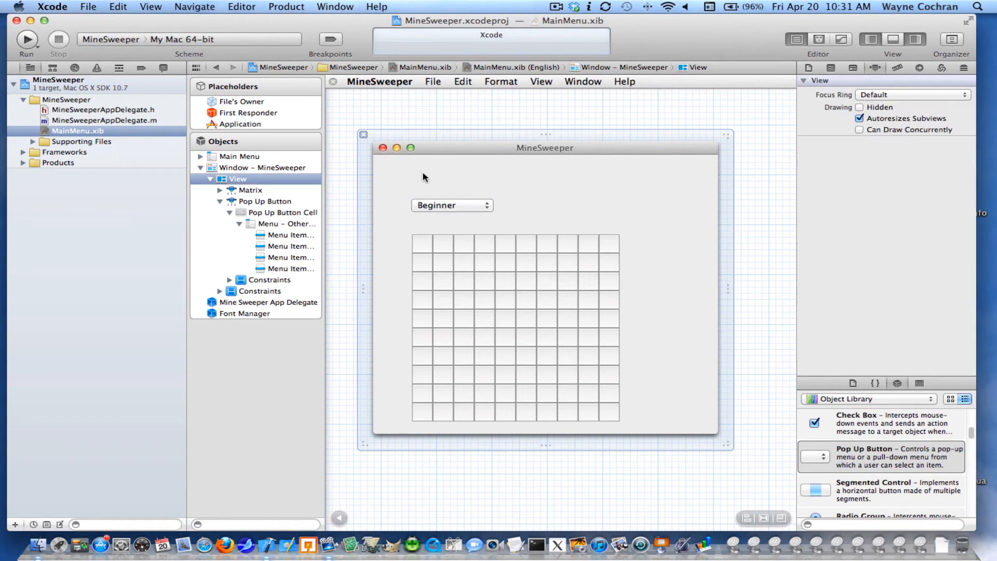
{"action": "mouse_move", "coordinate": [718, 374]}
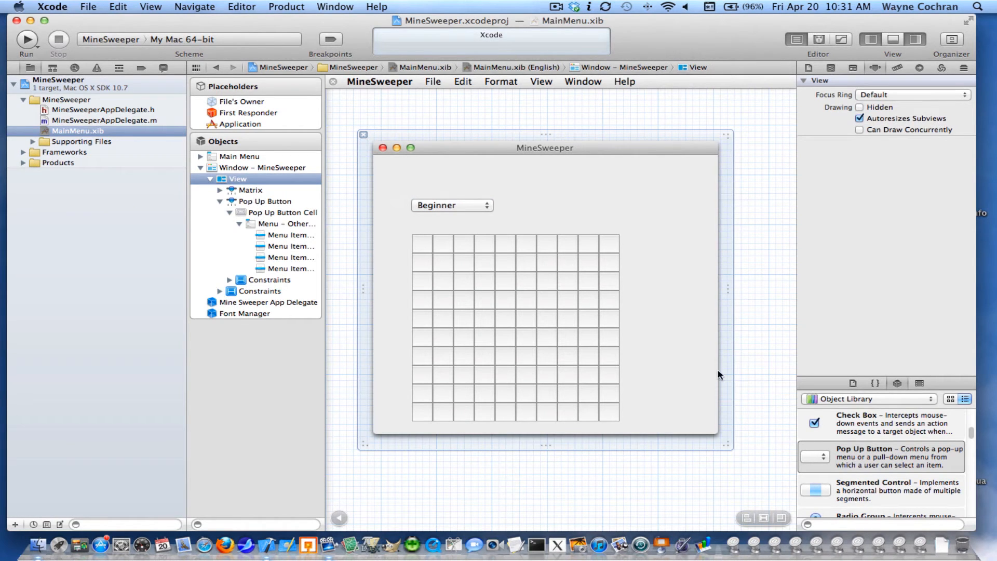
{"action": "mouse_move", "coordinate": [970, 437]}
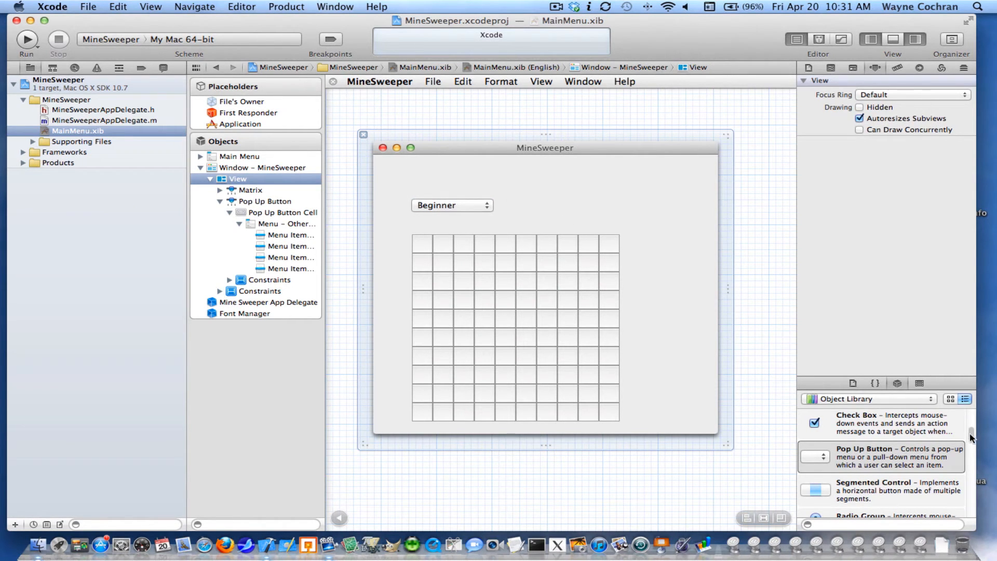
Place a Rounded Rect Button right of the Beginner pop-up and title it New Game.
{"action": "scroll", "scroll_direction": "down", "scroll_amount": 3}
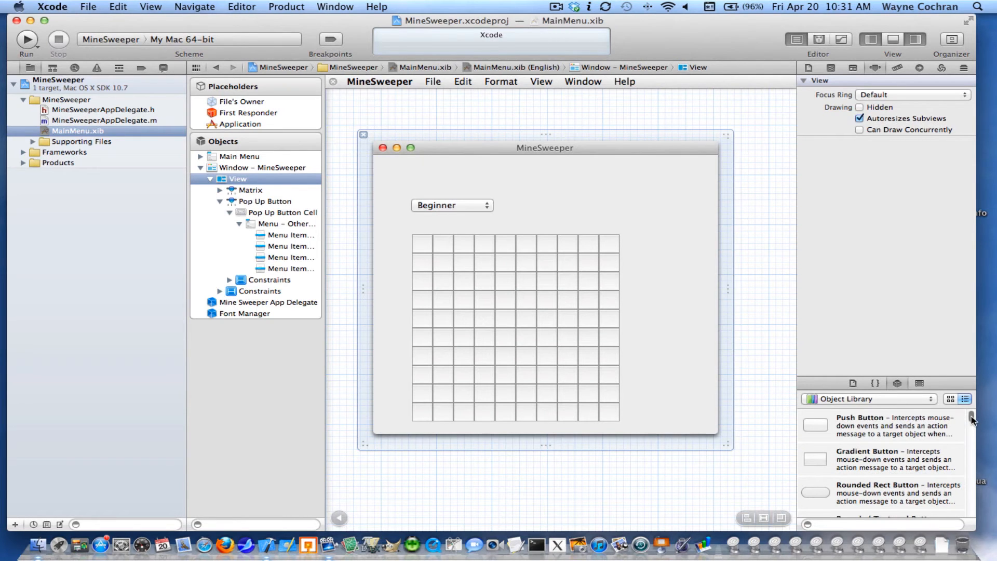
{"action": "scroll", "scroll_direction": "down", "scroll_amount": 3}
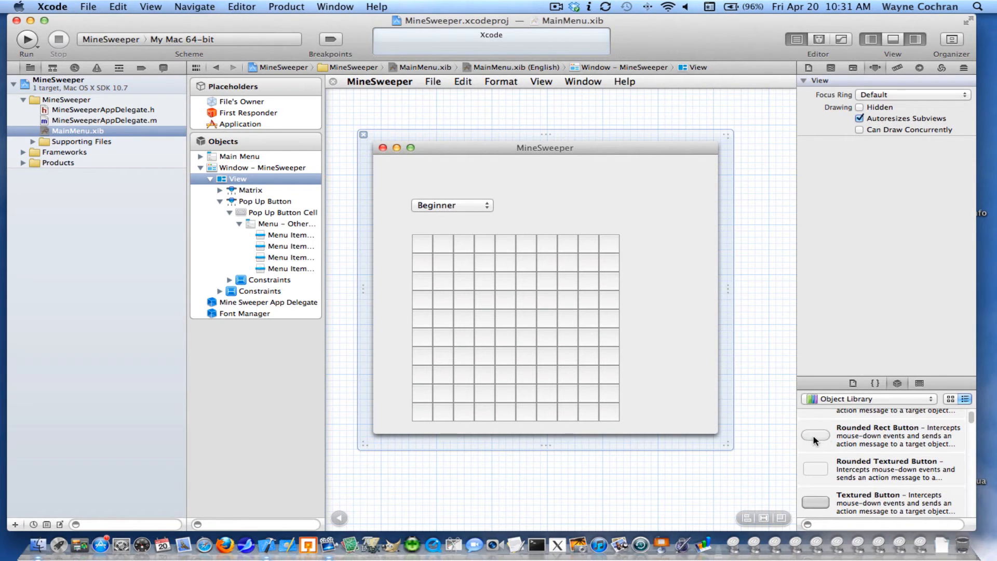
{"action": "left_click_drag", "start_coordinate": [815, 435], "coordinate": [540, 213]}
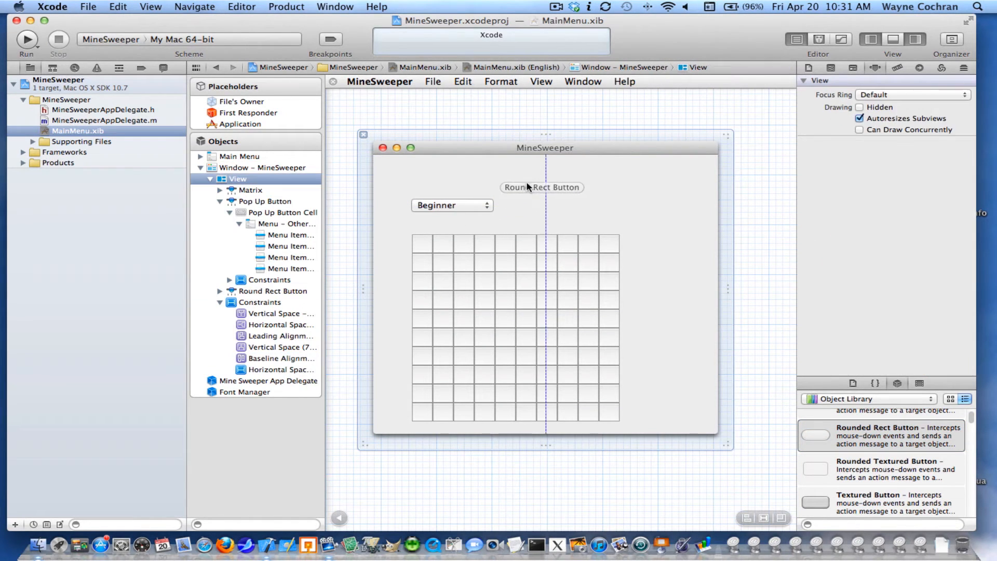
{"action": "left_click_drag", "start_coordinate": [541, 186], "coordinate": [540, 204]}
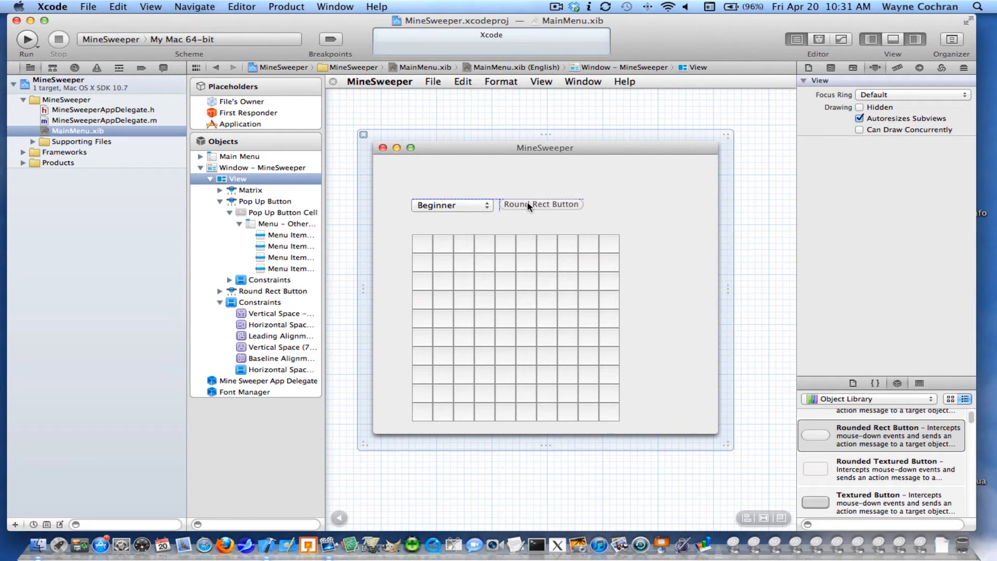
{"action": "left_click", "coordinate": [540, 205]}
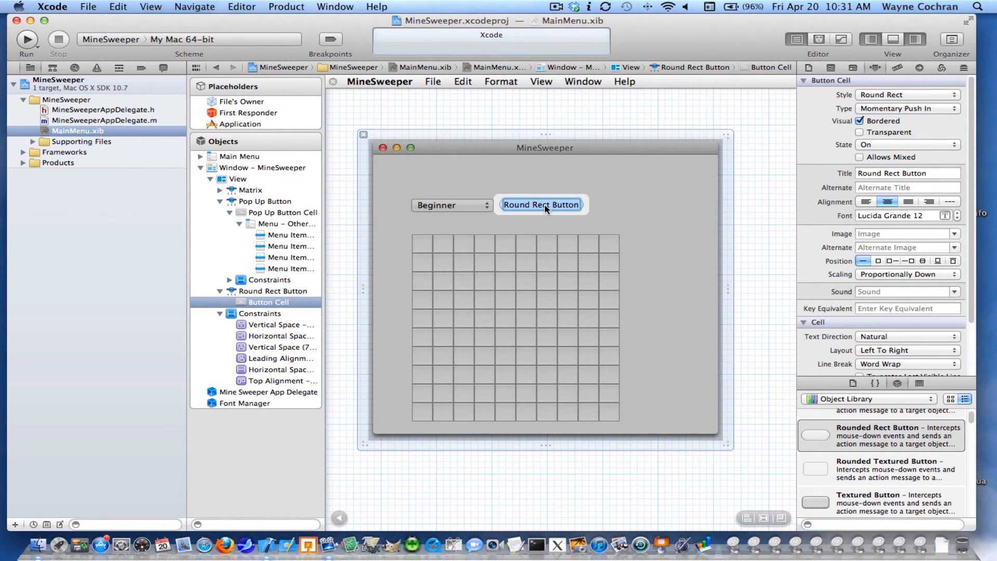
{"action": "type", "text": "New Game"}
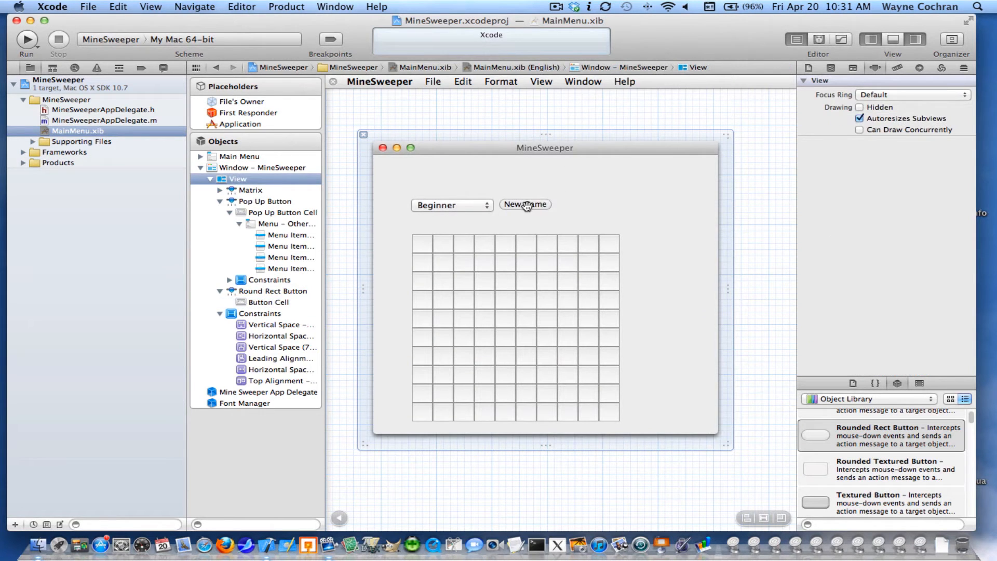
{"action": "left_click", "coordinate": [525, 205]}
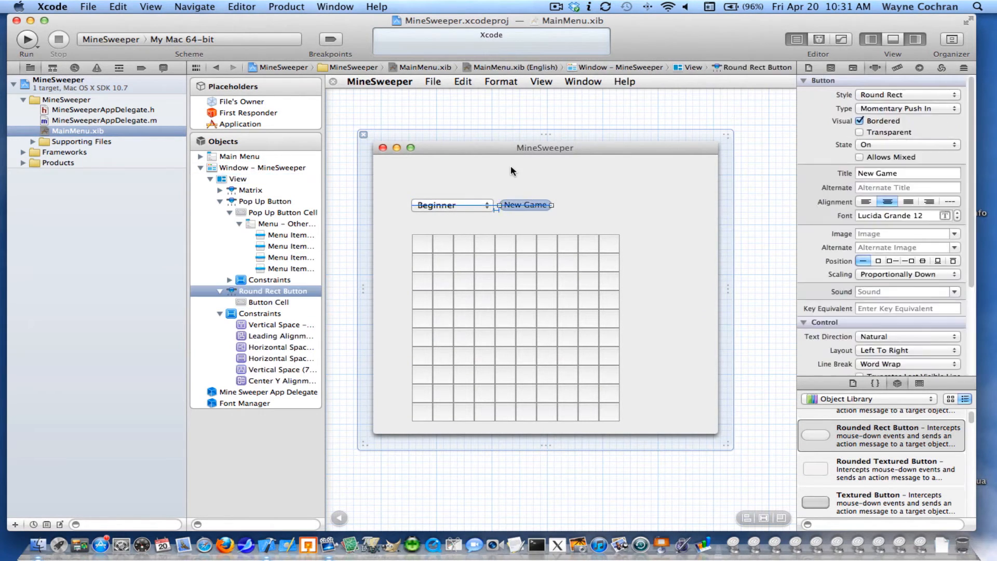
{"action": "left_click", "coordinate": [238, 179]}
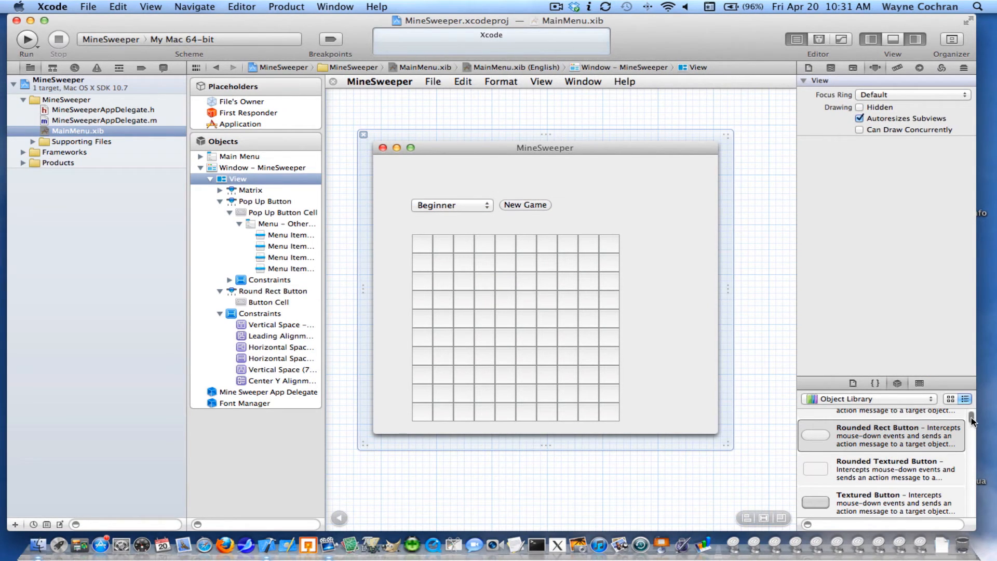
Add a text field showing 999, centered, to the right of New Game.
{"action": "scroll", "scroll_direction": "down", "scroll_amount": 3}
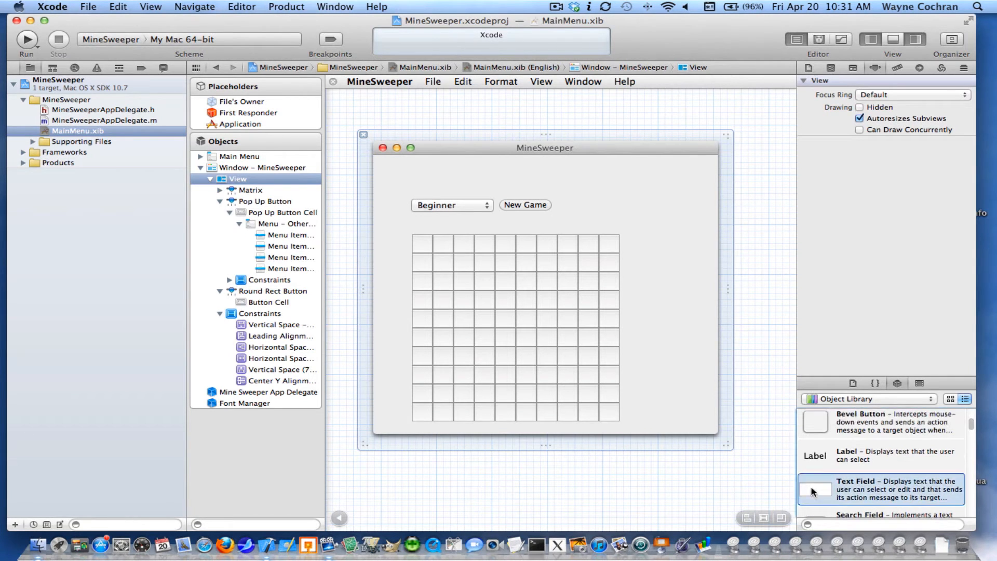
{"action": "left_click_drag", "start_coordinate": [815, 489], "coordinate": [588, 204]}
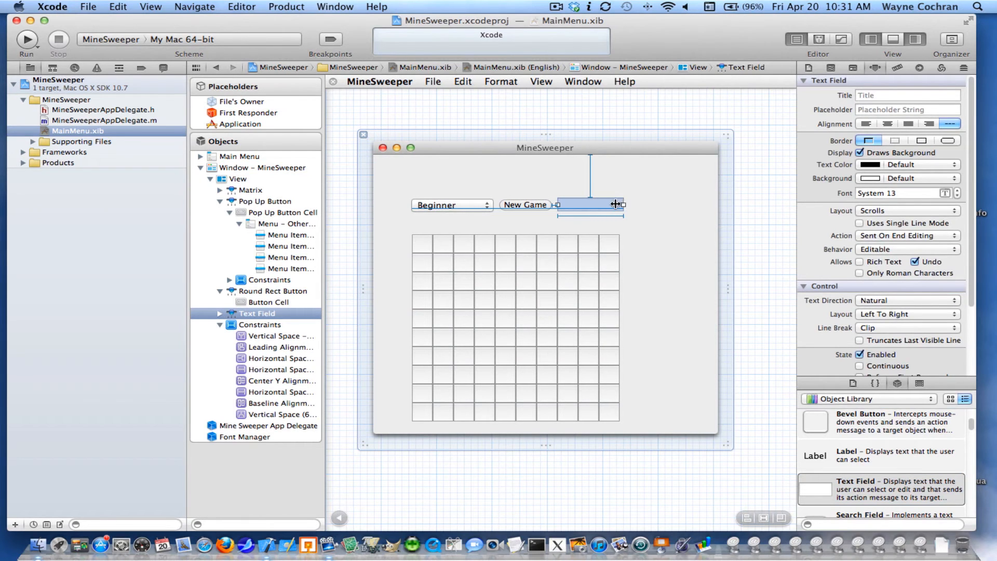
{"action": "mouse_move", "coordinate": [555, 184]}
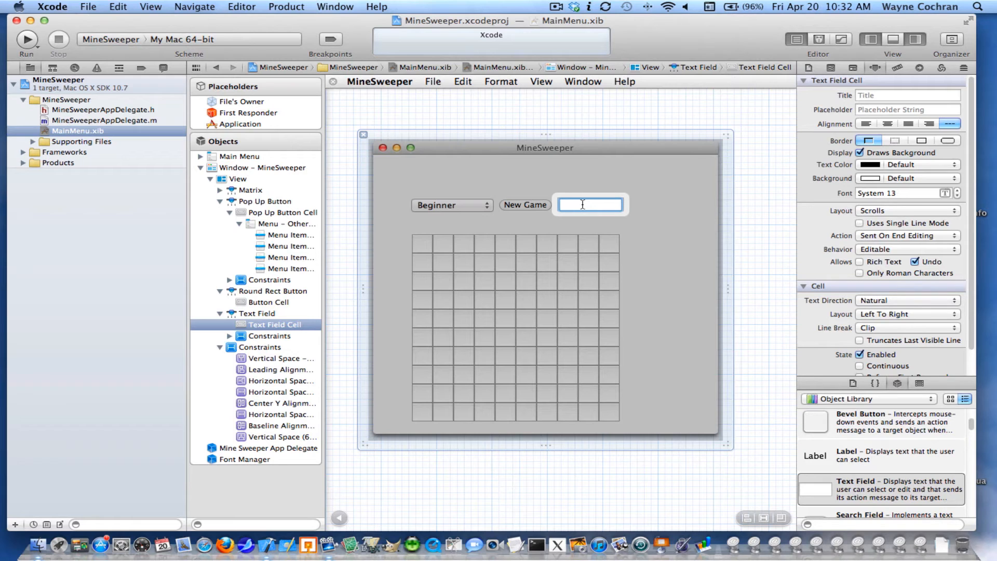
{"action": "type", "text": "999"}
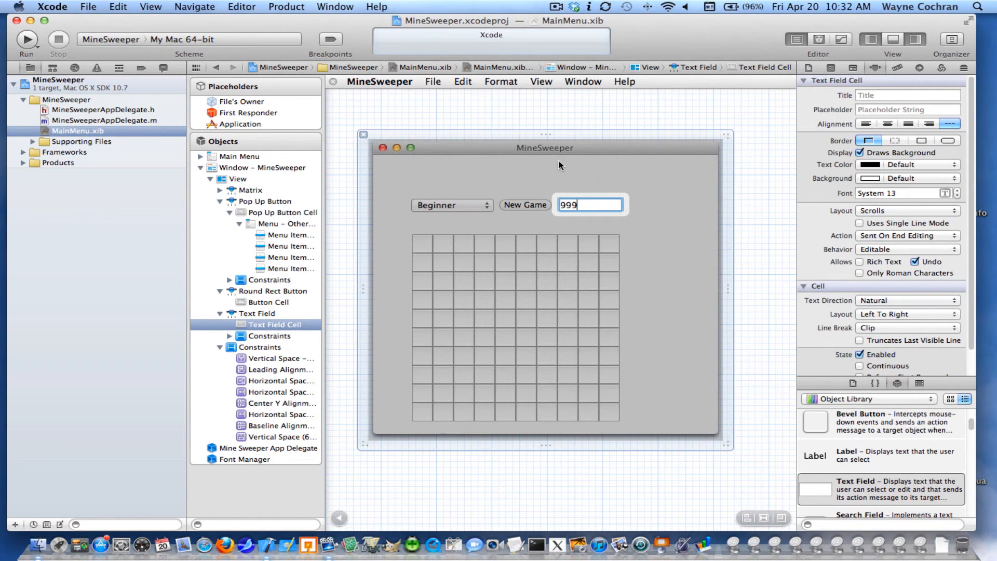
{"action": "left_click", "coordinate": [589, 204]}
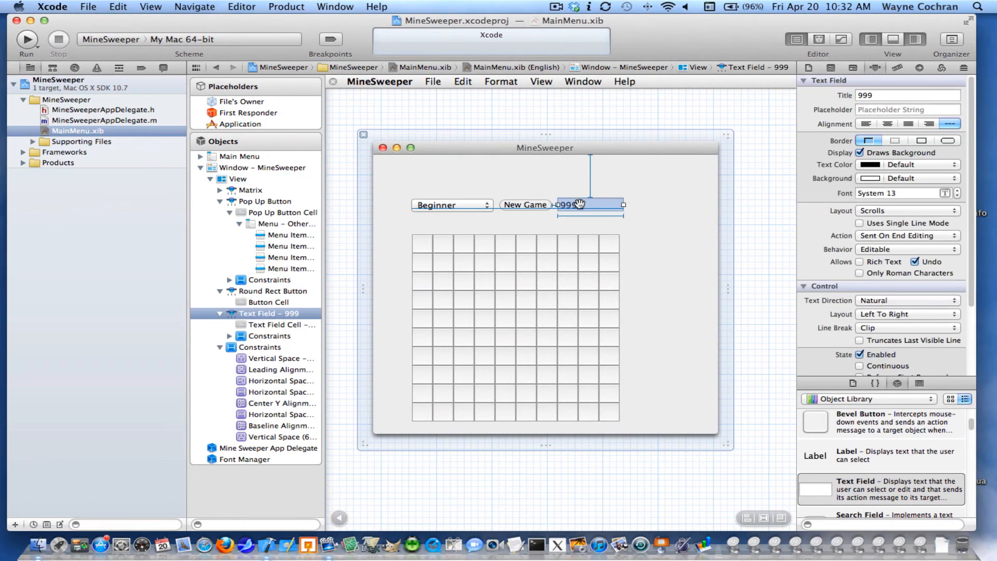
{"action": "left_click", "coordinate": [887, 124]}
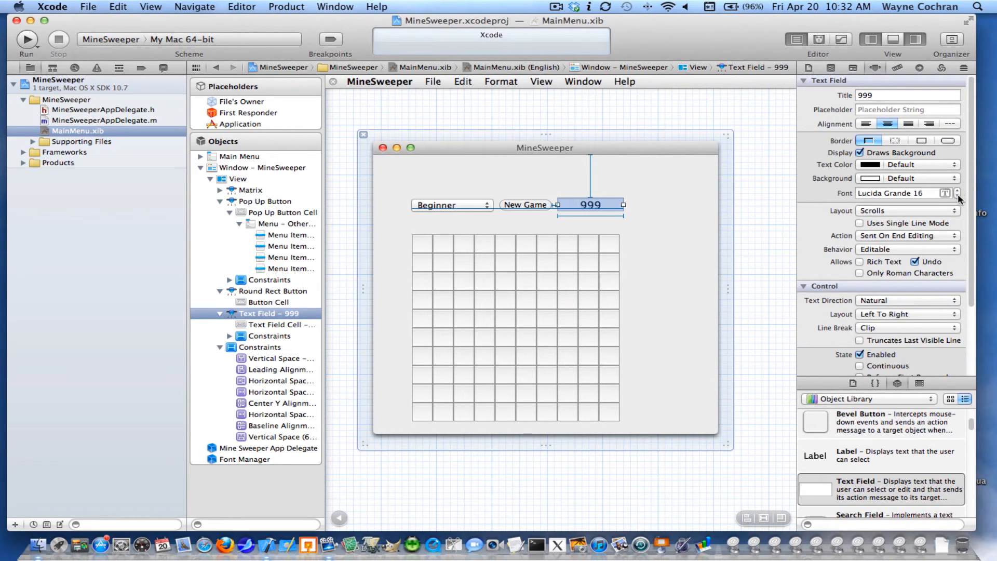
Resize the 999 score field to pin its width and height constraints.
{"action": "left_click", "coordinate": [237, 179]}
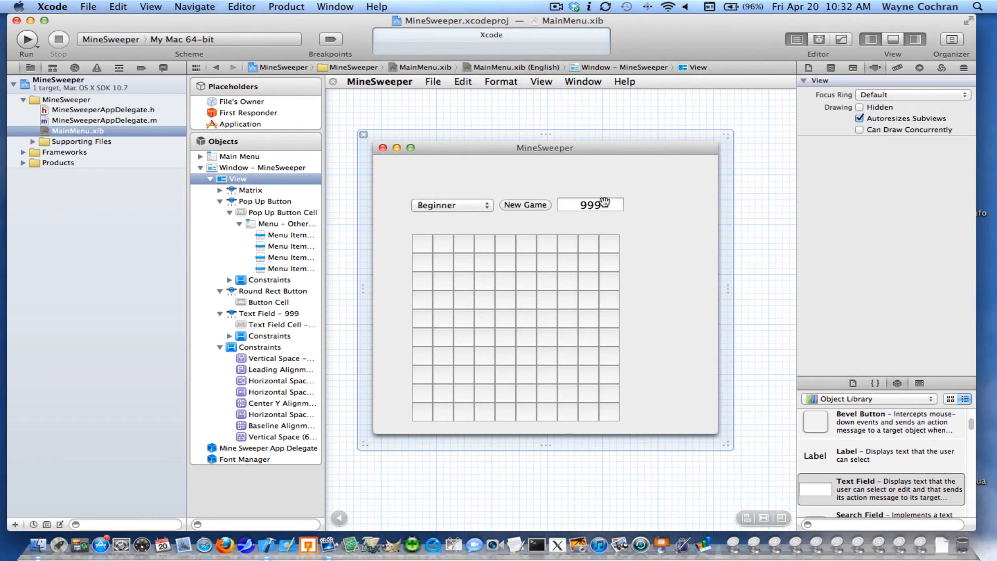
{"action": "left_click", "coordinate": [588, 205]}
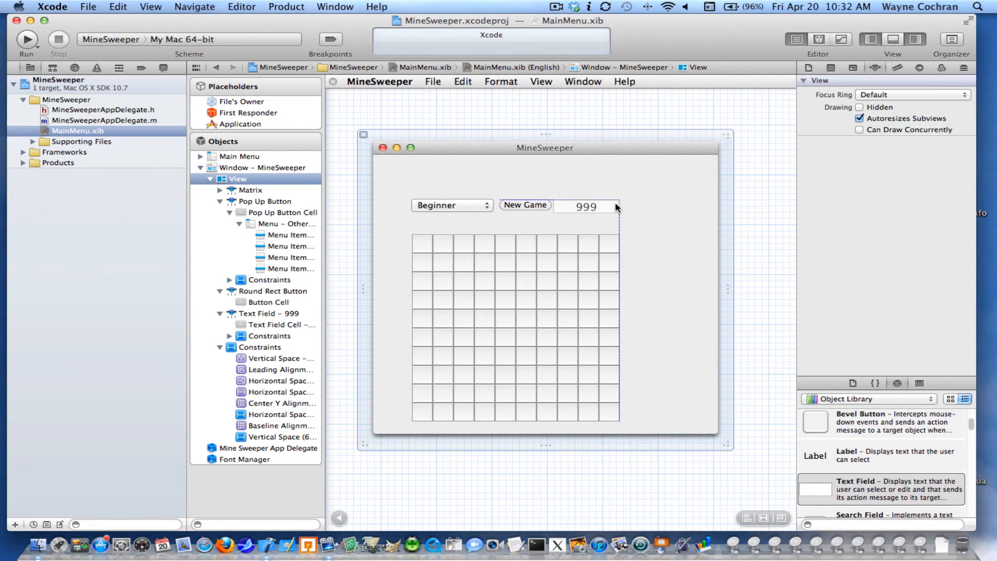
{"action": "left_click", "coordinate": [589, 206]}
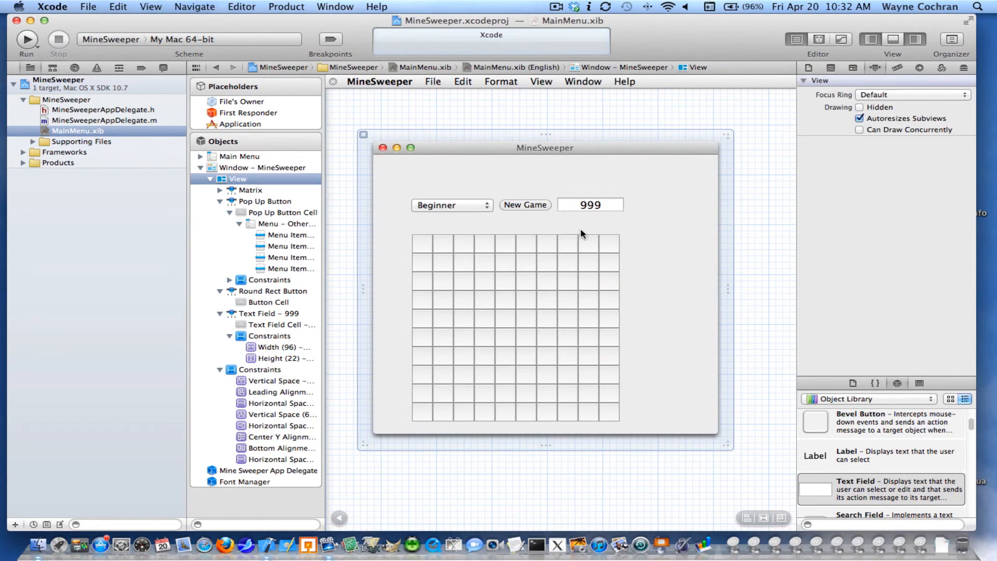
{"action": "mouse_move", "coordinate": [769, 384]}
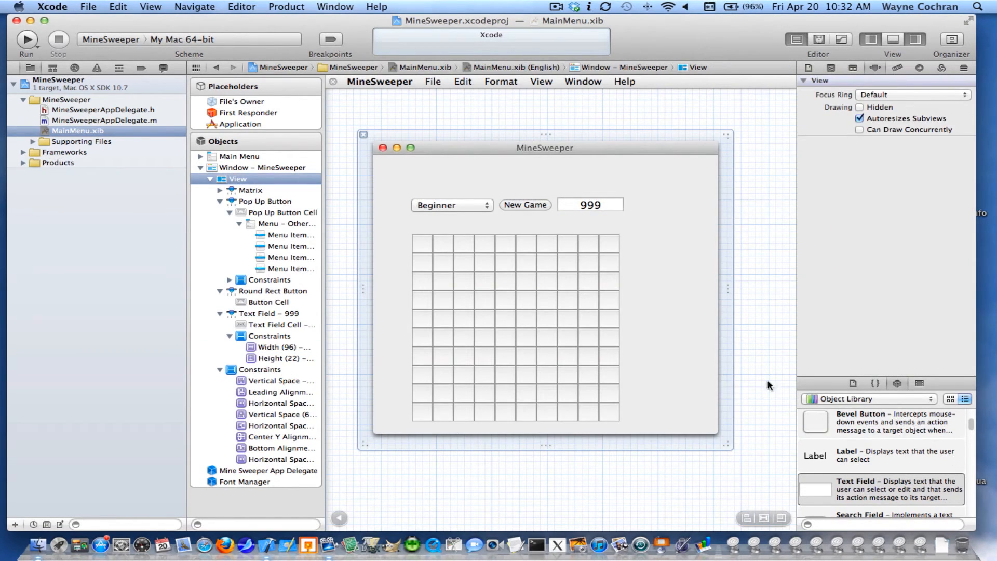
Drag a Horizontal Line from the Object Library beneath the difficulty, New Game and score row.
{"action": "scroll", "scroll_direction": "down", "scroll_amount": 3}
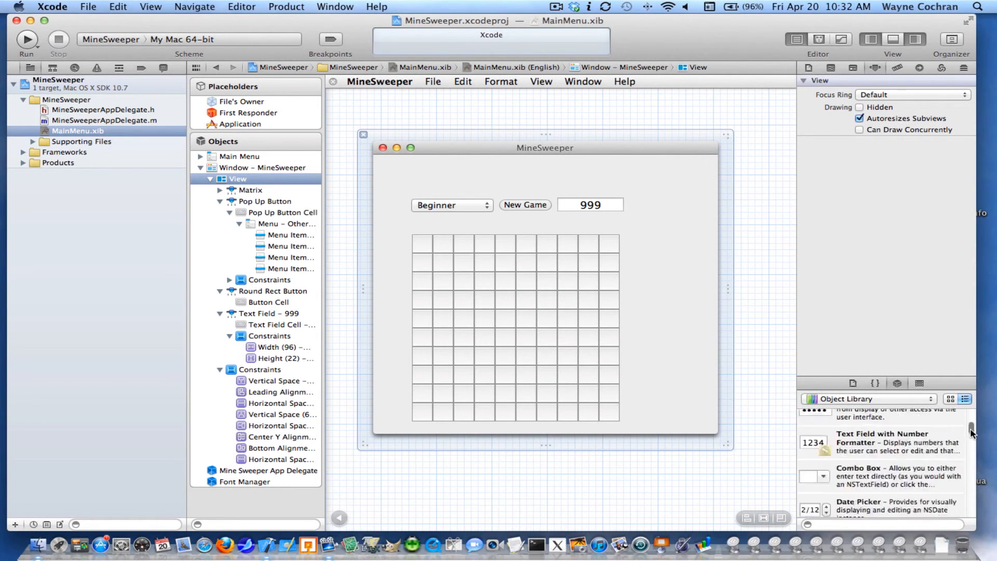
{"action": "scroll", "scroll_direction": "down", "scroll_amount": 3}
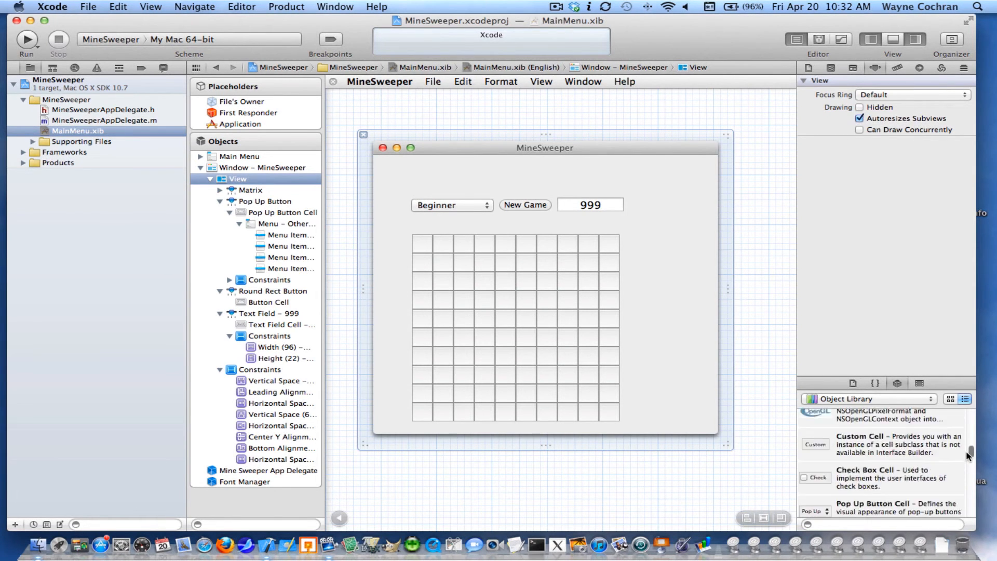
{"action": "scroll", "scroll_direction": "down", "scroll_amount": 3}
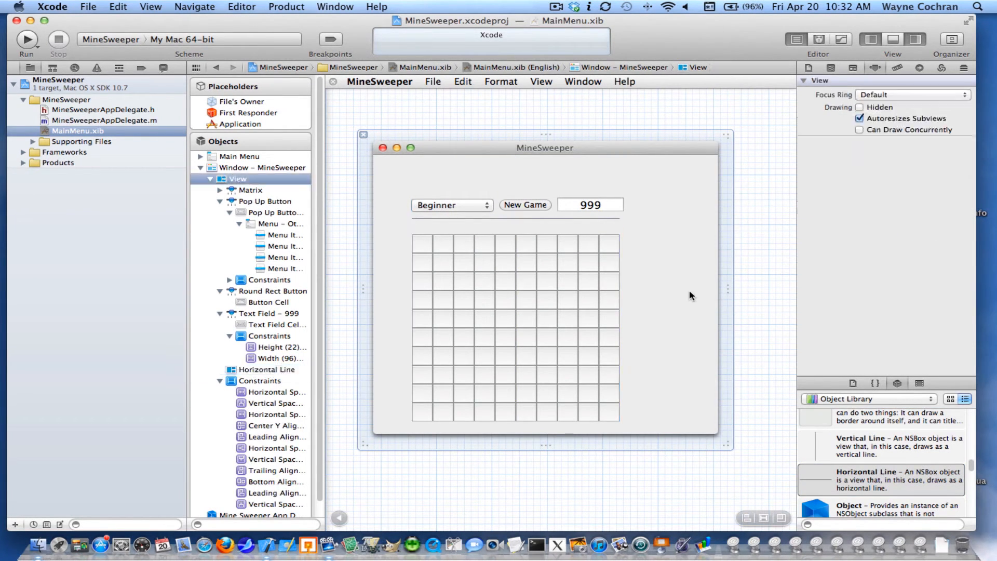
{"action": "mouse_move", "coordinate": [603, 217]}
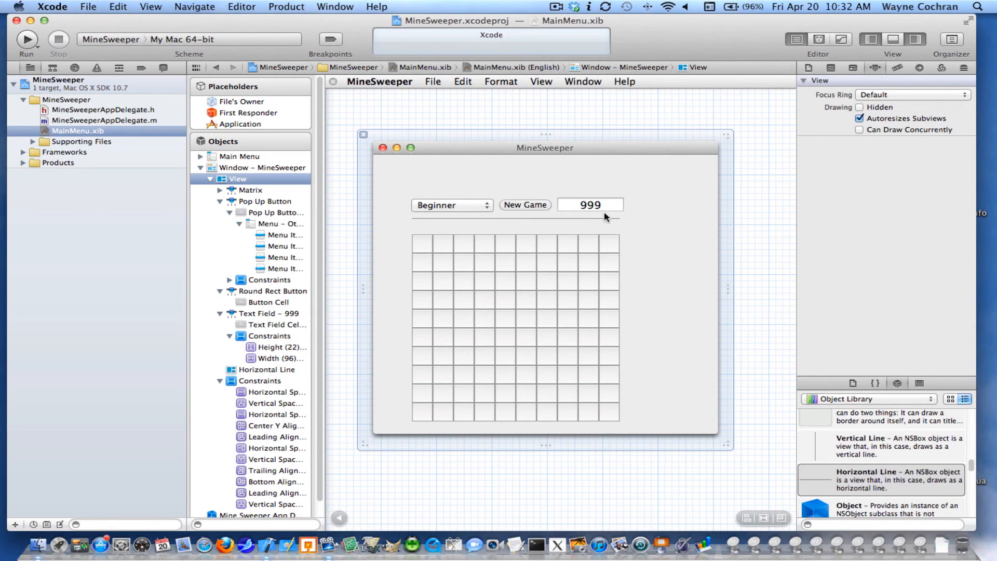
{"action": "left_click", "coordinate": [588, 204]}
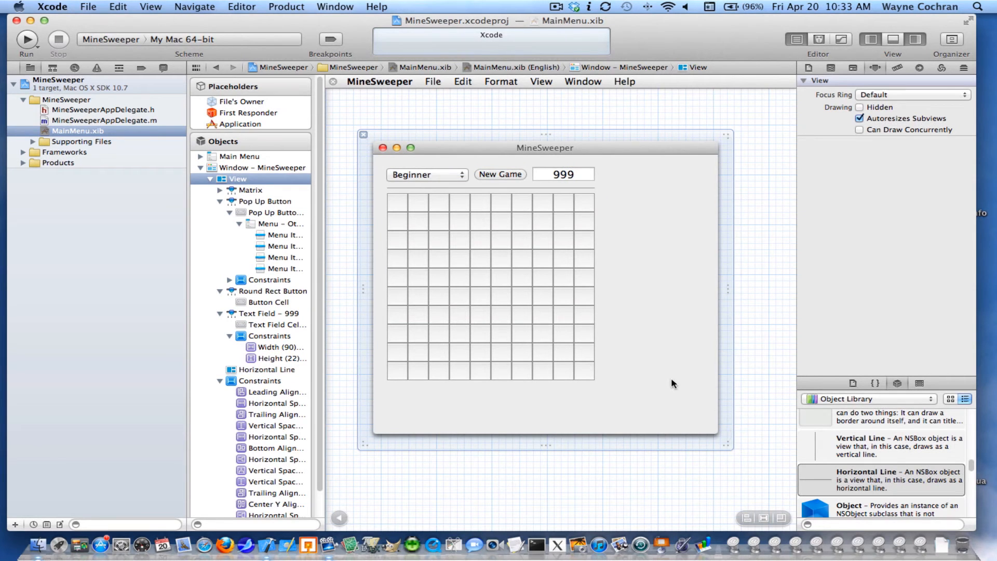
Shrink the MineSweeper window snugly around the controls and grid, then select the window.
{"action": "left_click_drag", "start_coordinate": [731, 445], "coordinate": [683, 419]}
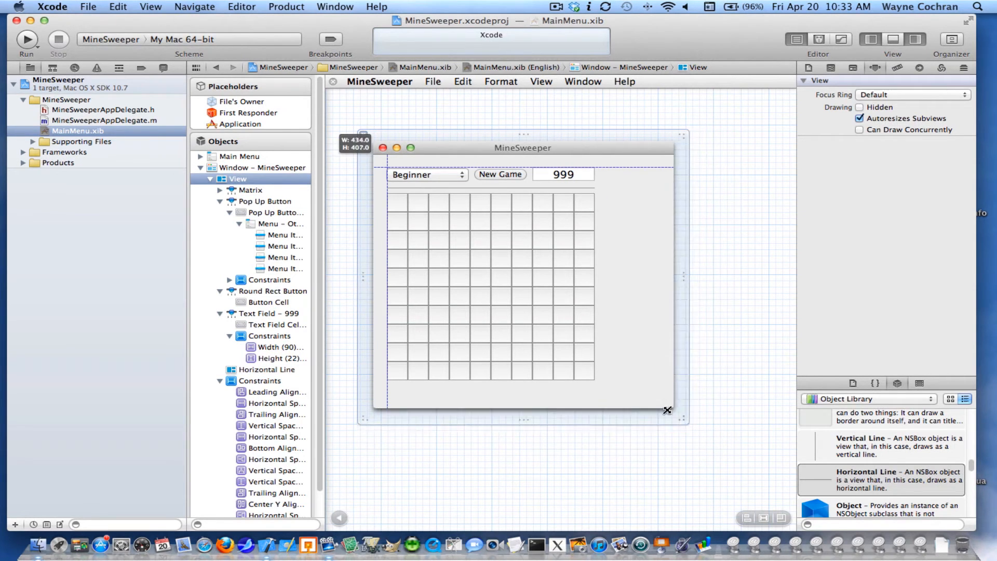
{"action": "left_click_drag", "start_coordinate": [666, 409], "coordinate": [611, 400]}
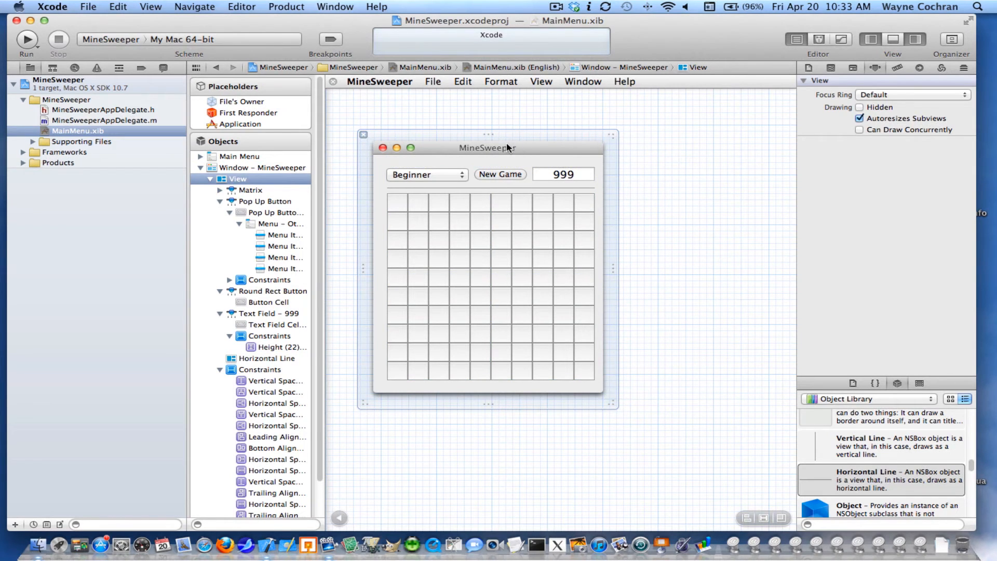
{"action": "left_click", "coordinate": [263, 168]}
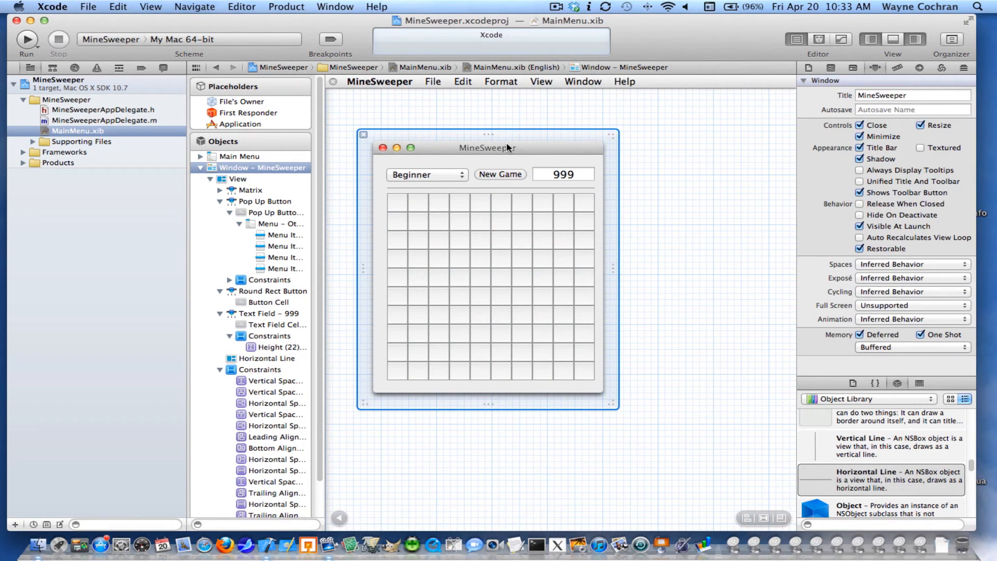
{"action": "left_click", "coordinate": [241, 7]}
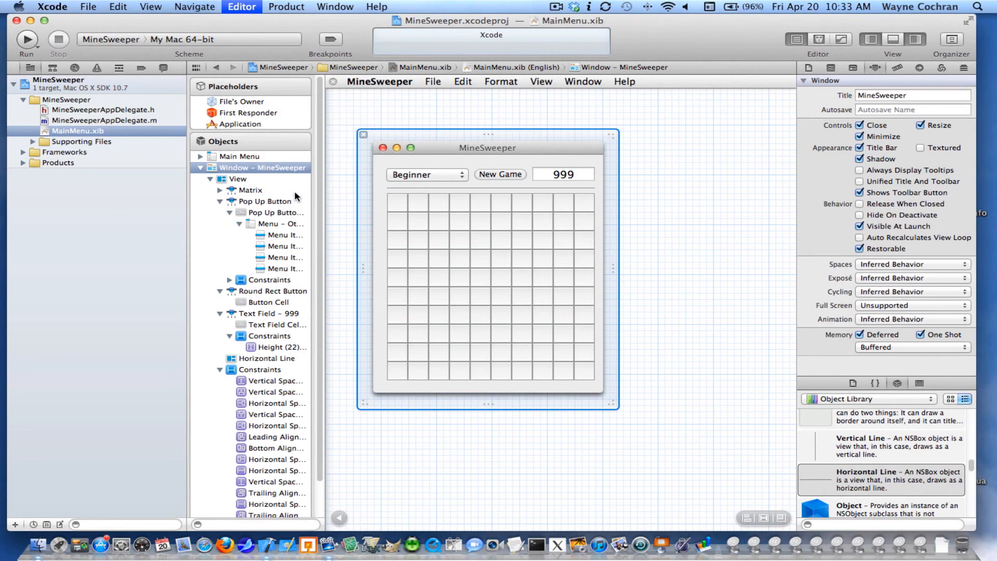
Simulate the window: type 9876876 as score, toggle Intermediate/Beginner, resize, then quit.
{"action": "left_click", "coordinate": [26, 39]}
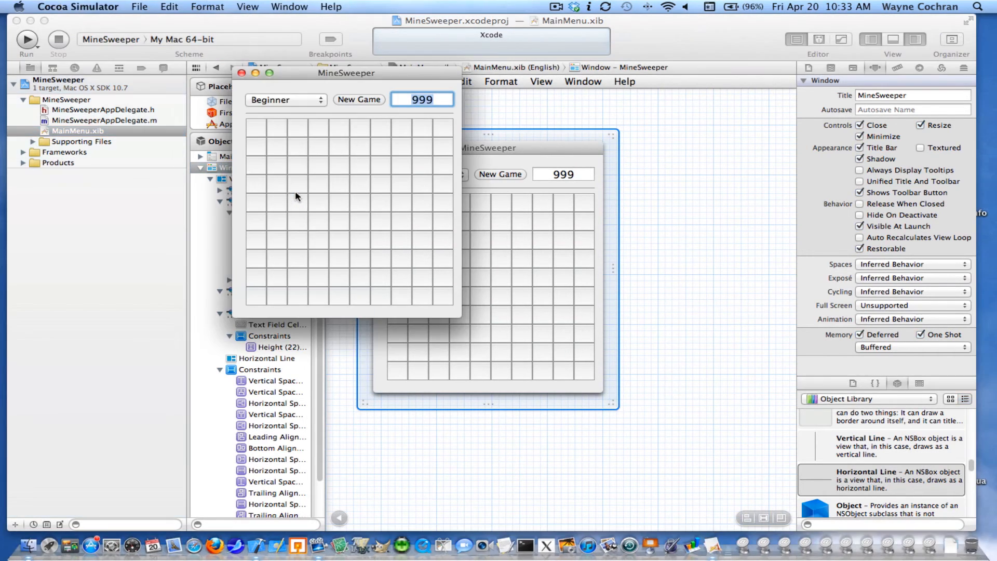
{"action": "left_click", "coordinate": [422, 100]}
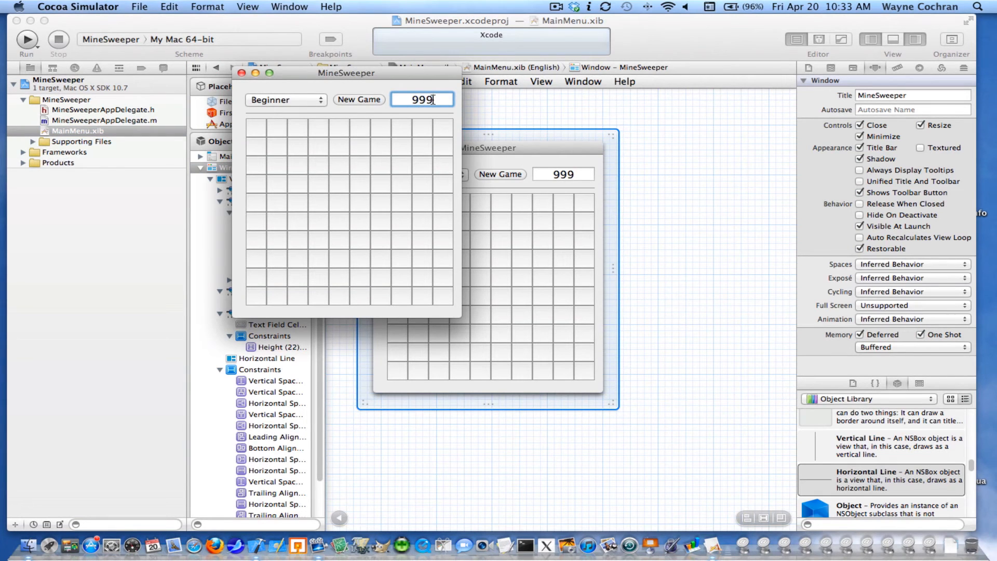
{"action": "type", "text": "9876876"}
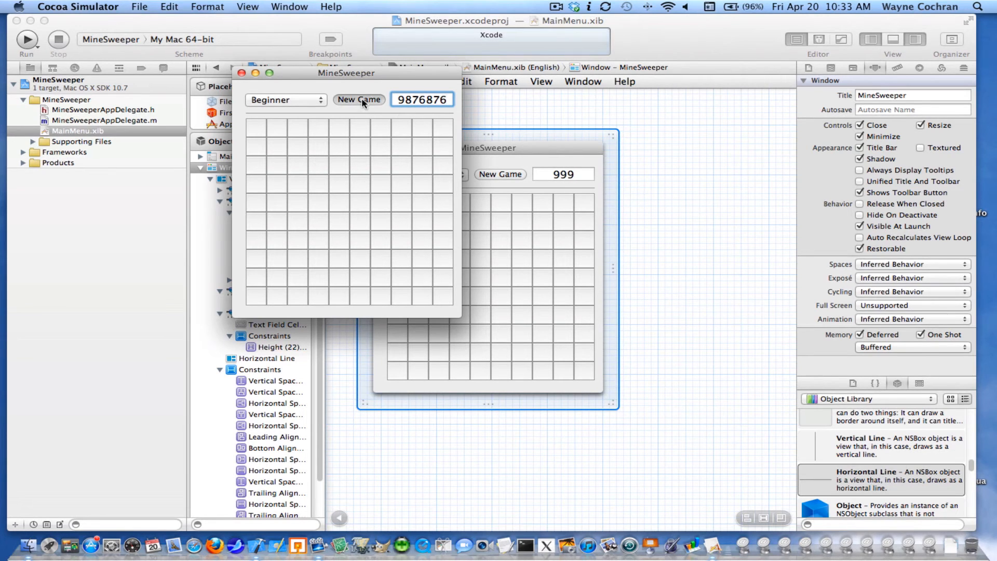
{"action": "left_click", "coordinate": [285, 99]}
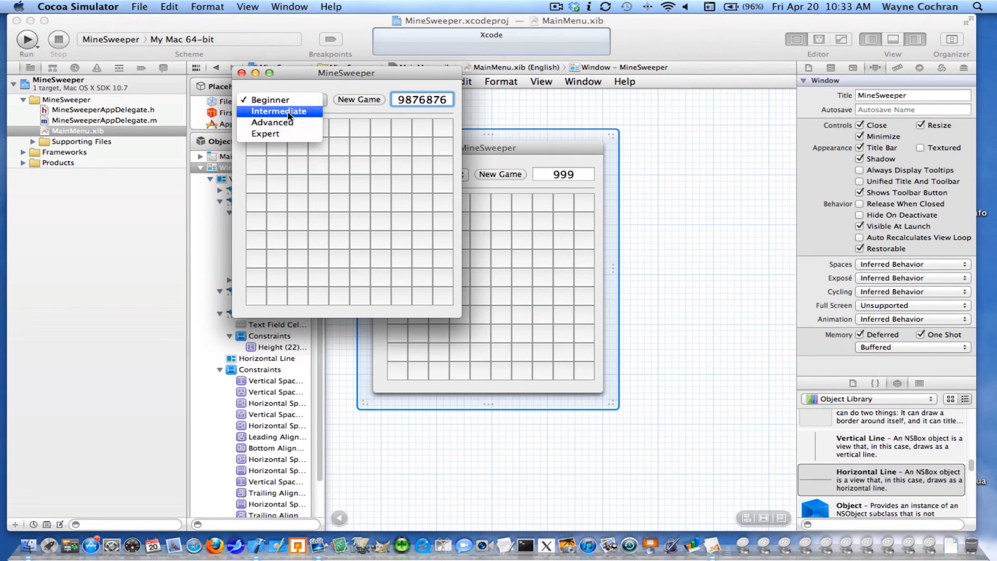
{"action": "left_click", "coordinate": [278, 111]}
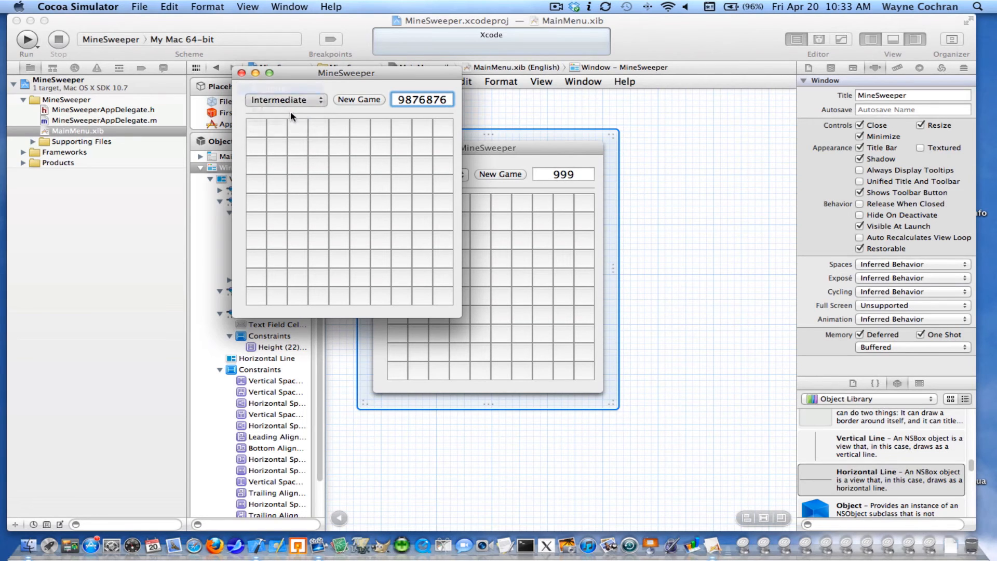
{"action": "left_click", "coordinate": [285, 99]}
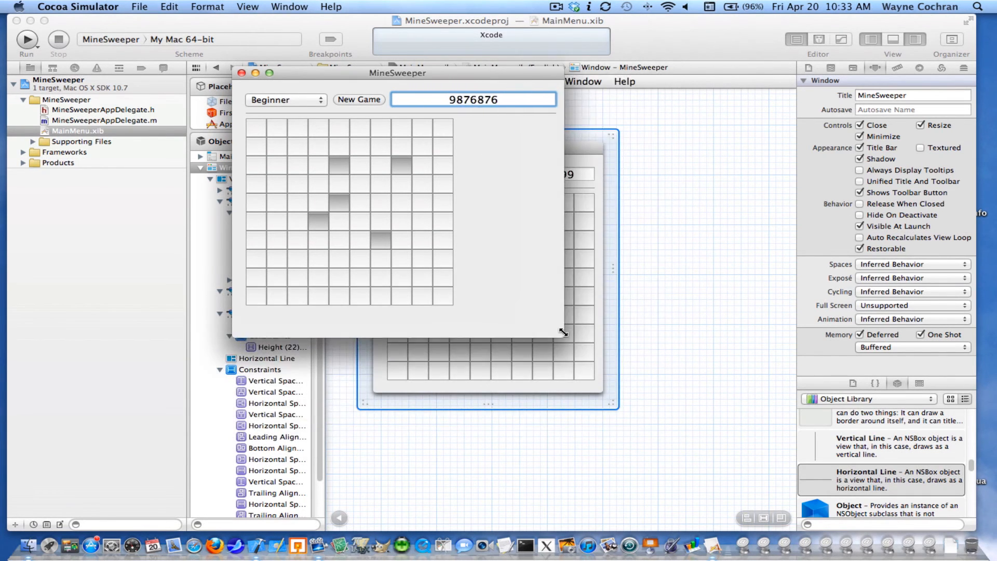
{"action": "left_click_drag", "start_coordinate": [562, 332], "coordinate": [516, 286]}
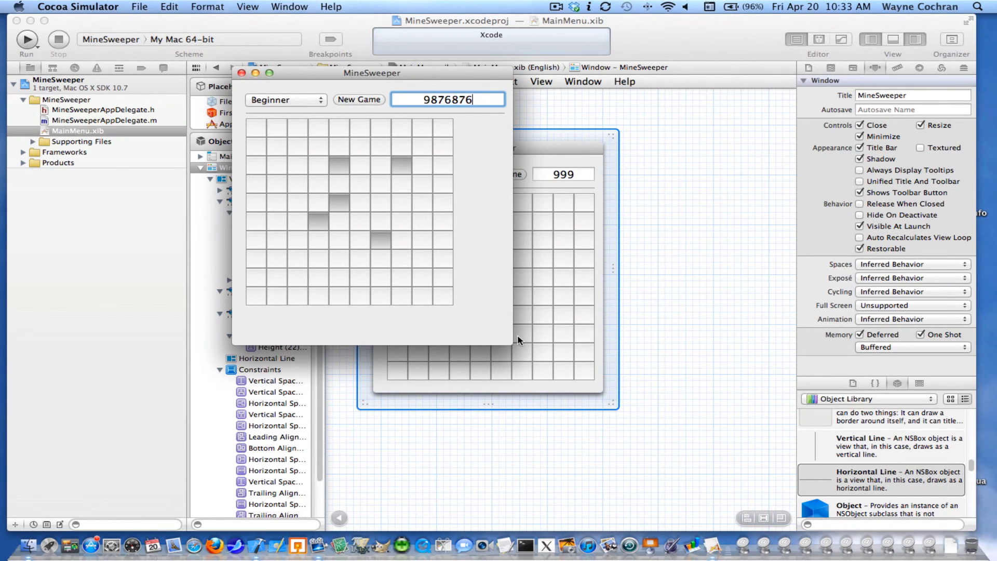
{"action": "mouse_move", "coordinate": [409, 190]}
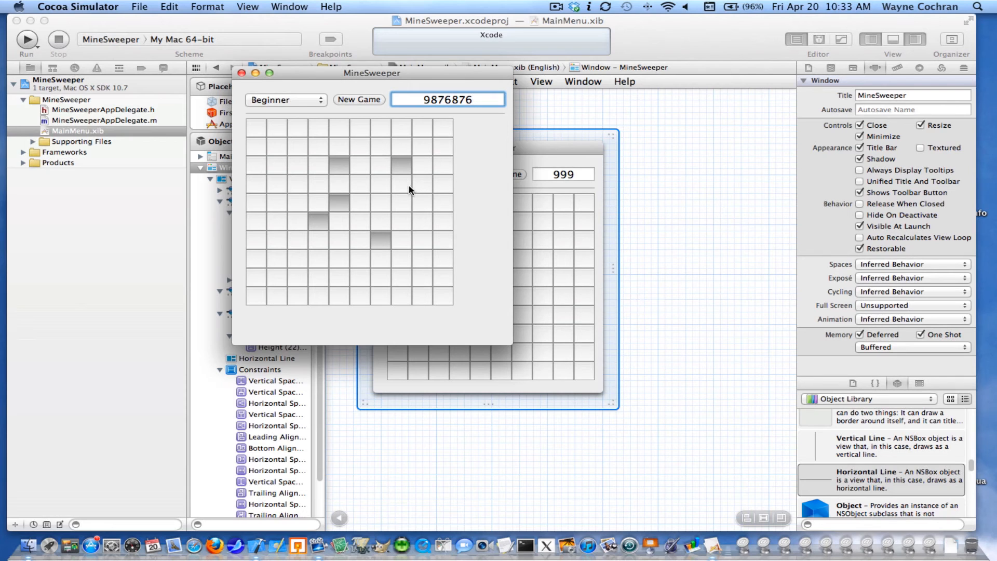
{"action": "mouse_move", "coordinate": [382, 222]}
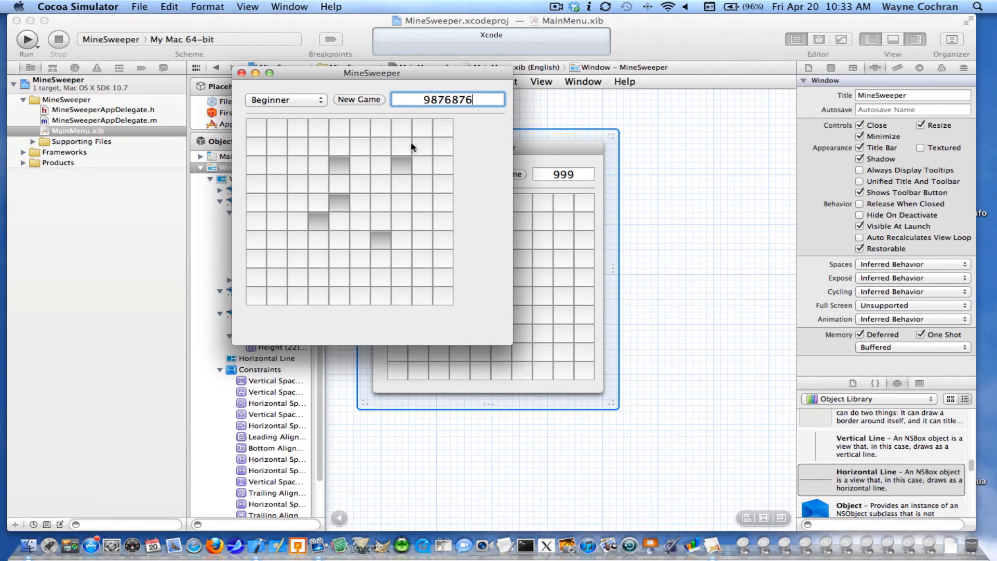
{"action": "left_click", "coordinate": [77, 7]}
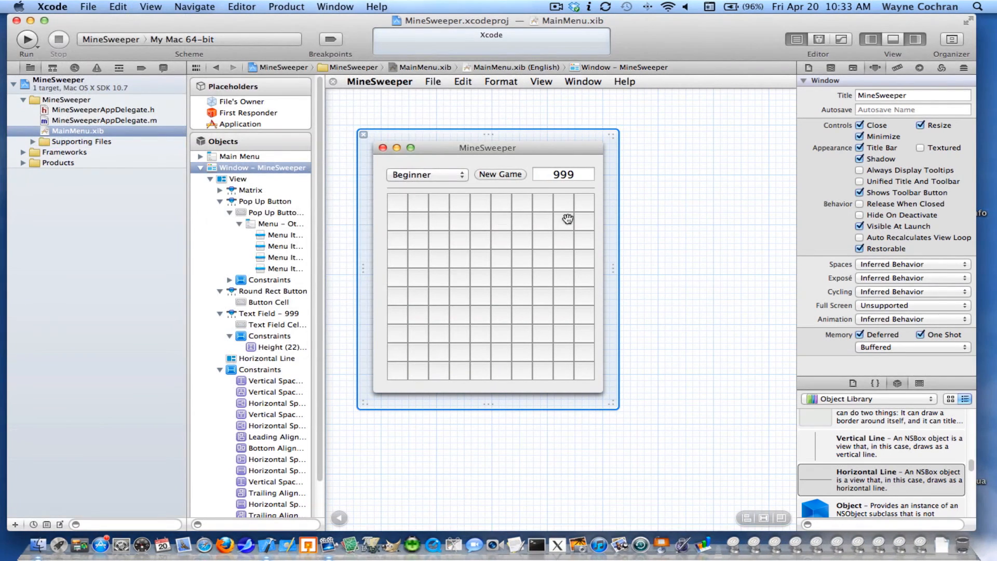
Make the 999 score field non-editable.
{"action": "left_click", "coordinate": [561, 174]}
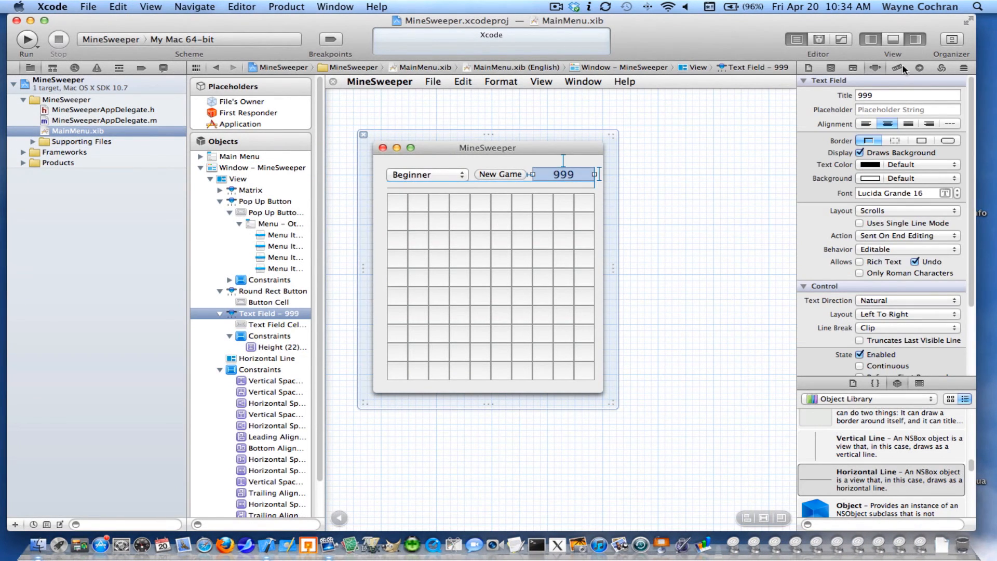
{"action": "mouse_move", "coordinate": [989, 292]}
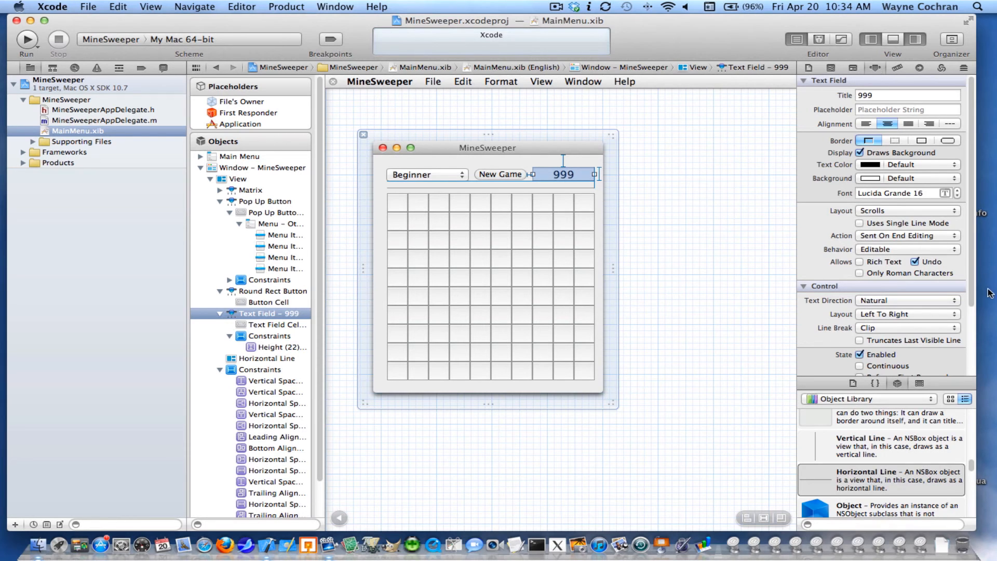
{"action": "mouse_move", "coordinate": [872, 254]}
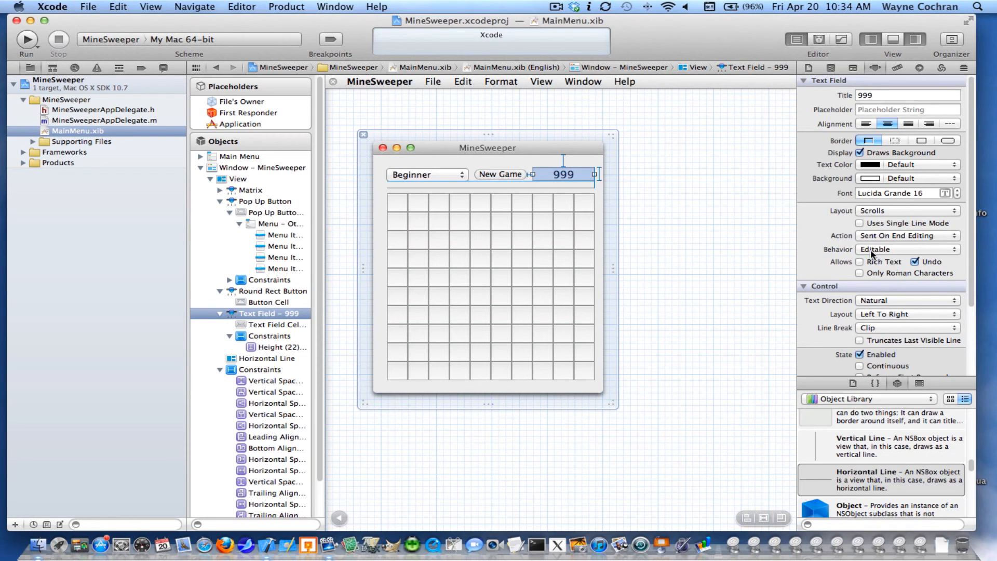
{"action": "left_click", "coordinate": [906, 249]}
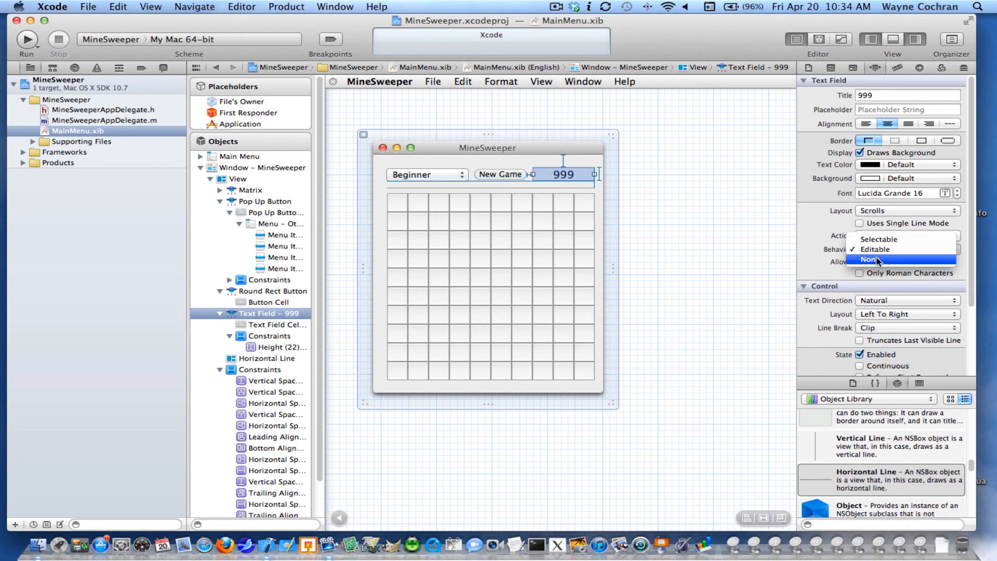
{"action": "left_click", "coordinate": [869, 260]}
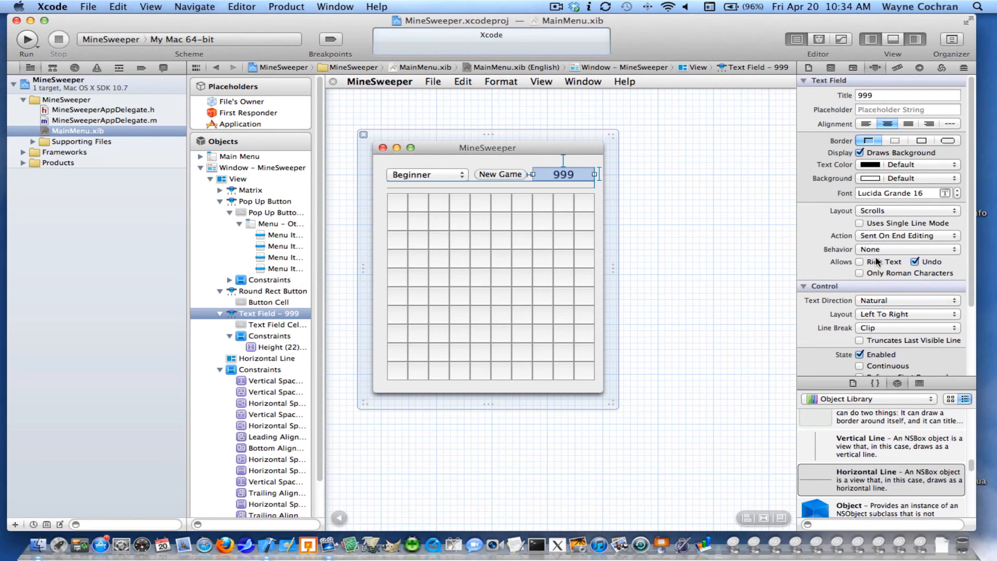
Turn off resizing for the MineSweeper window in its attributes.
{"action": "left_click", "coordinate": [261, 167]}
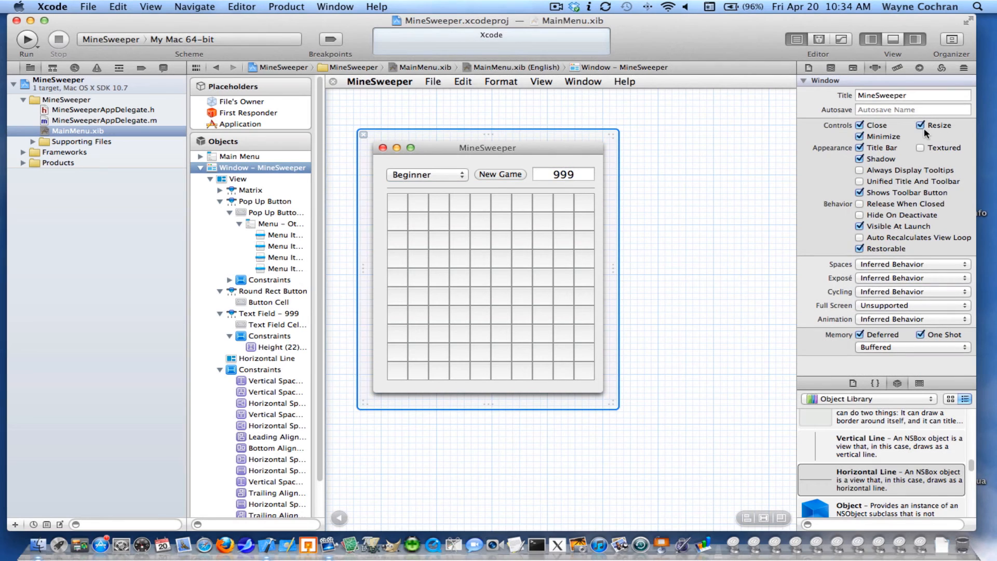
{"action": "left_click", "coordinate": [921, 125]}
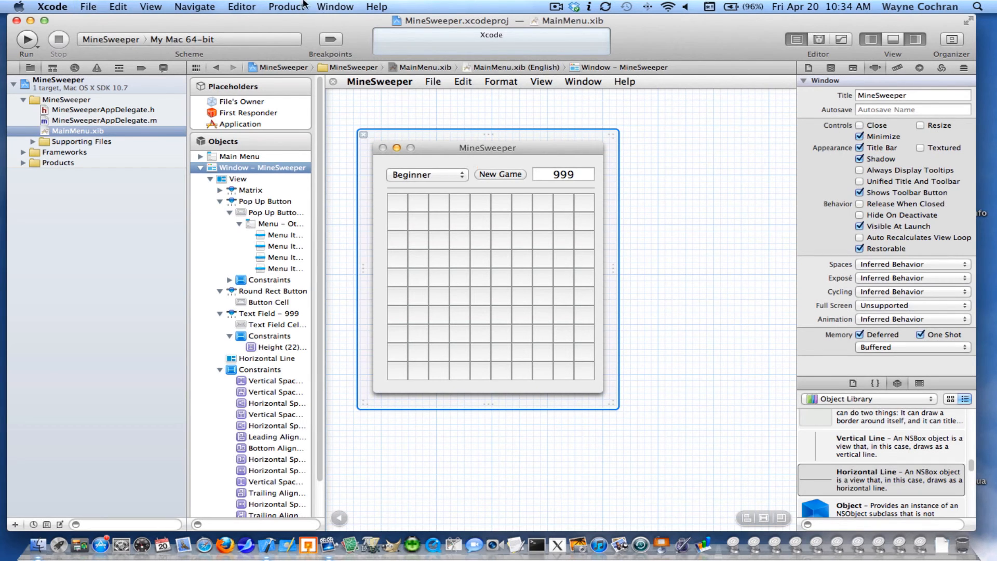
{"action": "left_click", "coordinate": [242, 7]}
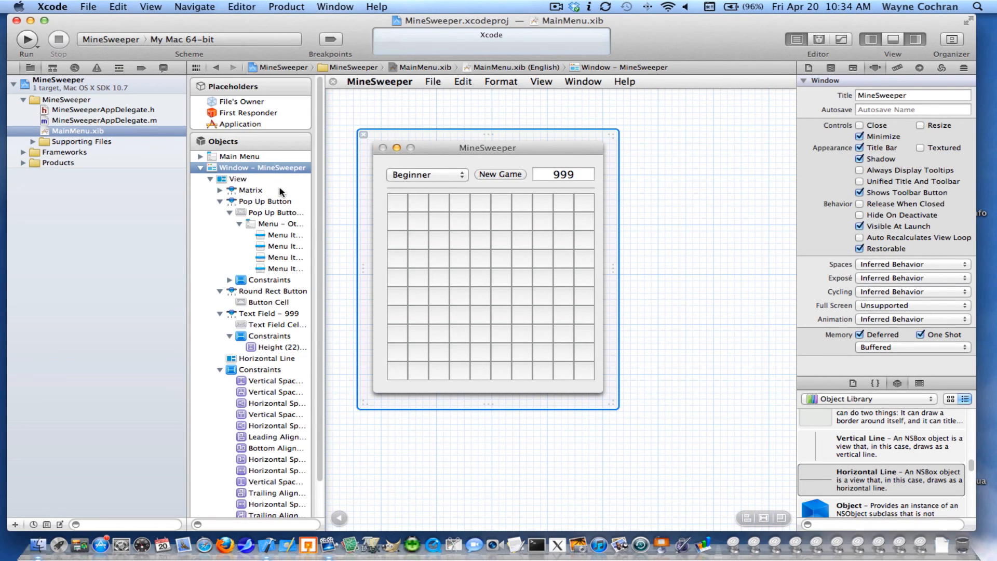
Simulate the document and check that the preview window cannot be closed.
{"action": "left_click", "coordinate": [26, 39]}
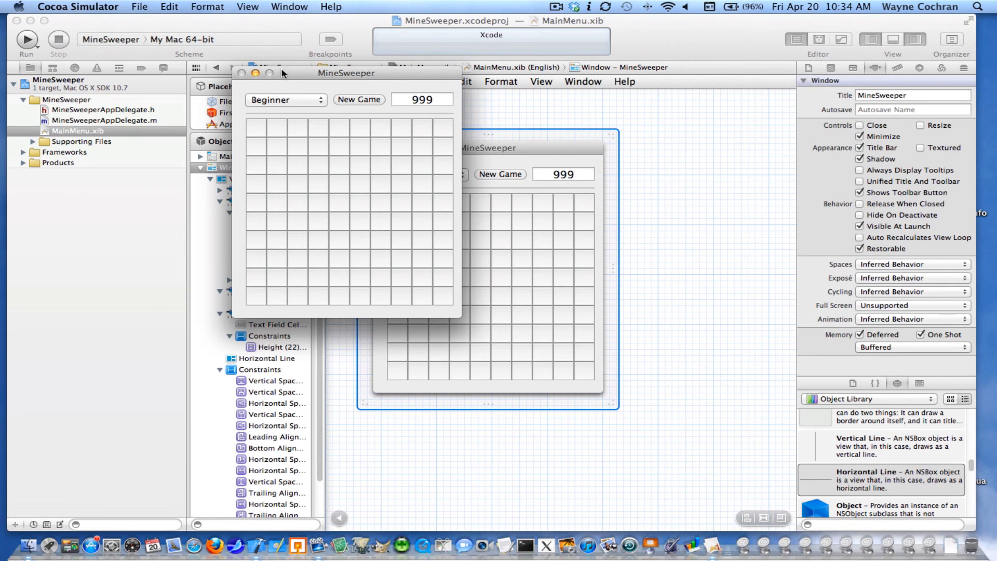
{"action": "left_click", "coordinate": [241, 72]}
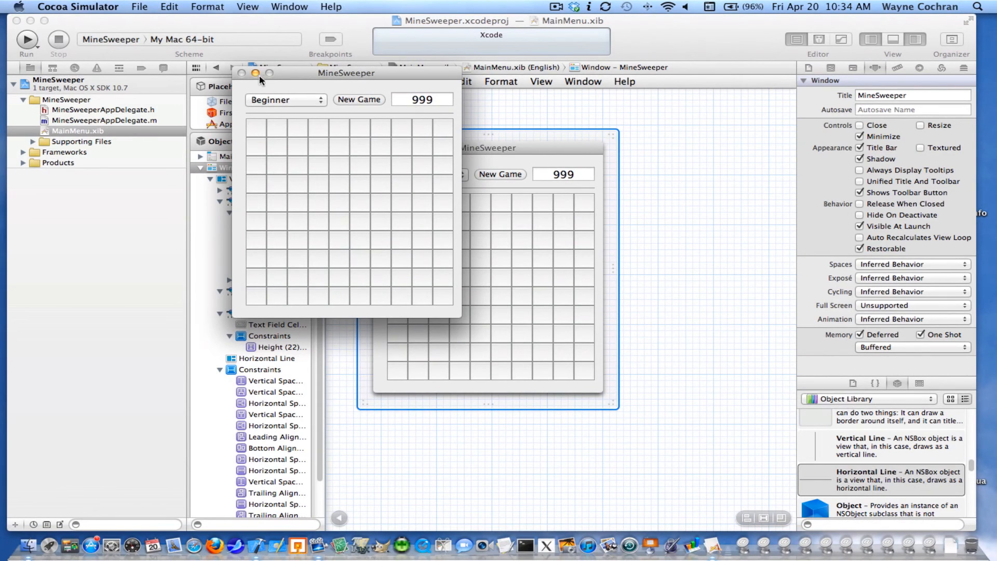
{"action": "mouse_move", "coordinate": [457, 318]}
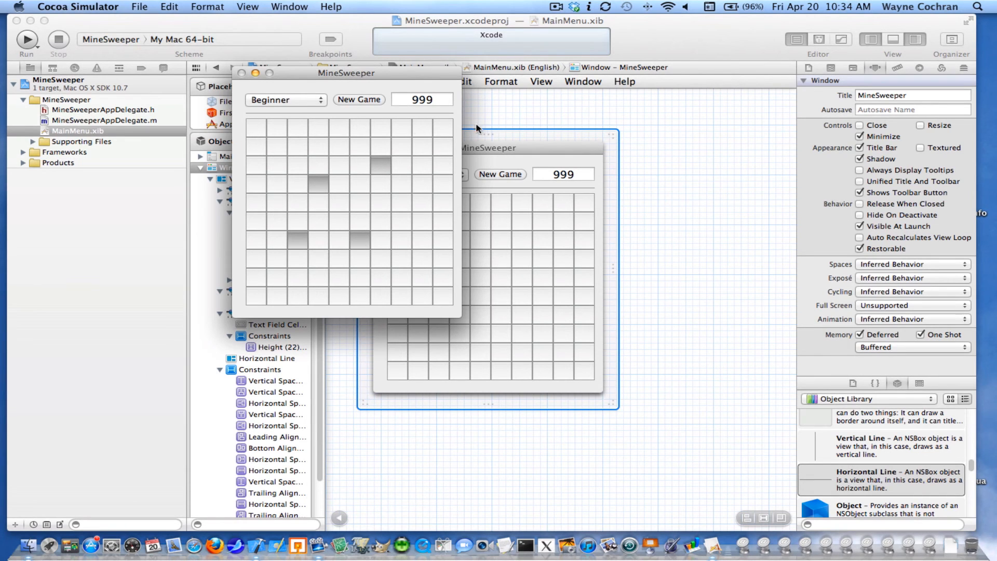
{"action": "mouse_move", "coordinate": [461, 140]}
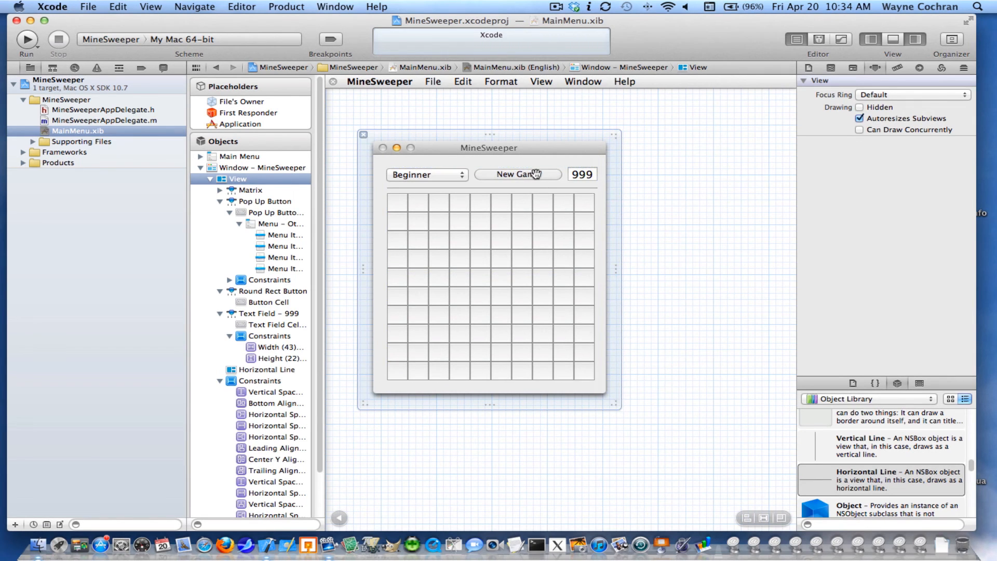
Shrink the New Game button back to normal width.
{"action": "left_click", "coordinate": [518, 174]}
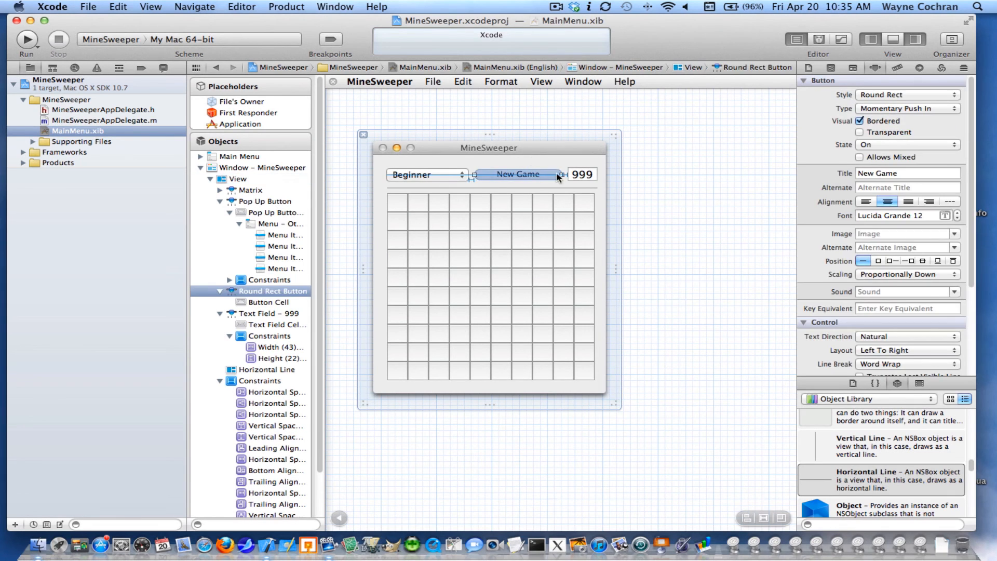
{"action": "left_click_drag", "start_coordinate": [560, 175], "coordinate": [548, 179]}
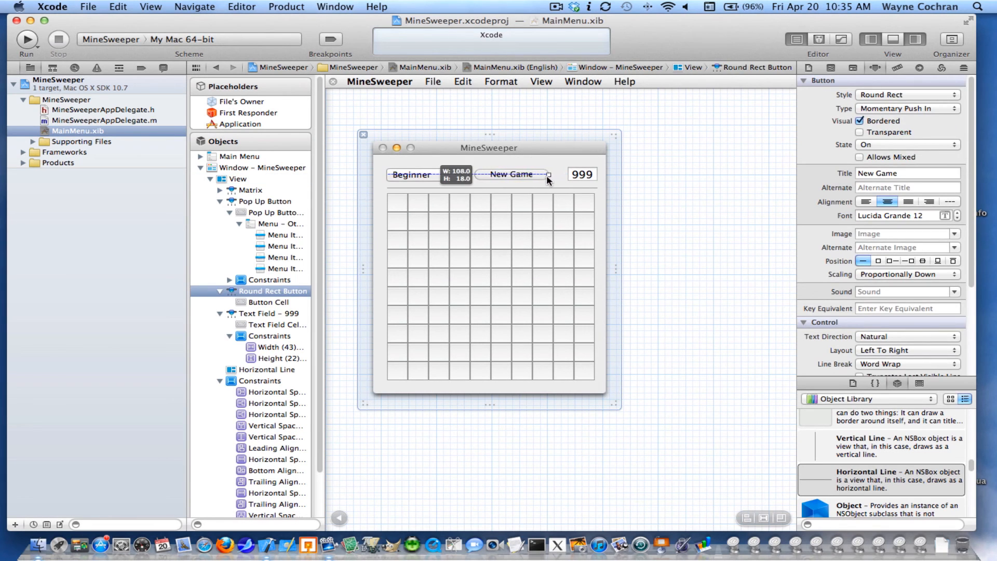
{"action": "left_click", "coordinate": [580, 175]}
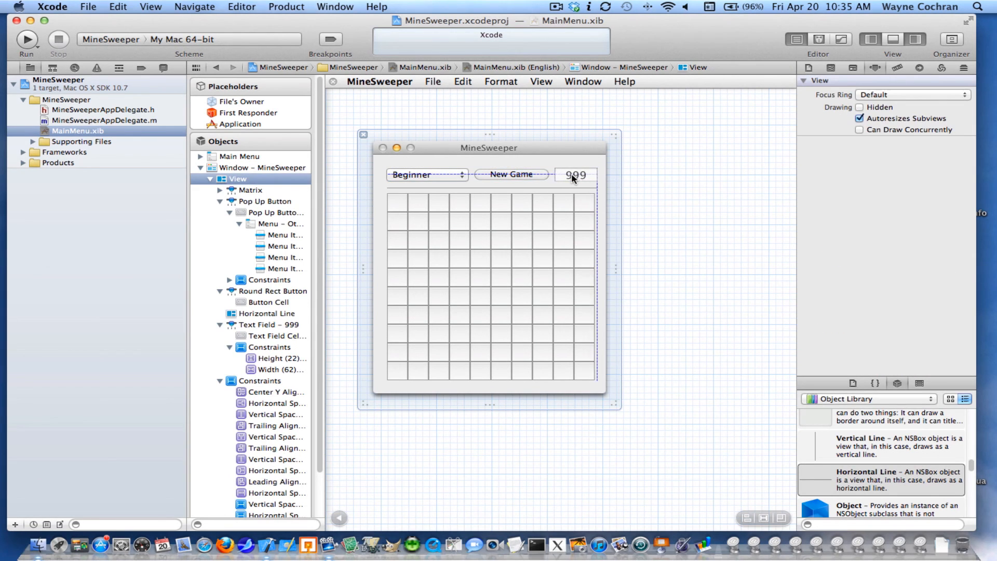
Reposition the 999 score field to fill the right side up to the grid's edge.
{"action": "left_click", "coordinate": [275, 470]}
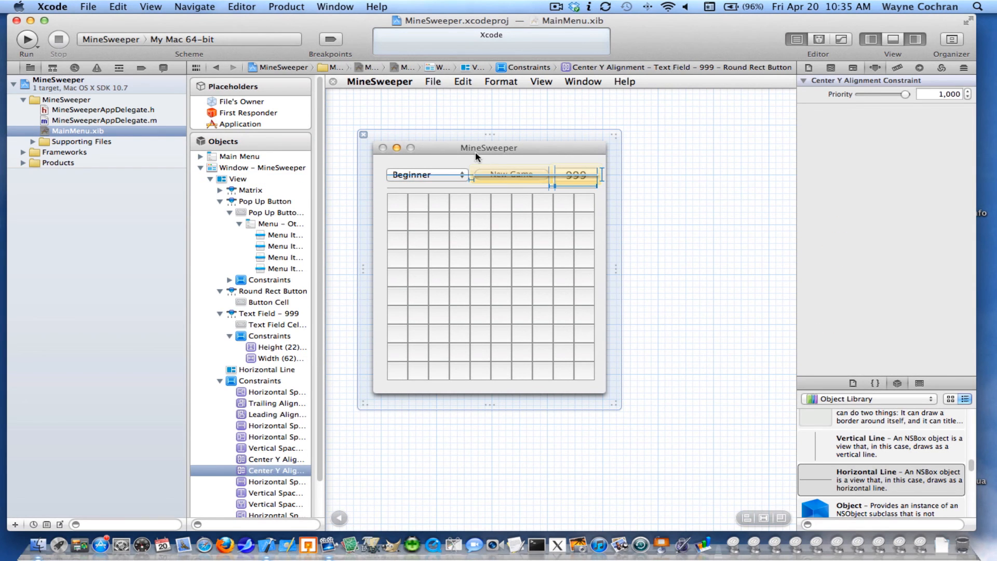
{"action": "left_click", "coordinate": [511, 174]}
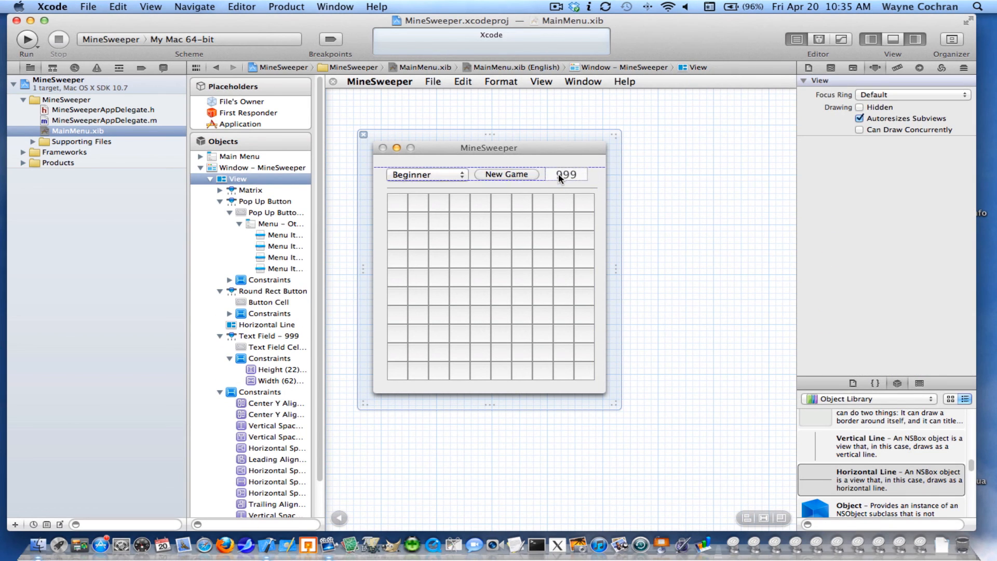
{"action": "left_click", "coordinate": [565, 175]}
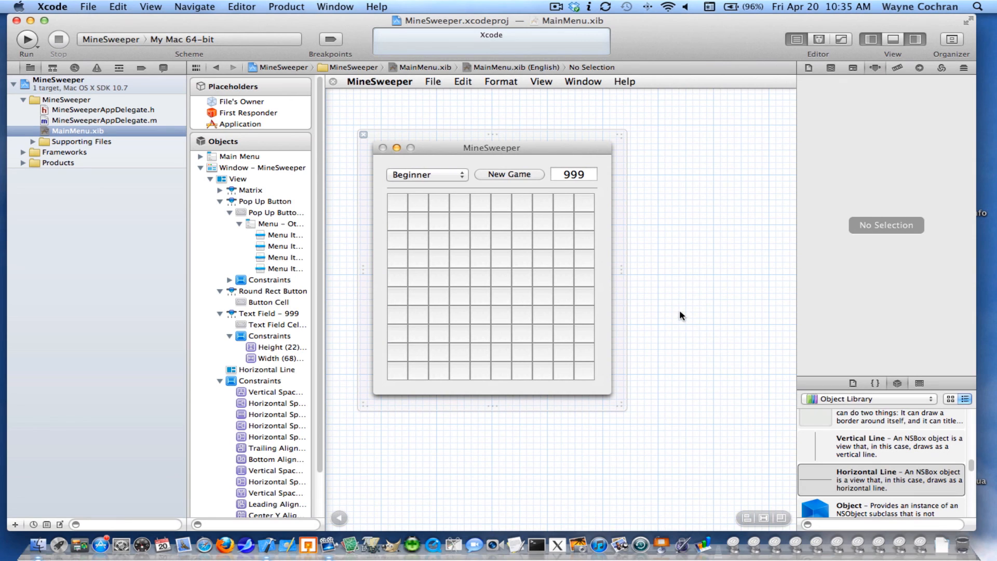
{"action": "mouse_move", "coordinate": [691, 286]}
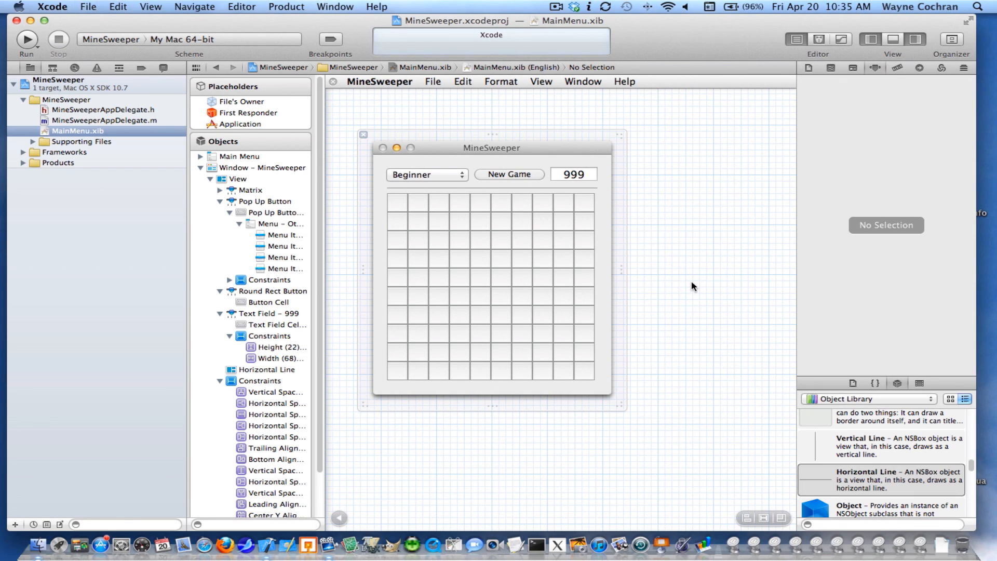
{"action": "left_click", "coordinate": [286, 7]}
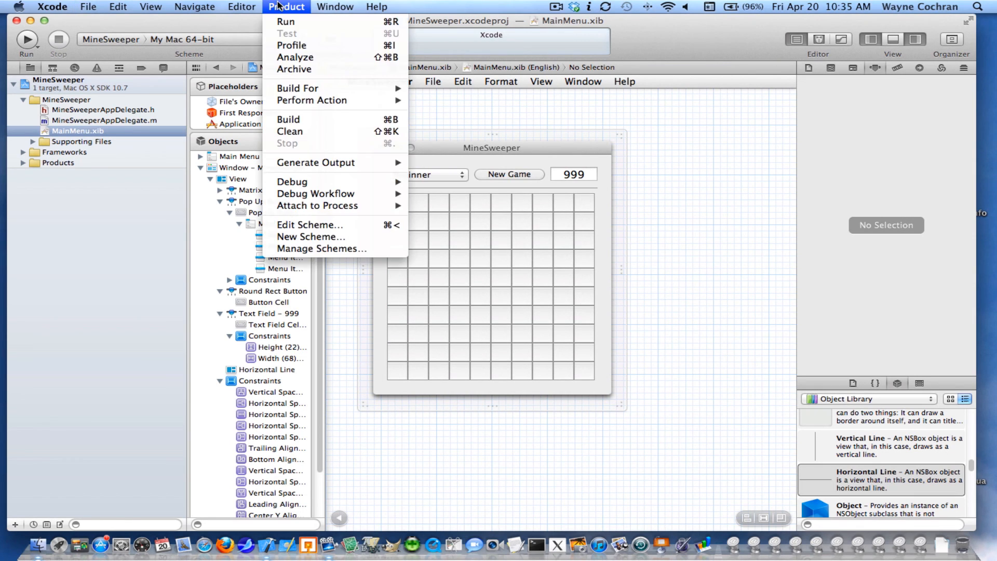
{"action": "left_click", "coordinate": [240, 6]}
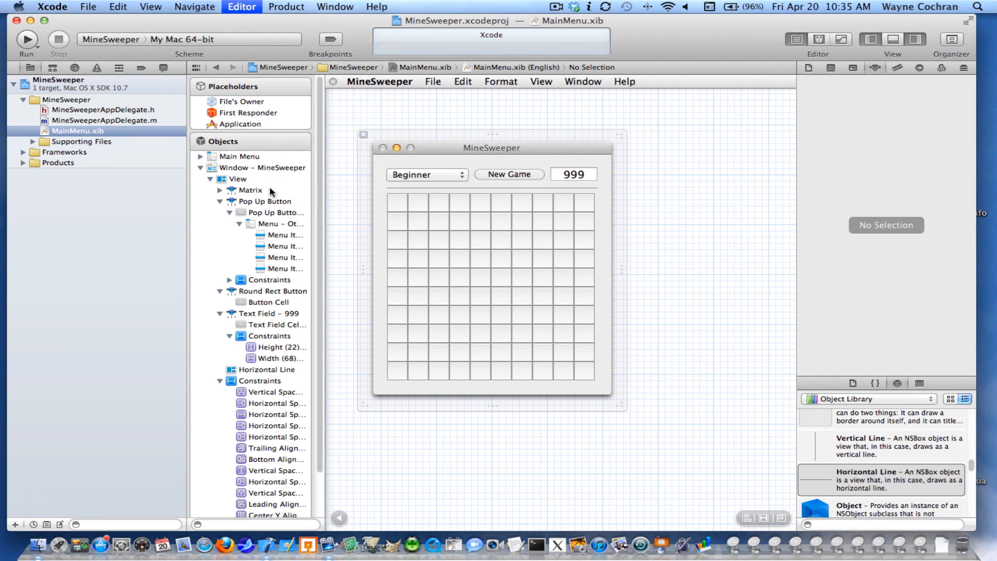
{"action": "left_click", "coordinate": [26, 39]}
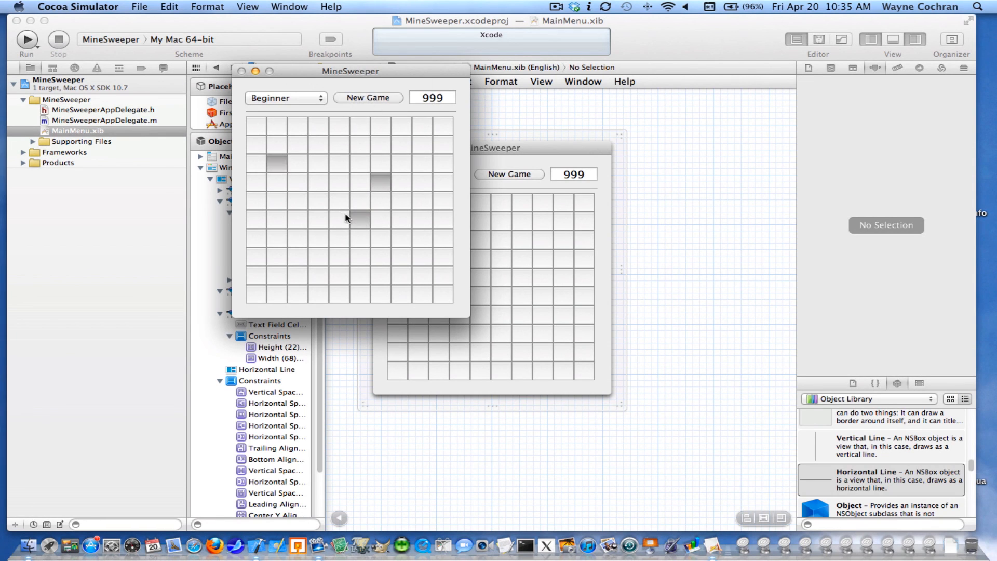
{"action": "left_click", "coordinate": [344, 219]}
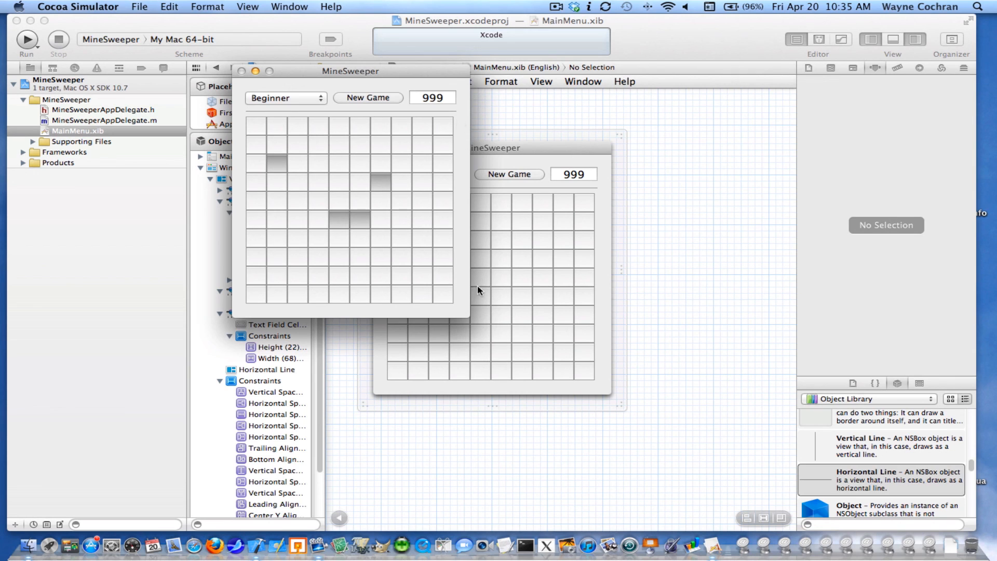
{"action": "left_click", "coordinate": [284, 97]}
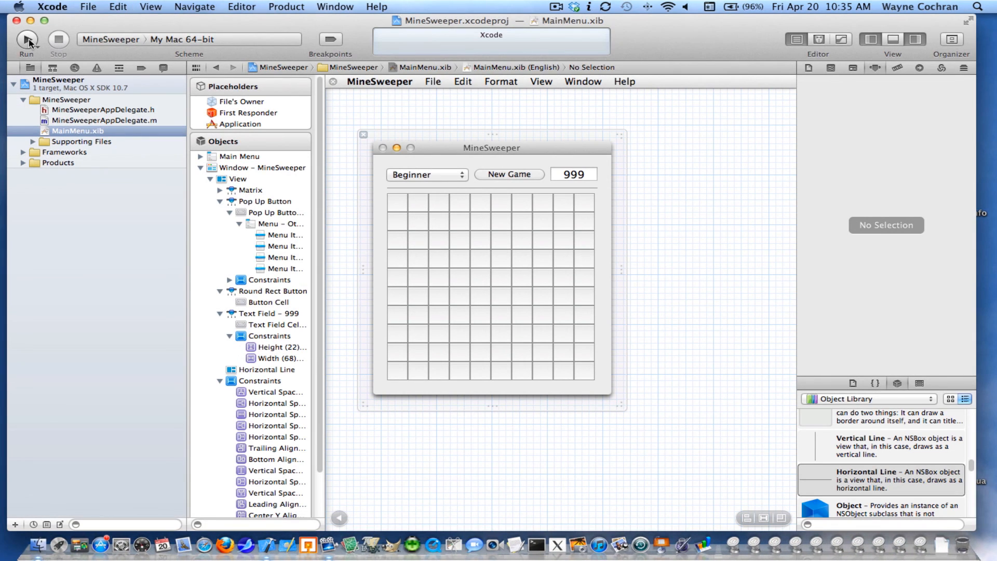
Run MineSweeper, pick a difficulty from the Beginner pop-up and click a grid cell.
{"action": "left_click", "coordinate": [27, 38]}
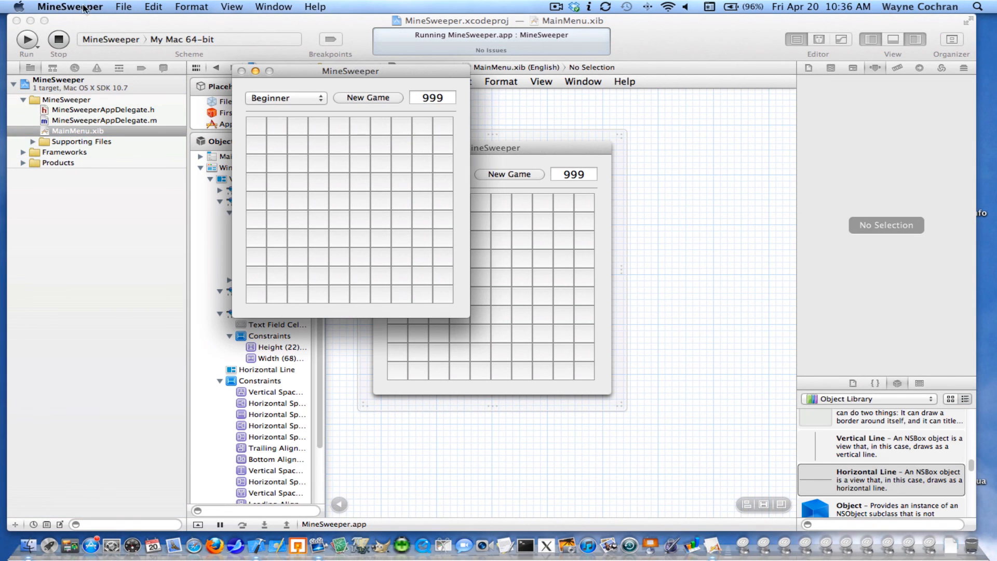
{"action": "mouse_move", "coordinate": [337, 87]}
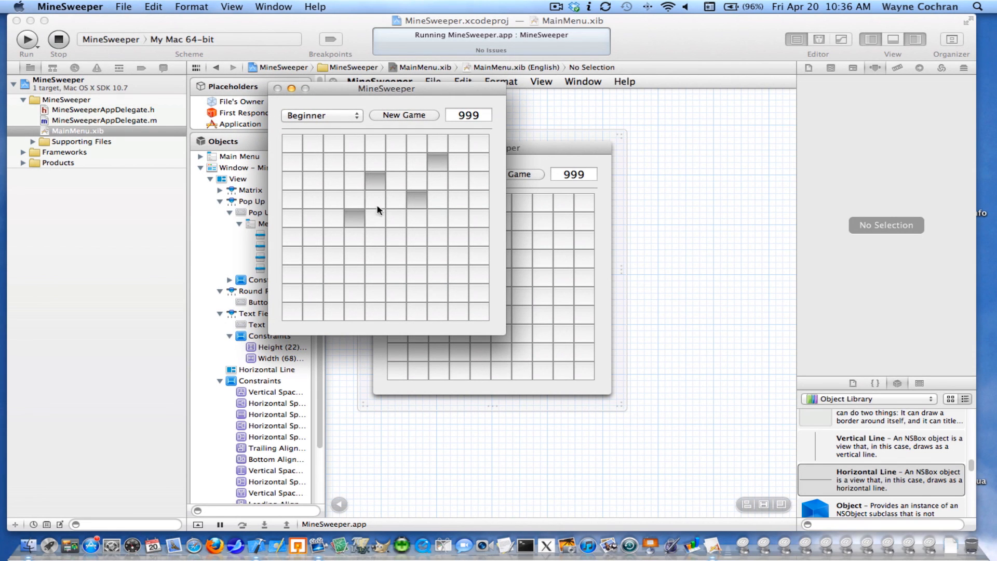
{"action": "left_click", "coordinate": [320, 115]}
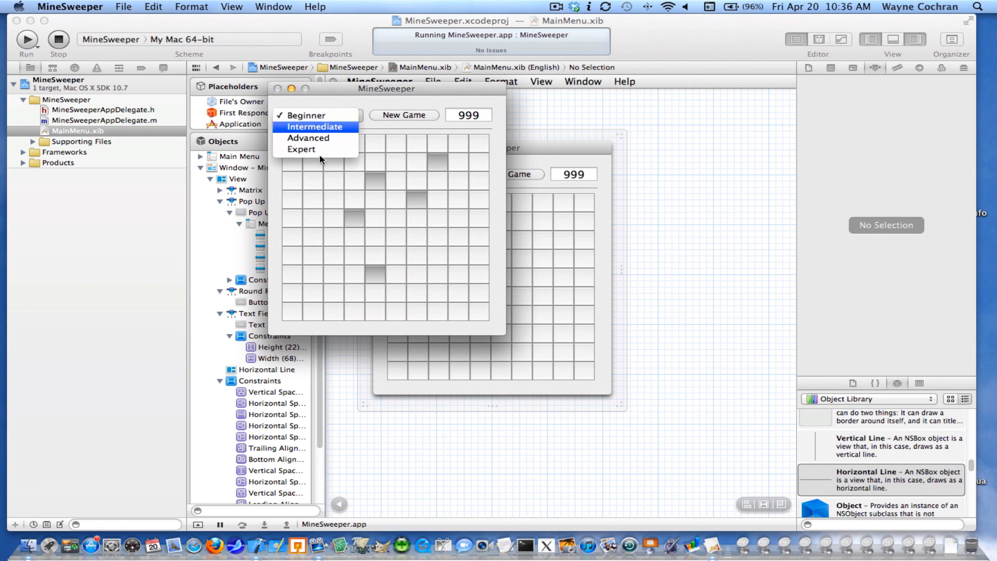
{"action": "left_click", "coordinate": [306, 115]}
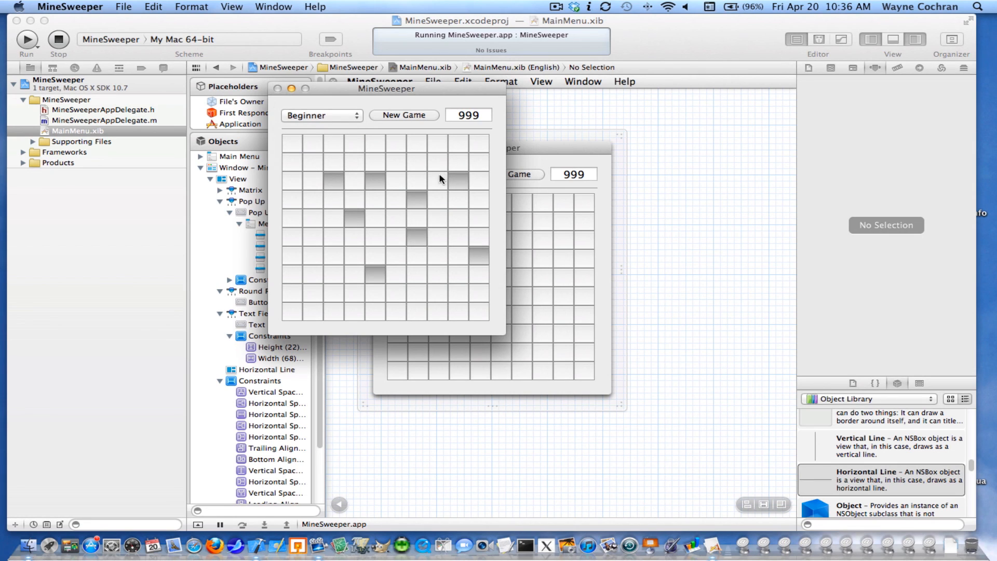
{"action": "left_click", "coordinate": [436, 161]}
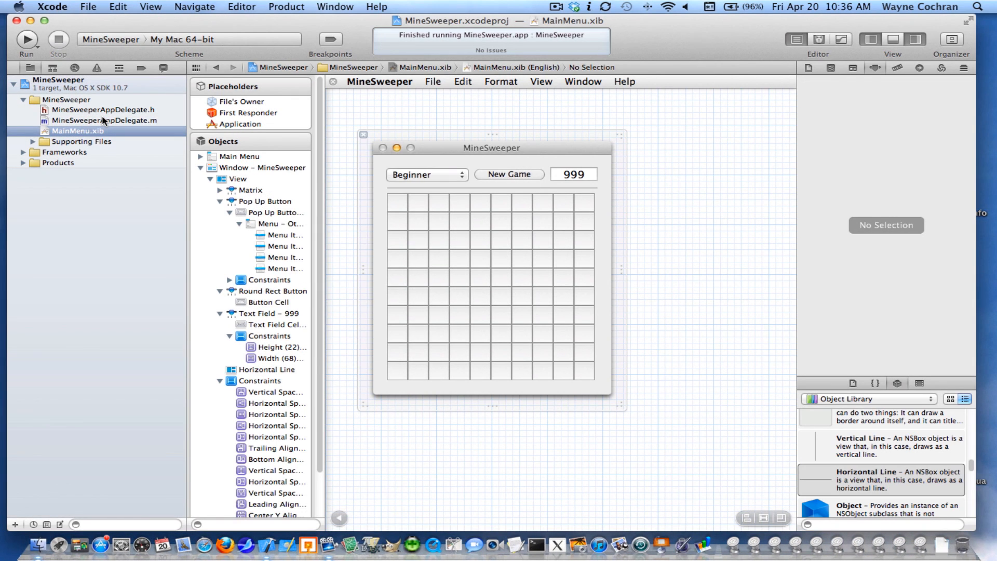
{"action": "mouse_move", "coordinate": [583, 281]}
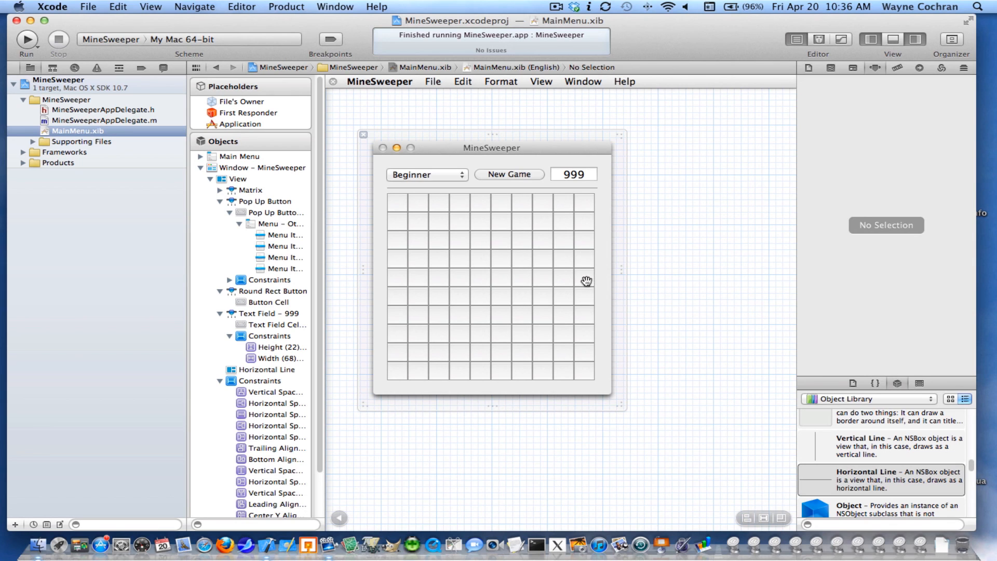
{"action": "mouse_move", "coordinate": [505, 269]}
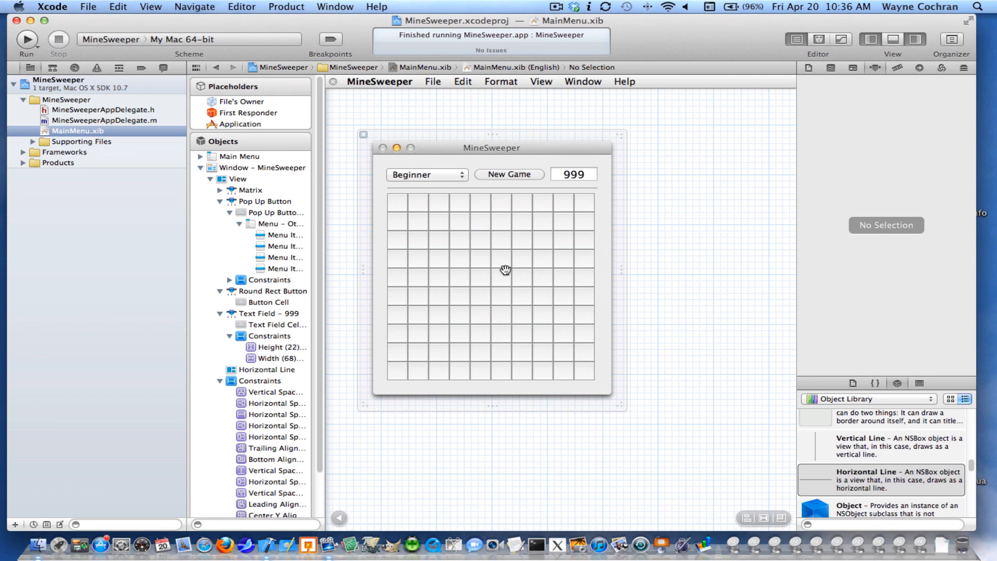